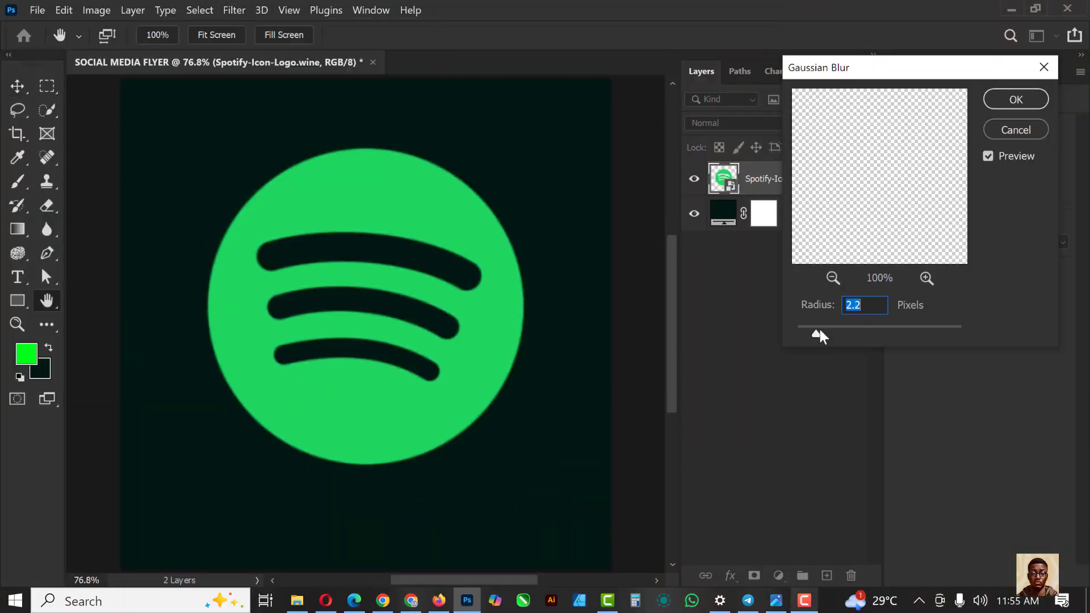
# Step: Start a new Photoshop document from File > New
pyautogui.click(1015, 99)
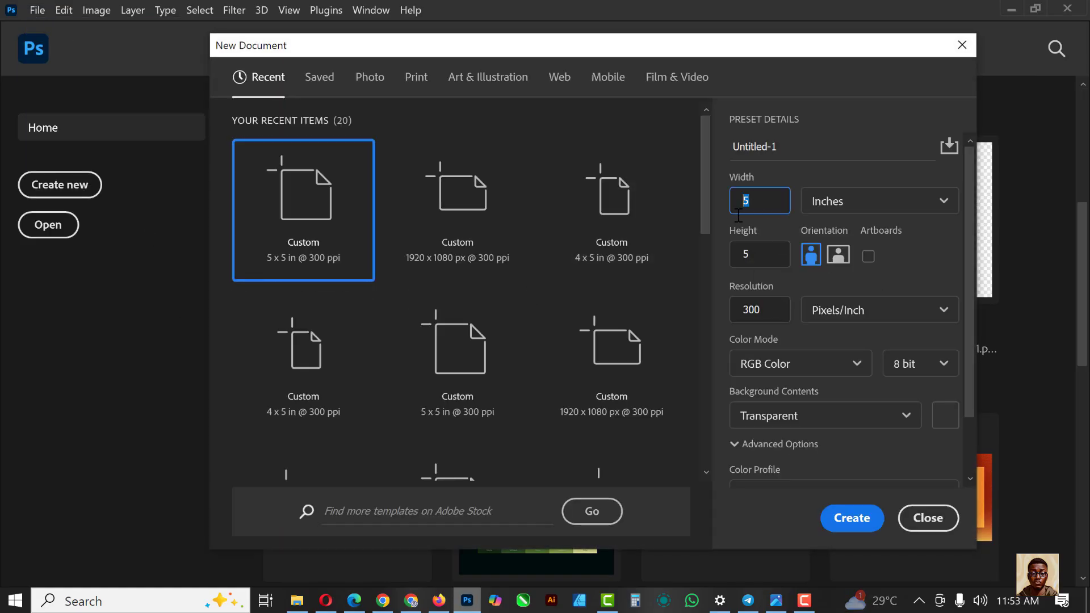
# Step: Name the document 'SOCIAL MEDIA FLYER' at 5×5 in, 300 ppi, and create it
pyautogui.click(830, 146)
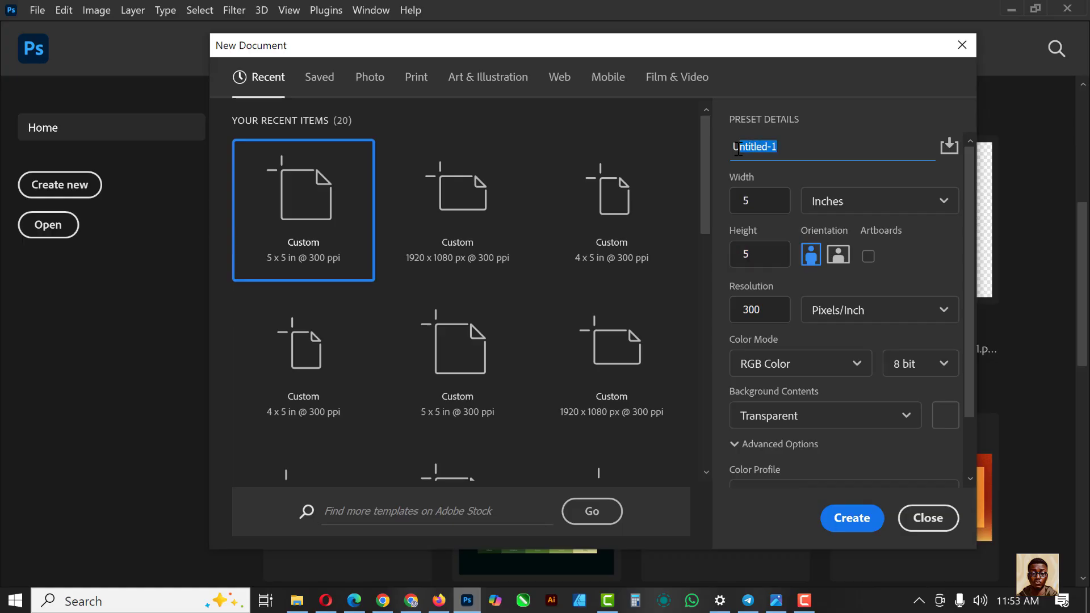
pyautogui.write('SOCIAL MEDIA')
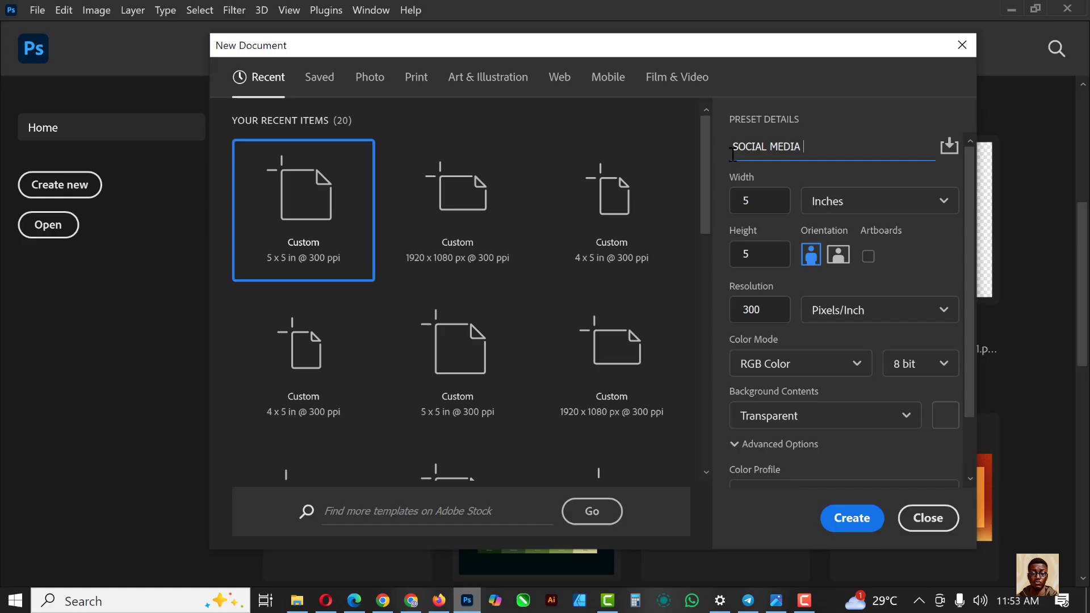
pyautogui.write('FLYER')
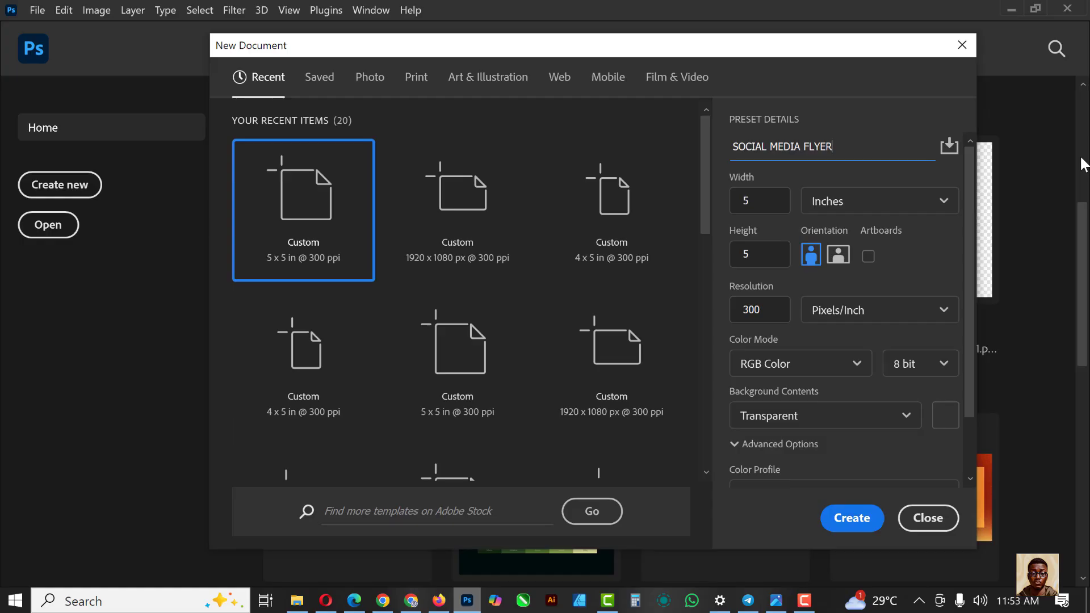
pyautogui.click(759, 310)
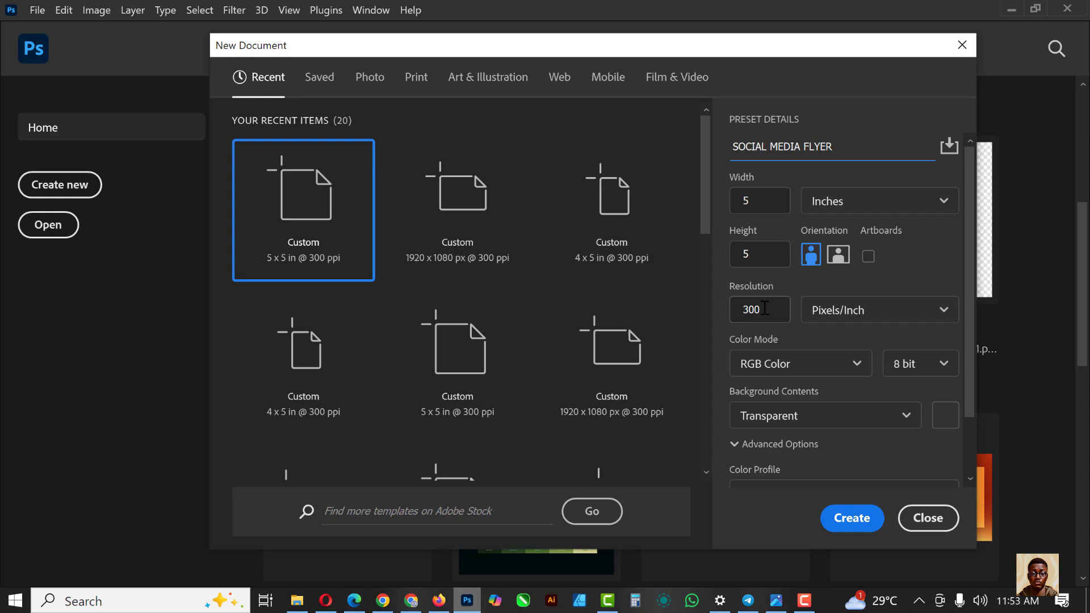
pyautogui.click(759, 310)
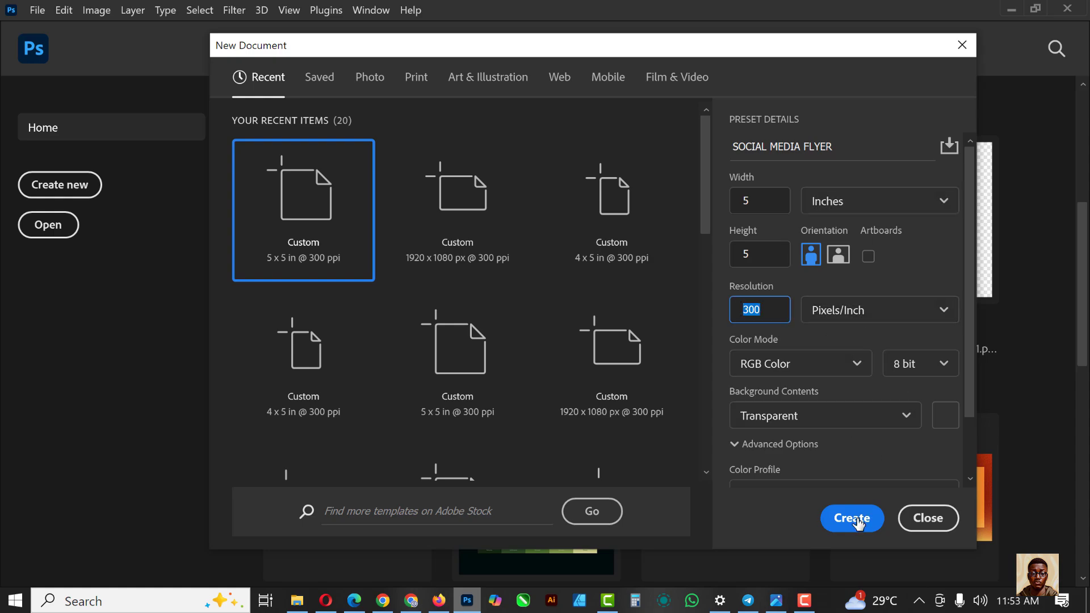
pyautogui.click(852, 519)
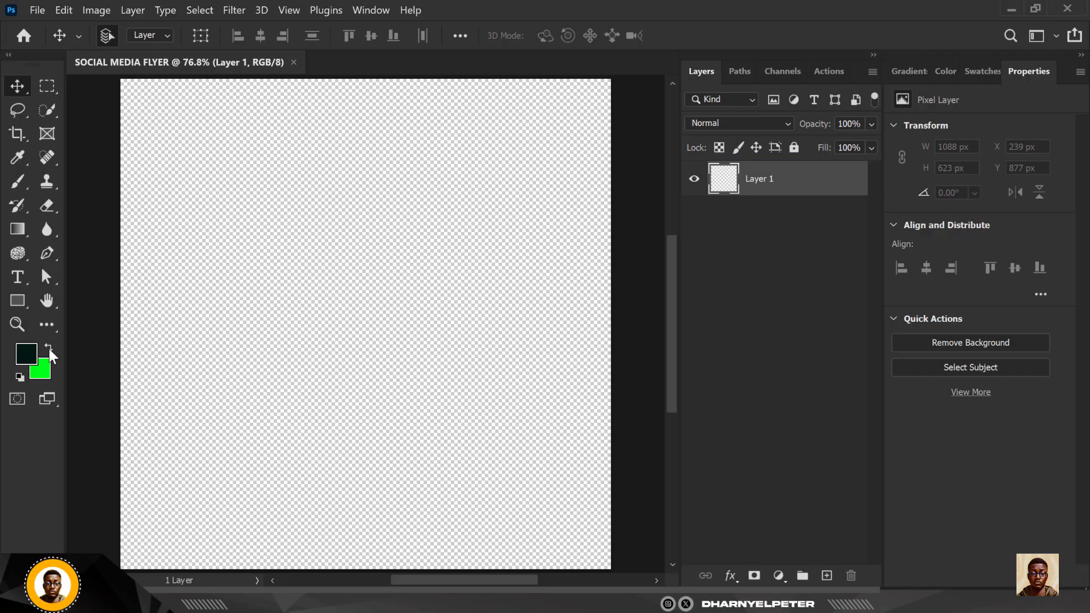
pyautogui.moveTo(47, 347)
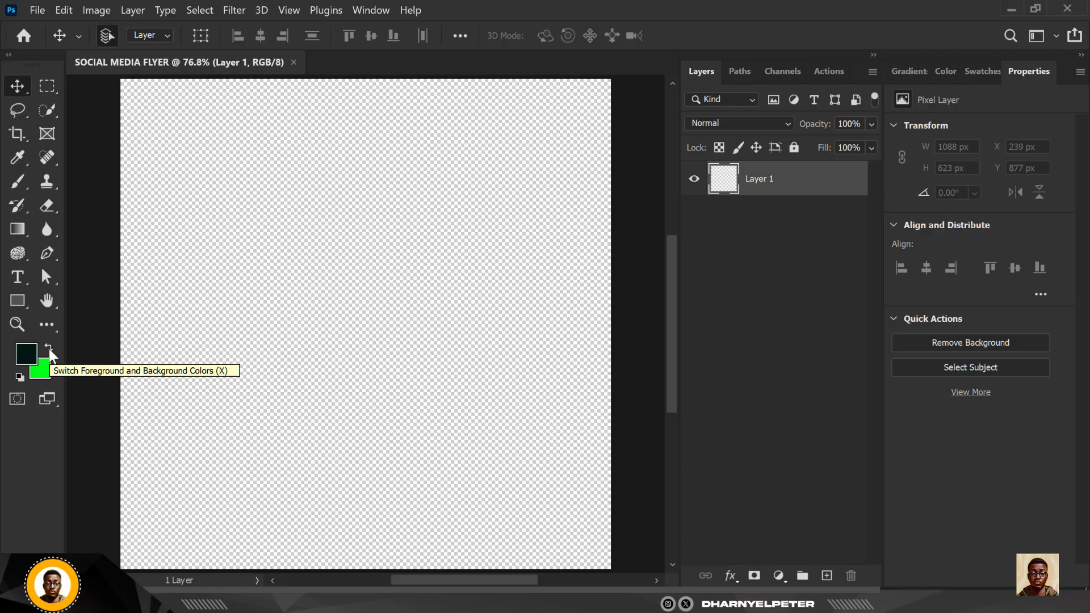
# Step: Cover the canvas with a #011812 dark green Solid Color fill layer
pyautogui.click(47, 347)
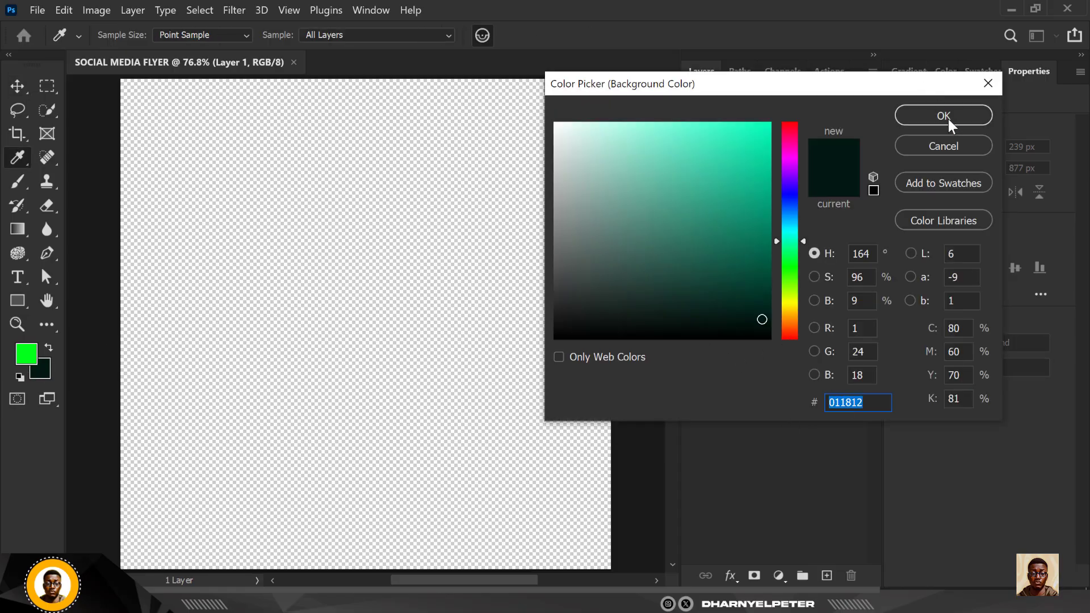
pyautogui.click(943, 115)
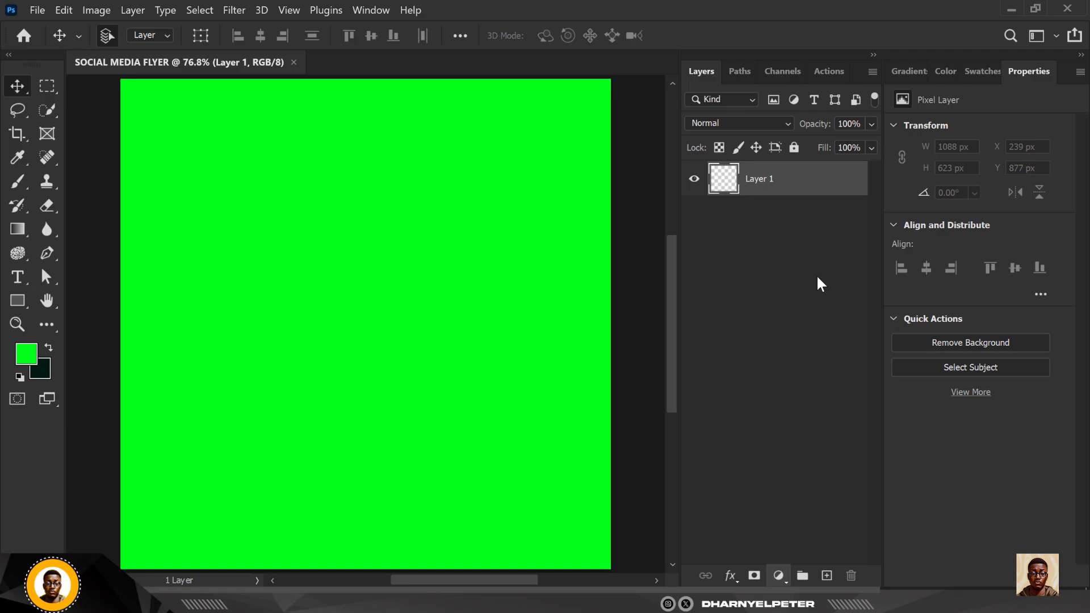
pyautogui.click(25, 353)
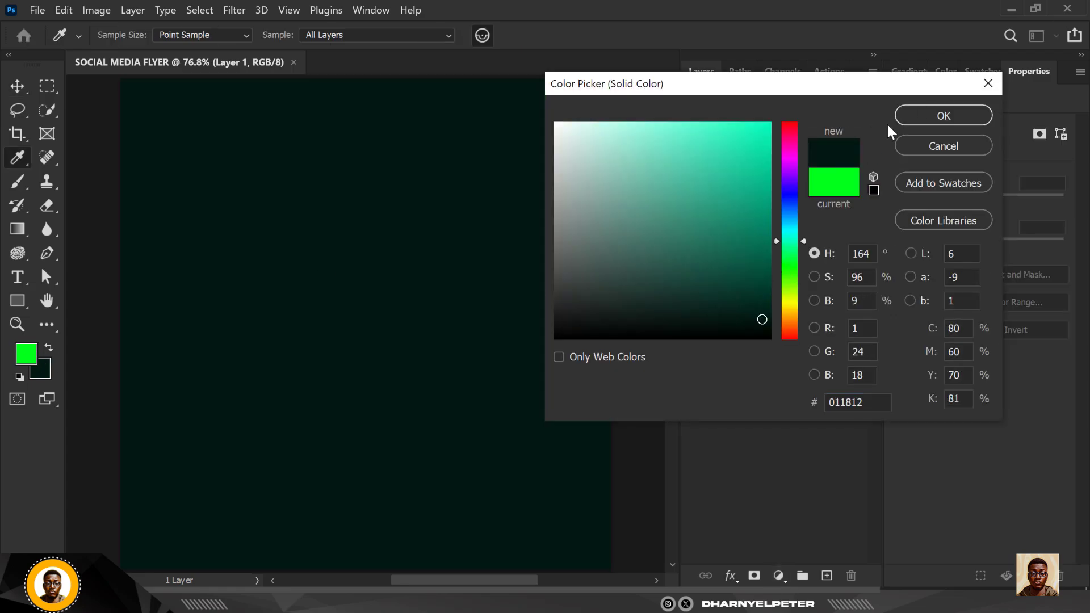
pyautogui.click(942, 115)
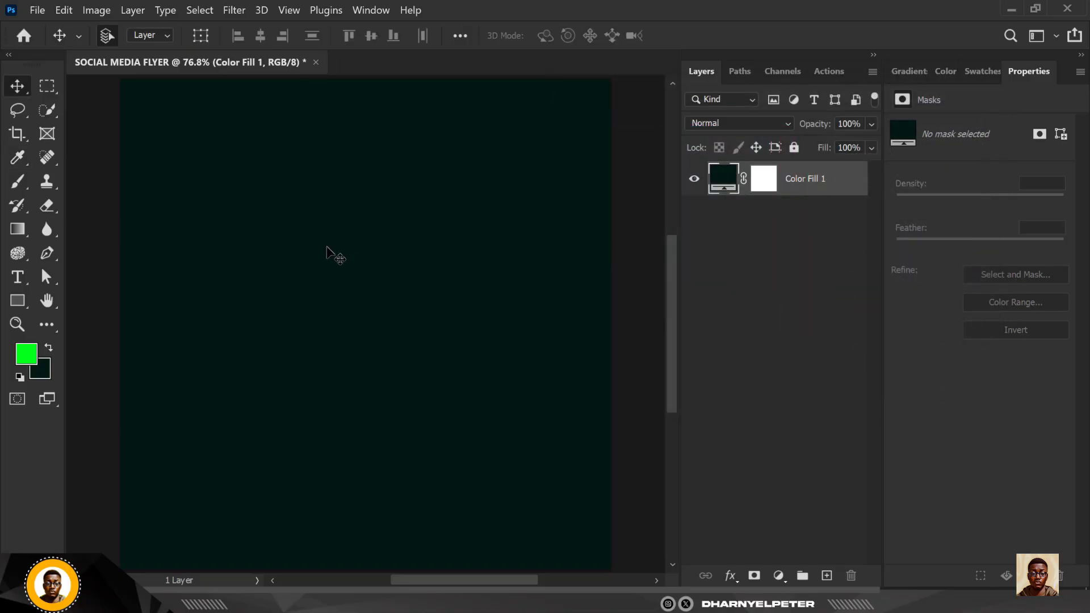
pyautogui.moveTo(386, 82)
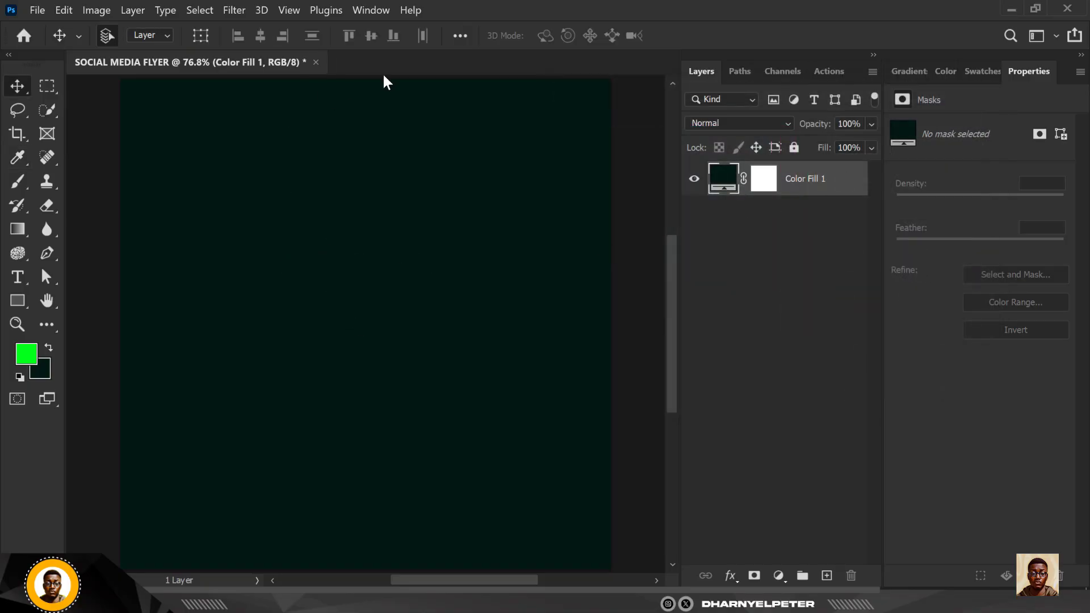
pyautogui.moveTo(471, 284)
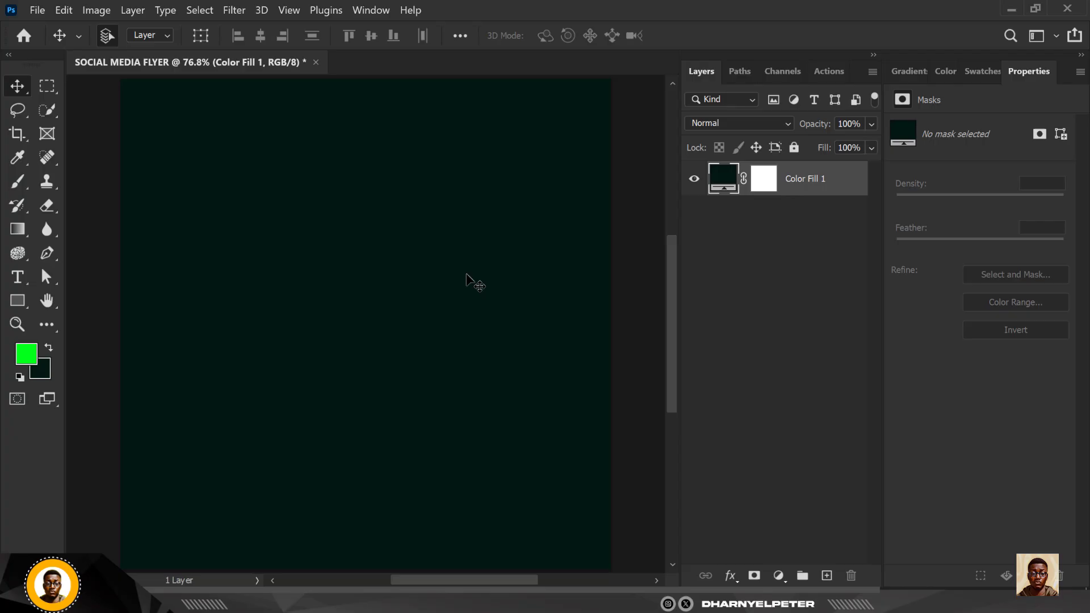
pyautogui.moveTo(394, 276)
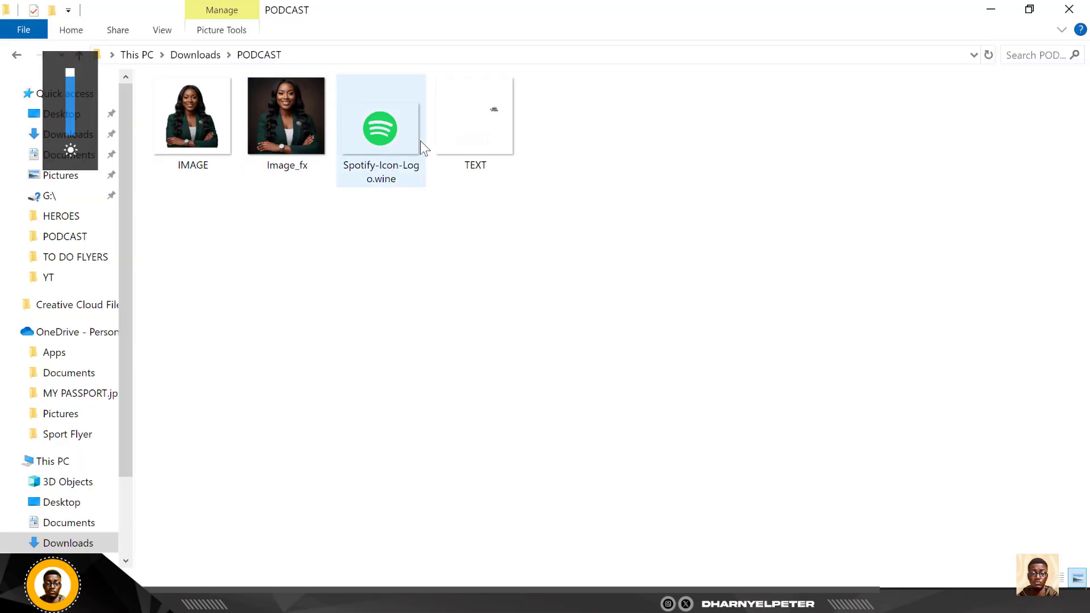
# Step: Place Spotify-Icon-Logo.wine from the PODCAST folder and resize it on the canvas
pyautogui.click(381, 128)
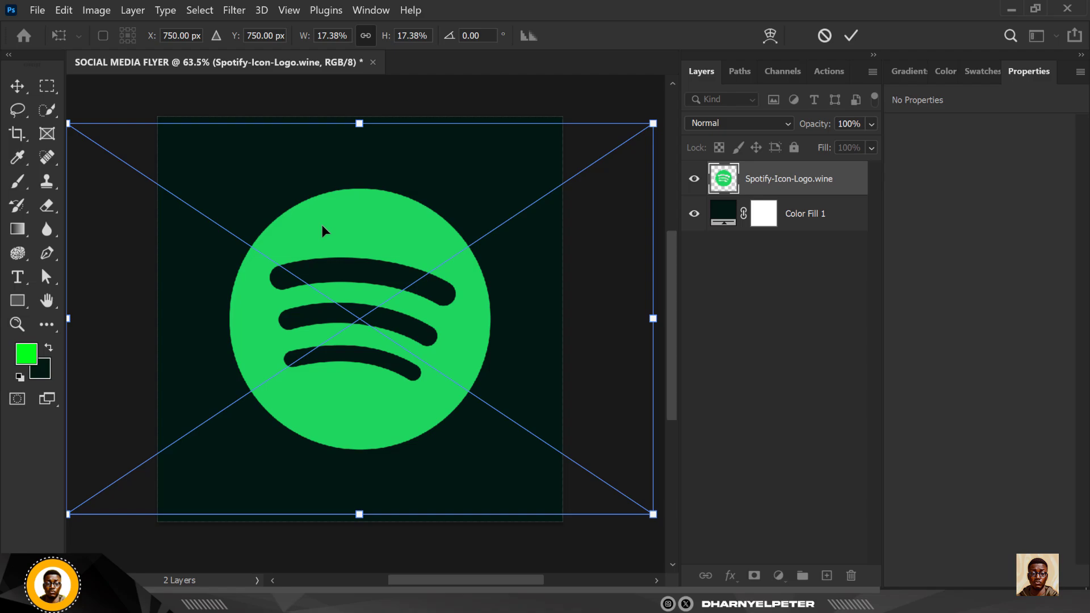
pyautogui.moveTo(323, 231); pyautogui.dragTo(400, 189)
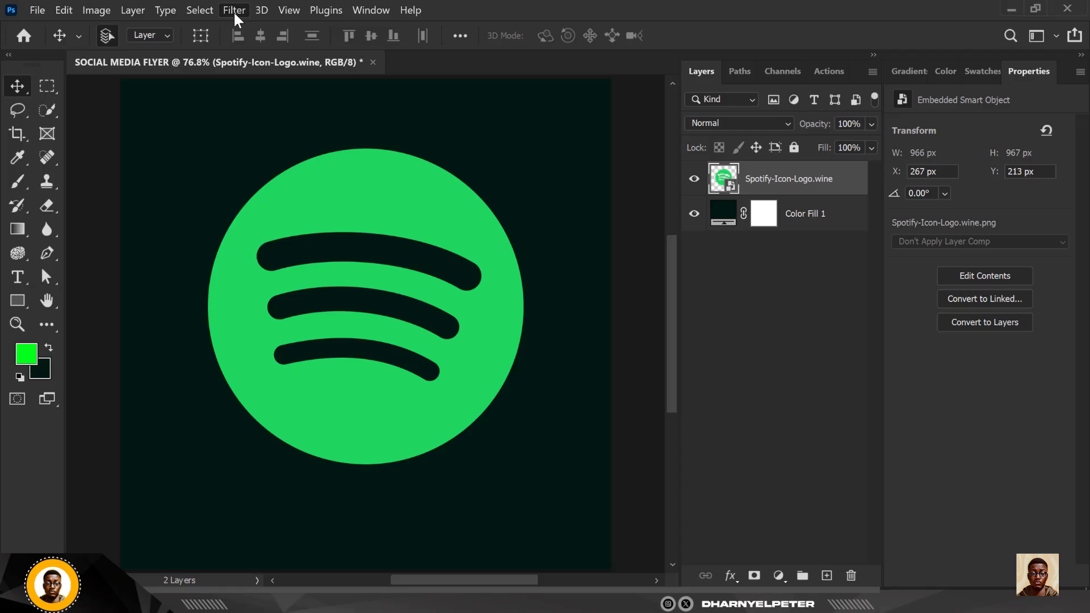
# Step: Apply a Gaussian Blur of 2.7 pixels to the Spotify logo layer
pyautogui.click(235, 9)
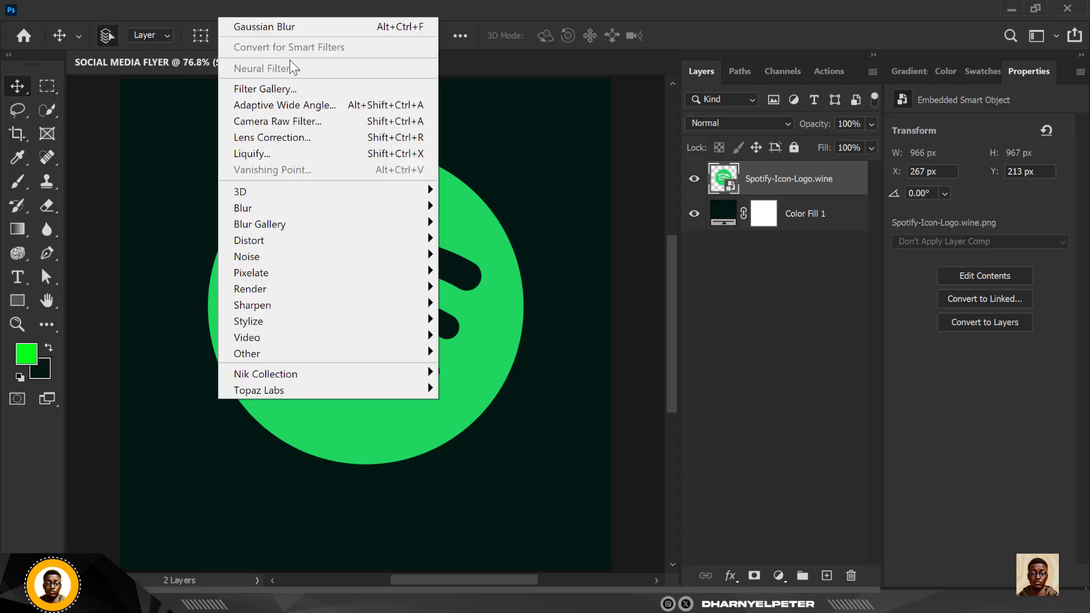
pyautogui.click(261, 10)
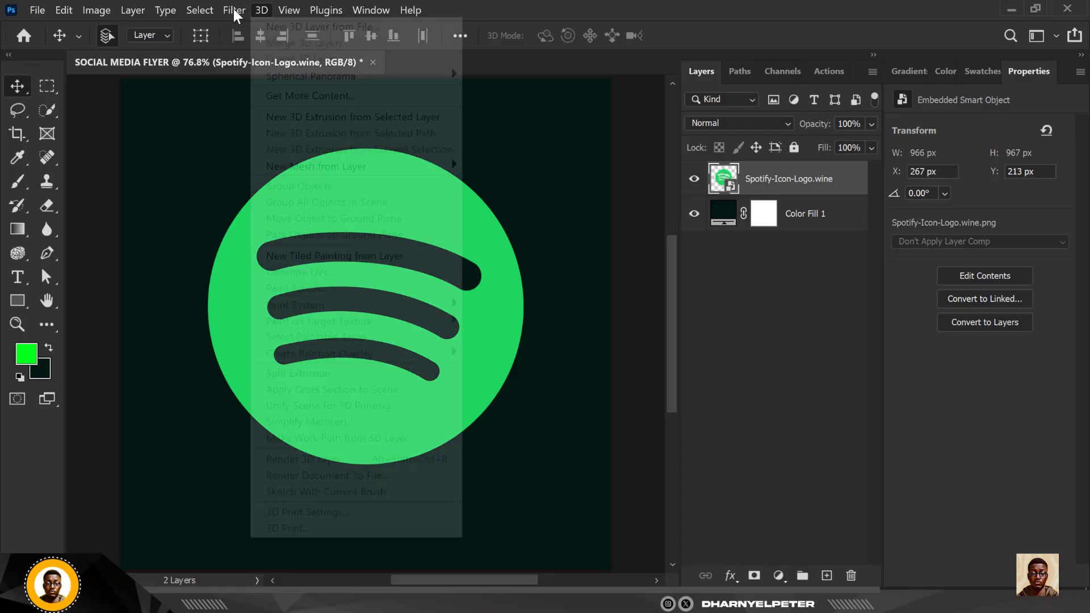
pyautogui.click(234, 10)
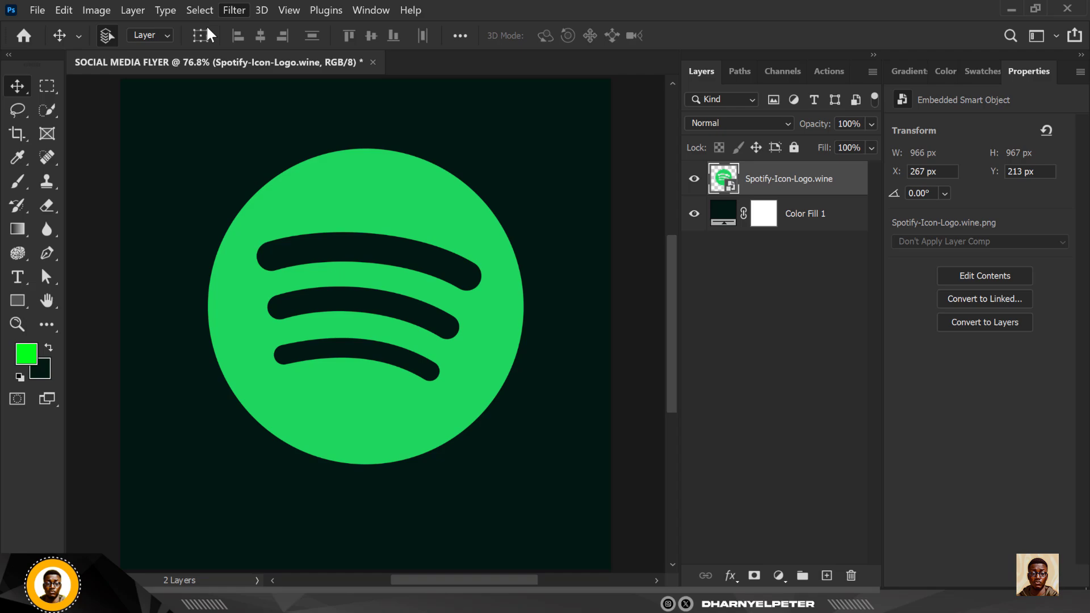
pyautogui.click(235, 9)
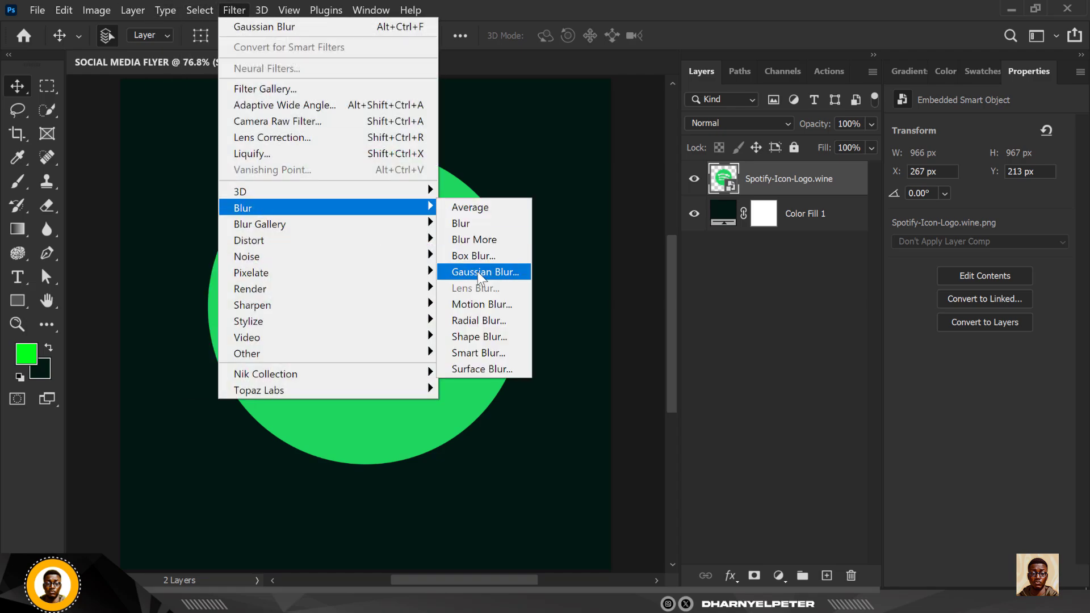
pyautogui.click(483, 272)
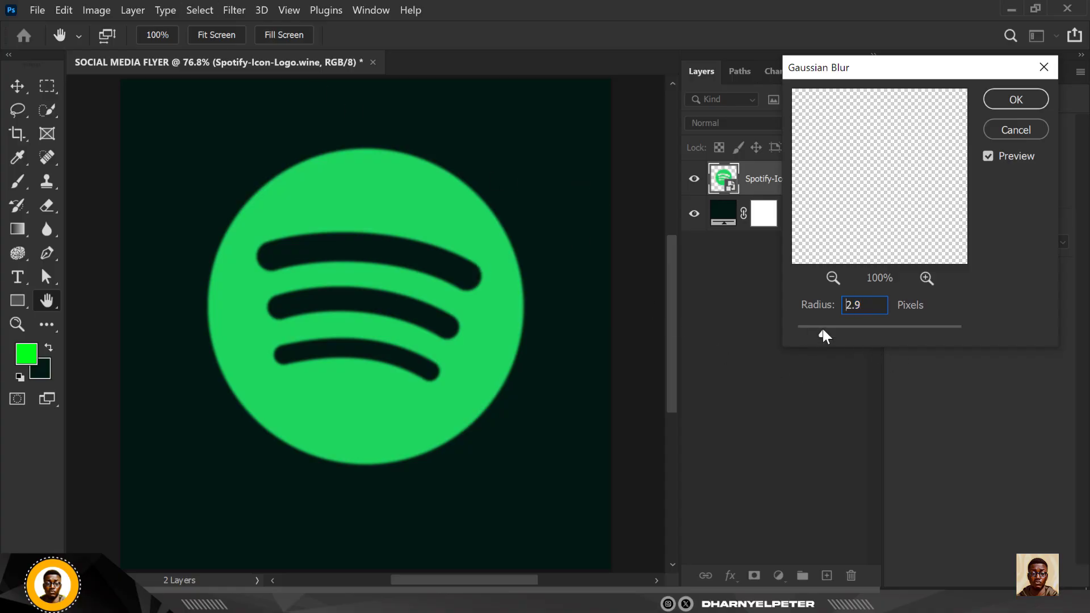
pyautogui.moveTo(824, 325); pyautogui.dragTo(827, 332)
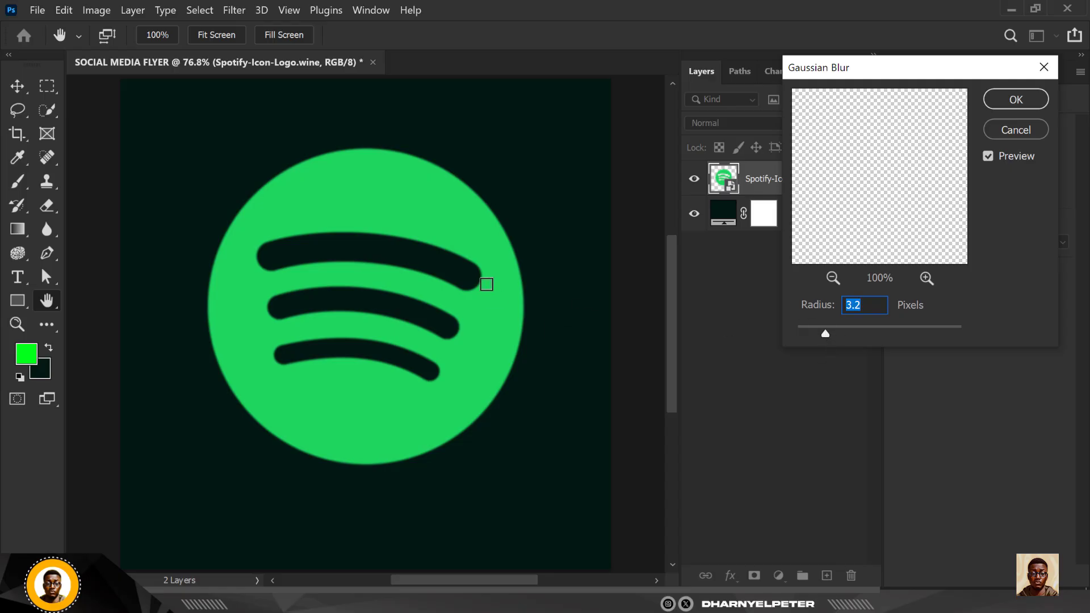
pyautogui.moveTo(825, 334); pyautogui.dragTo(897, 327)
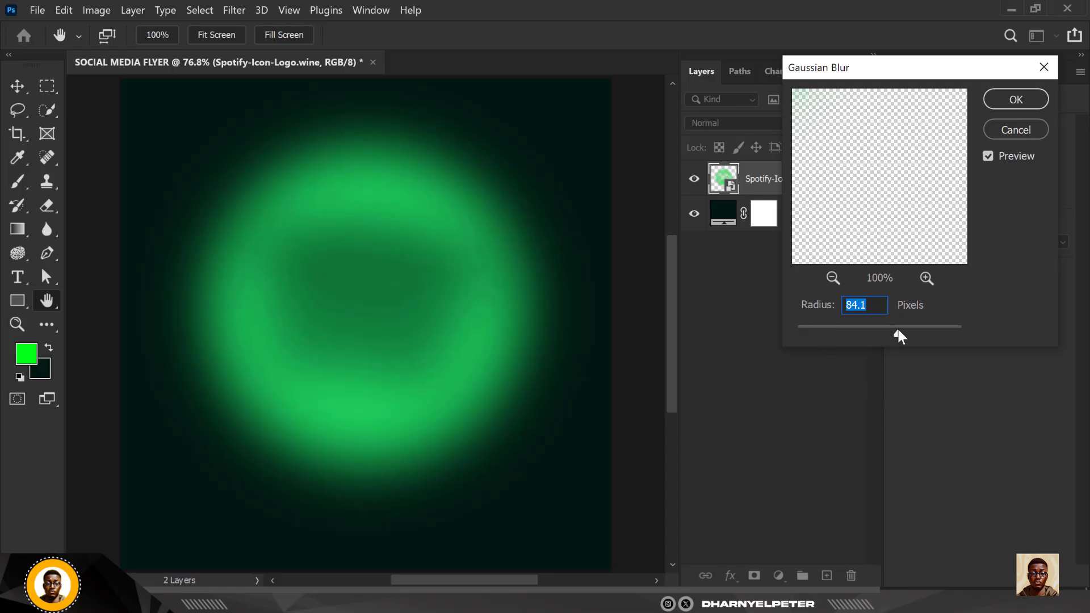
pyautogui.moveTo(897, 326); pyautogui.dragTo(814, 326)
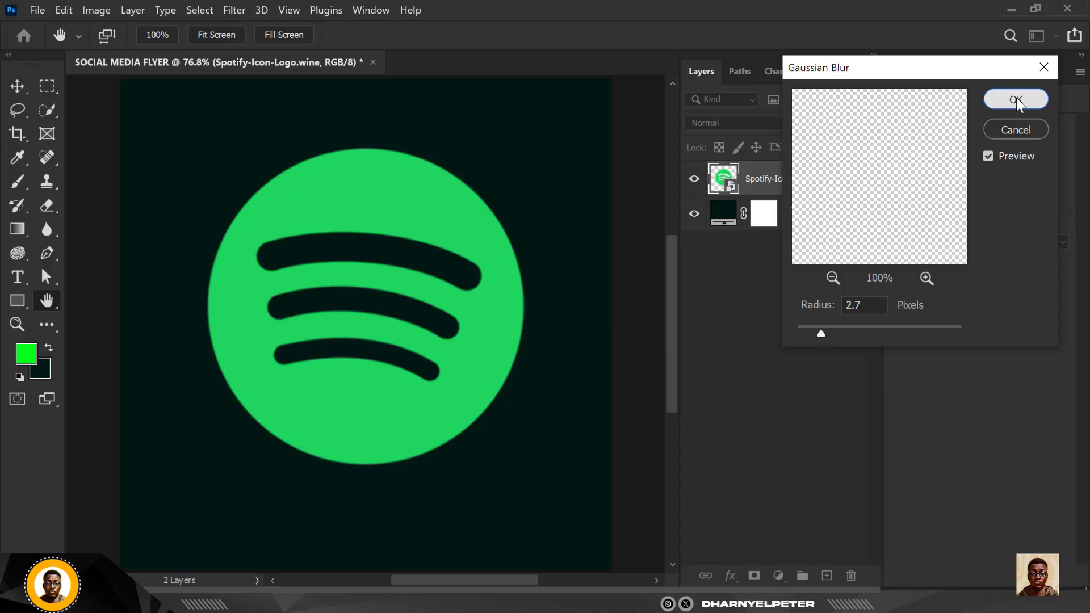
pyautogui.click(1016, 100)
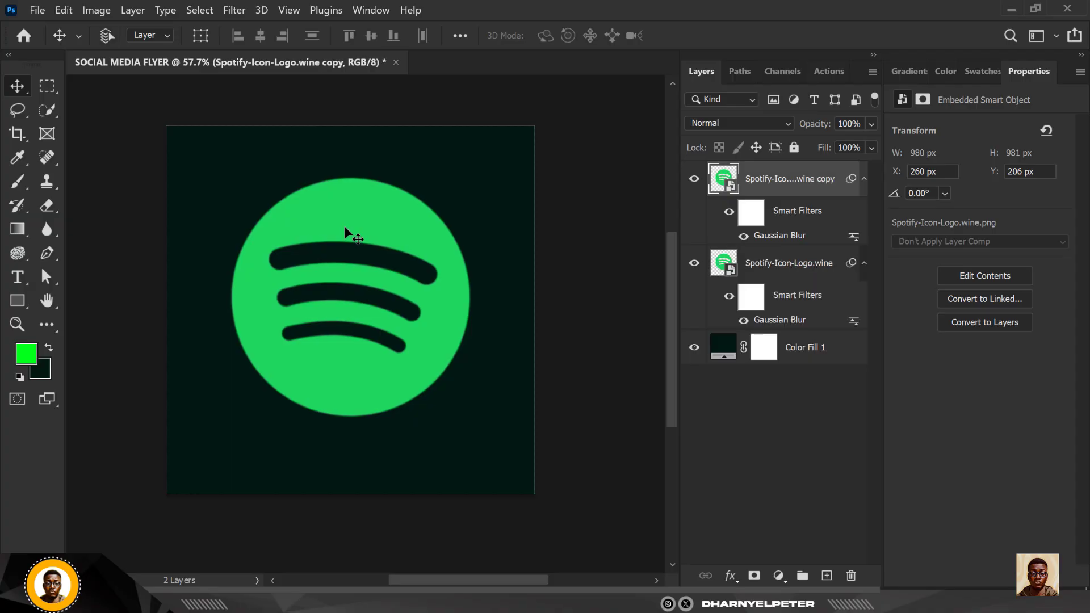
# Step: Set the logo copy to Vivid Light and raise its Gaussian Blur radius to 87 px
pyautogui.click(739, 123)
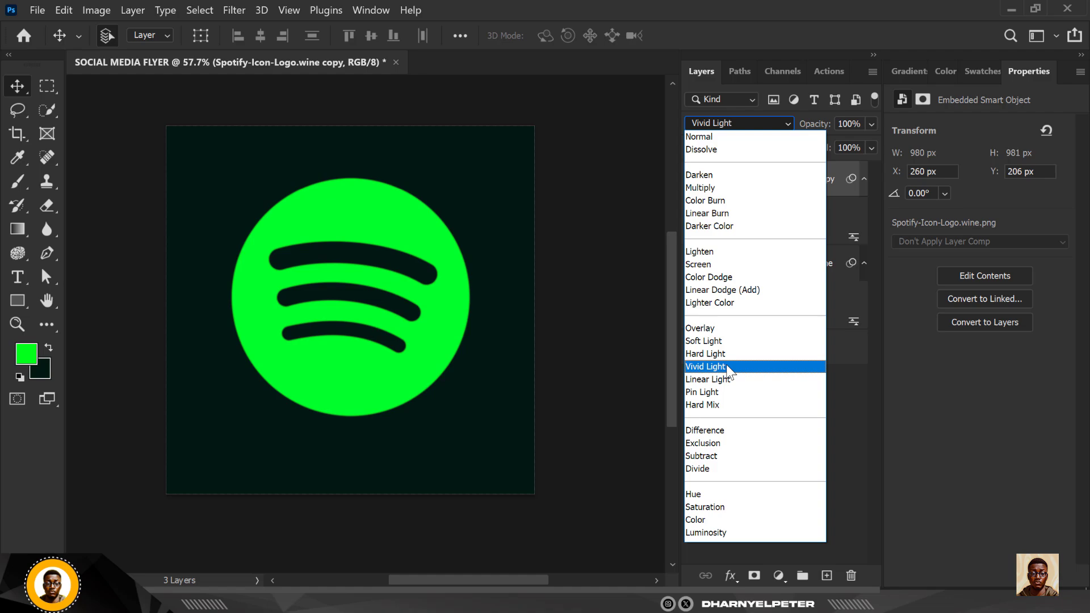
pyautogui.click(705, 366)
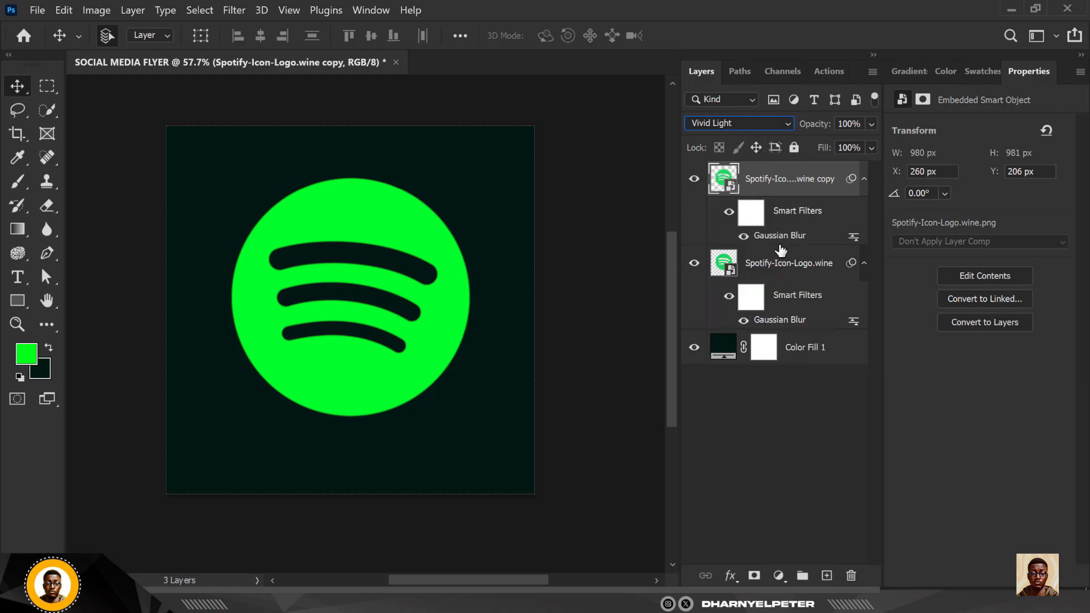
pyautogui.moveTo(780, 240)
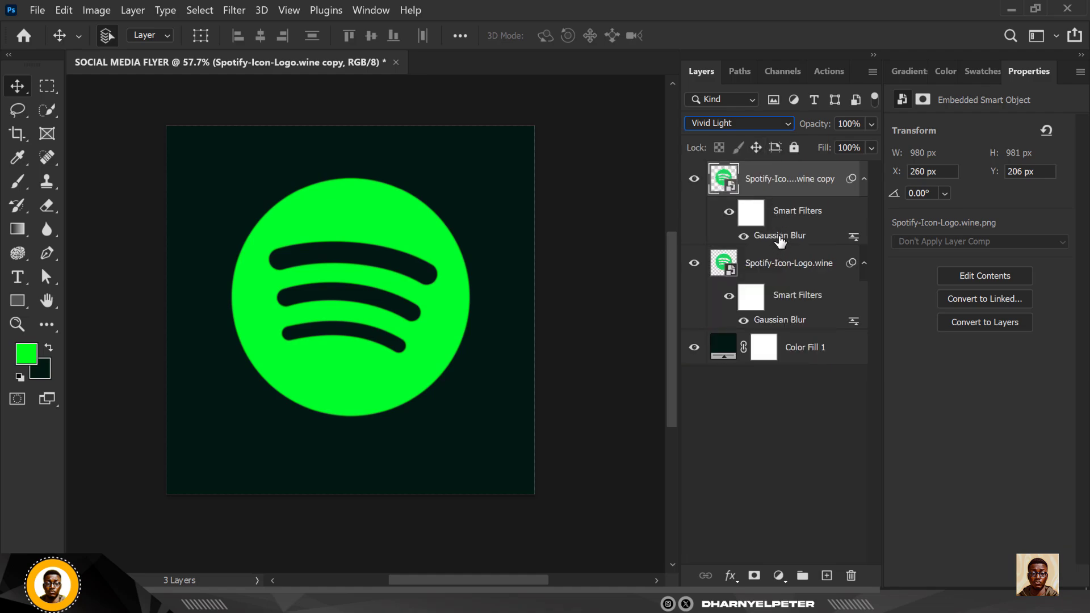
pyautogui.doubleClick(778, 235)
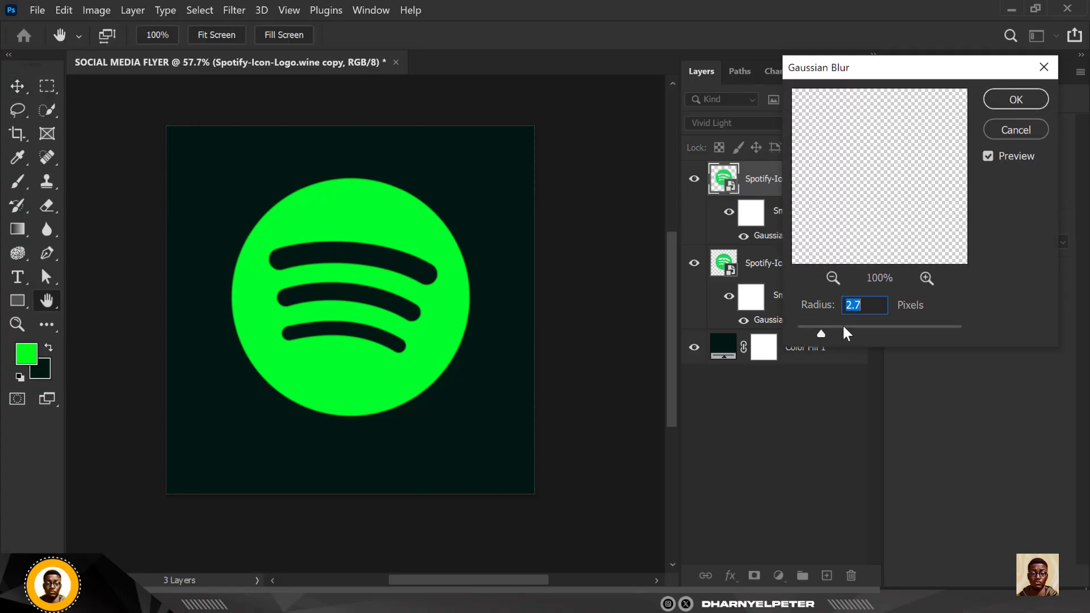
pyautogui.moveTo(820, 333); pyautogui.dragTo(860, 334)
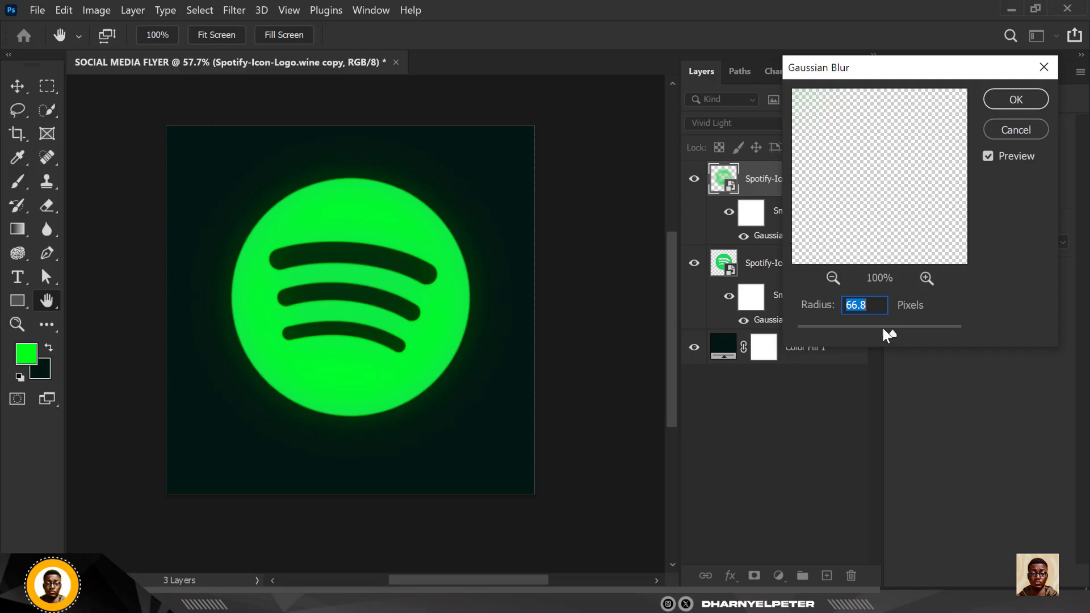
pyautogui.moveTo(892, 325); pyautogui.dragTo(900, 326)
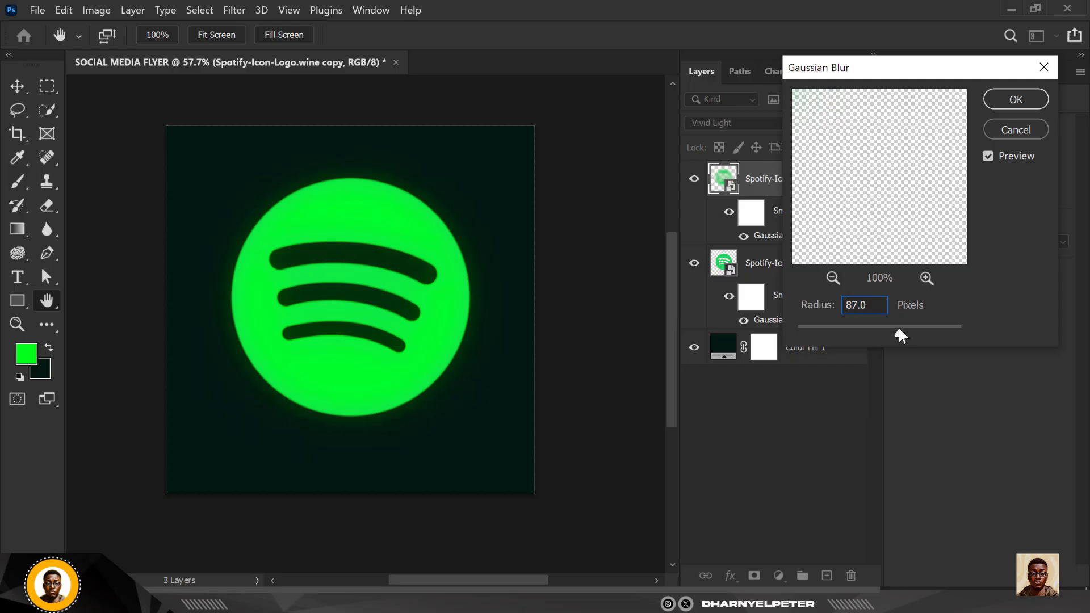
pyautogui.moveTo(900, 325); pyautogui.dragTo(892, 326)
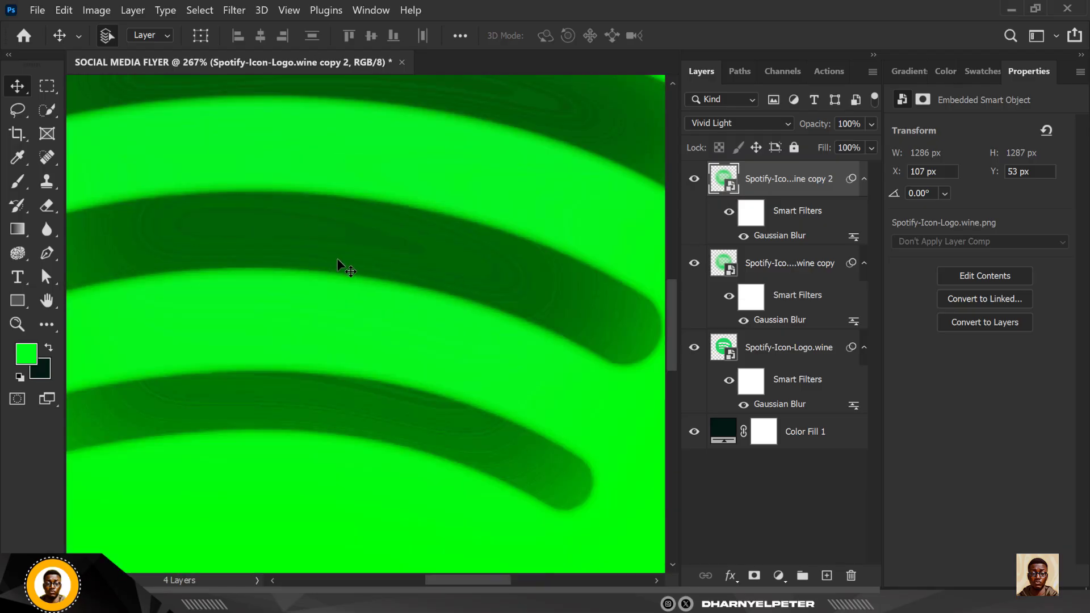
# Step: Raise the third logo copy's Gaussian Blur radius to about 159 px
pyautogui.press('ctrl+0')
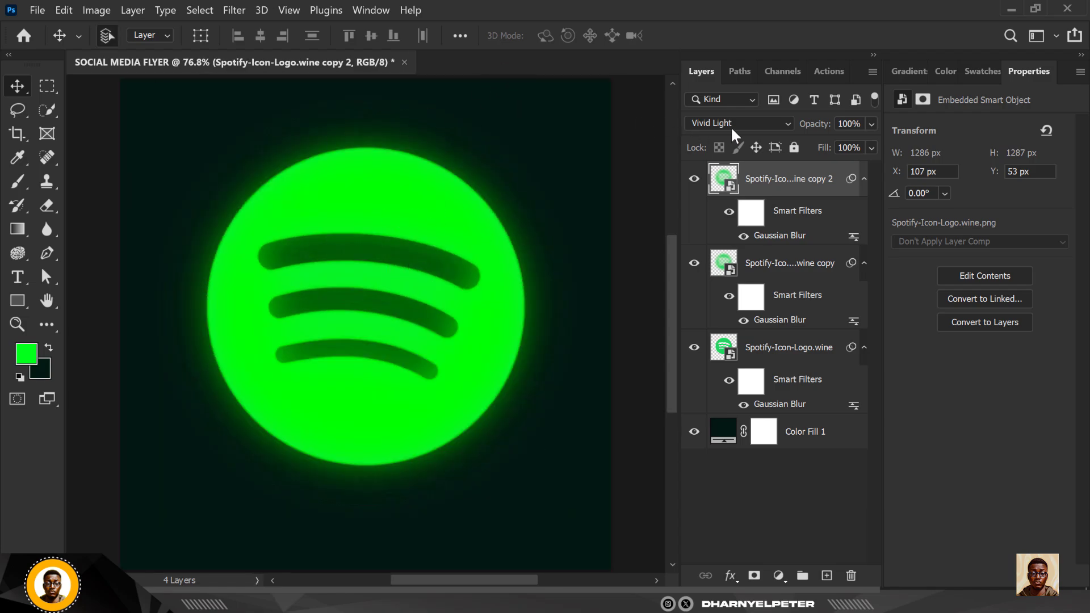
pyautogui.doubleClick(780, 235)
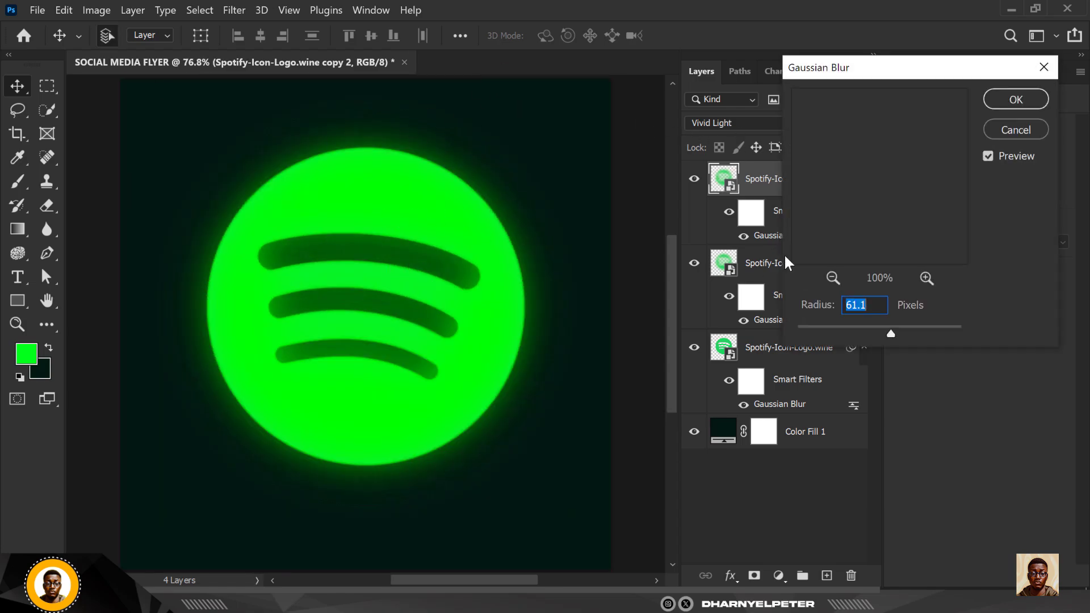
pyautogui.moveTo(891, 333); pyautogui.dragTo(906, 334)
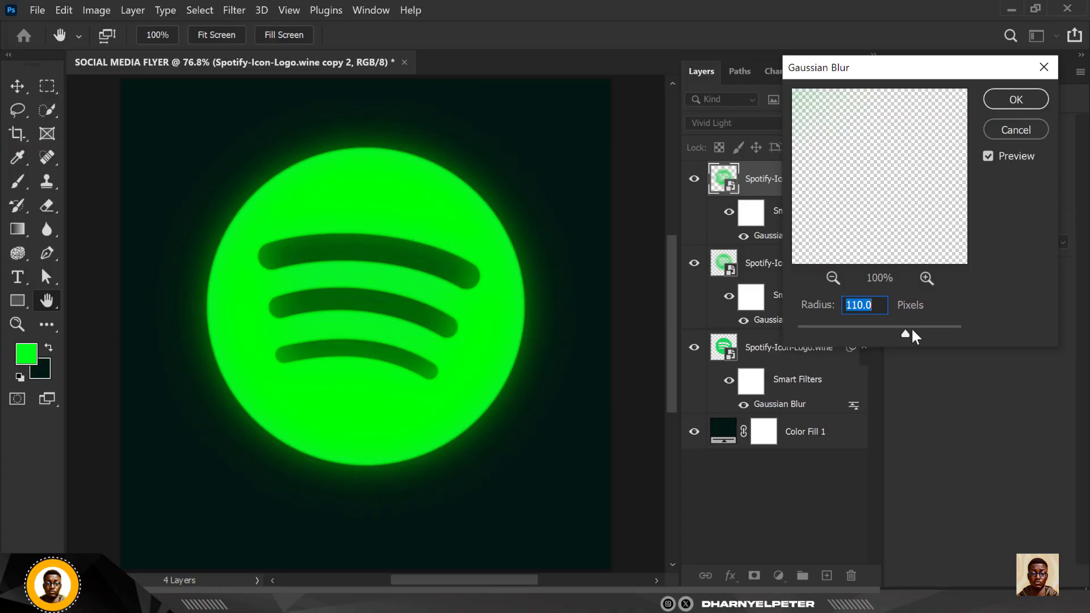
pyautogui.moveTo(905, 327); pyautogui.dragTo(923, 327)
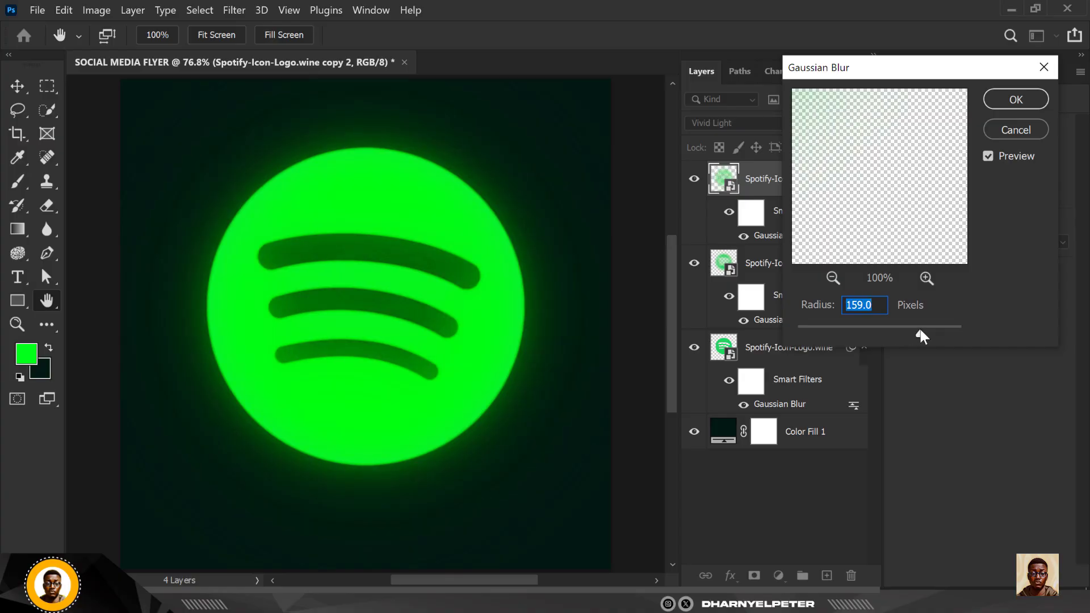
pyautogui.moveTo(923, 336); pyautogui.dragTo(915, 335)
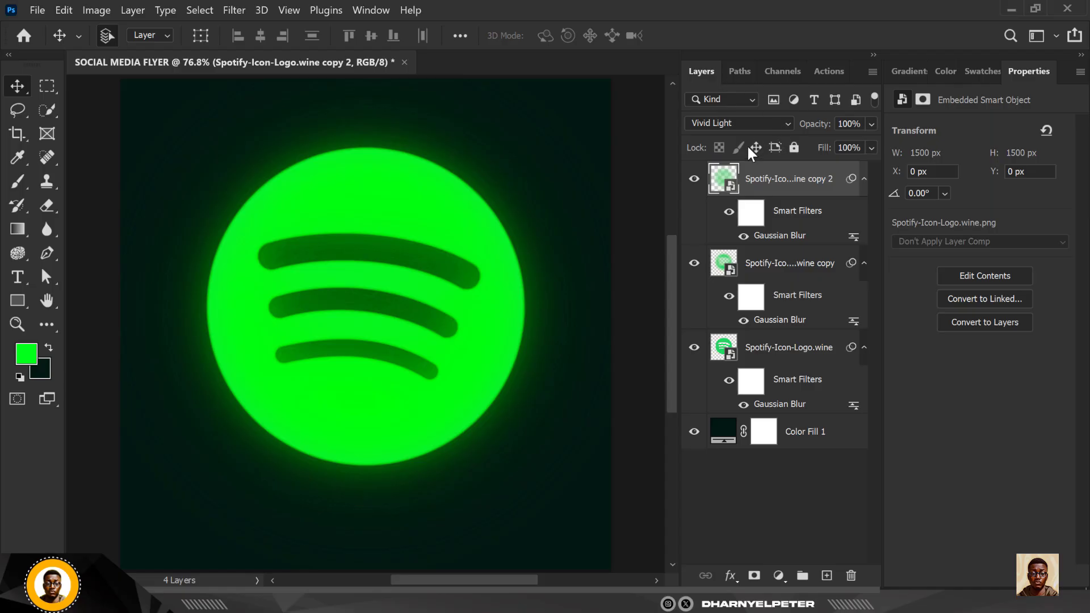
pyautogui.moveTo(703, 394)
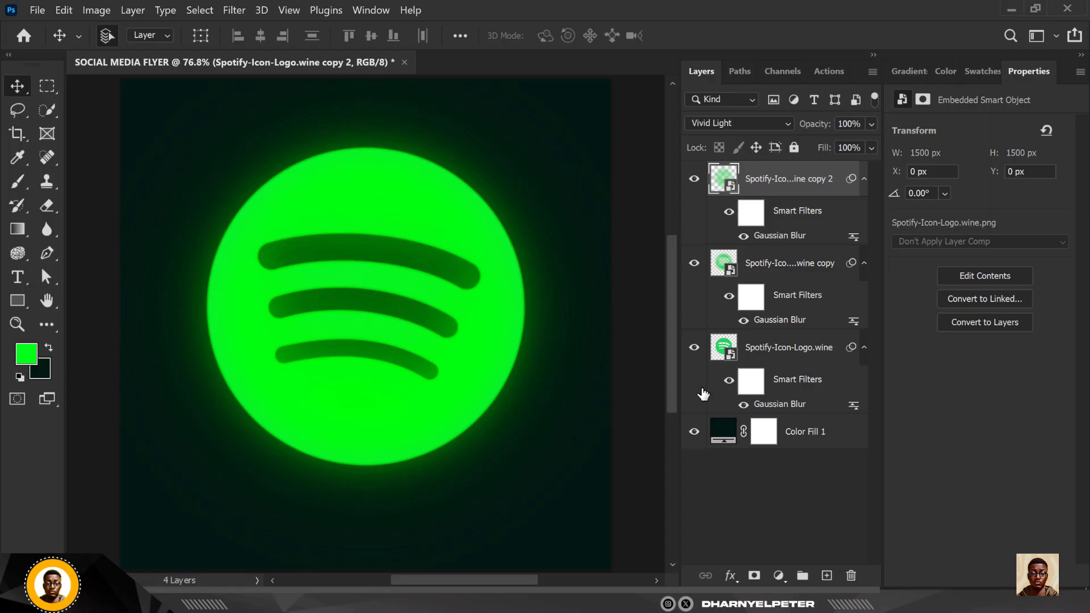
pyautogui.moveTo(180, 162)
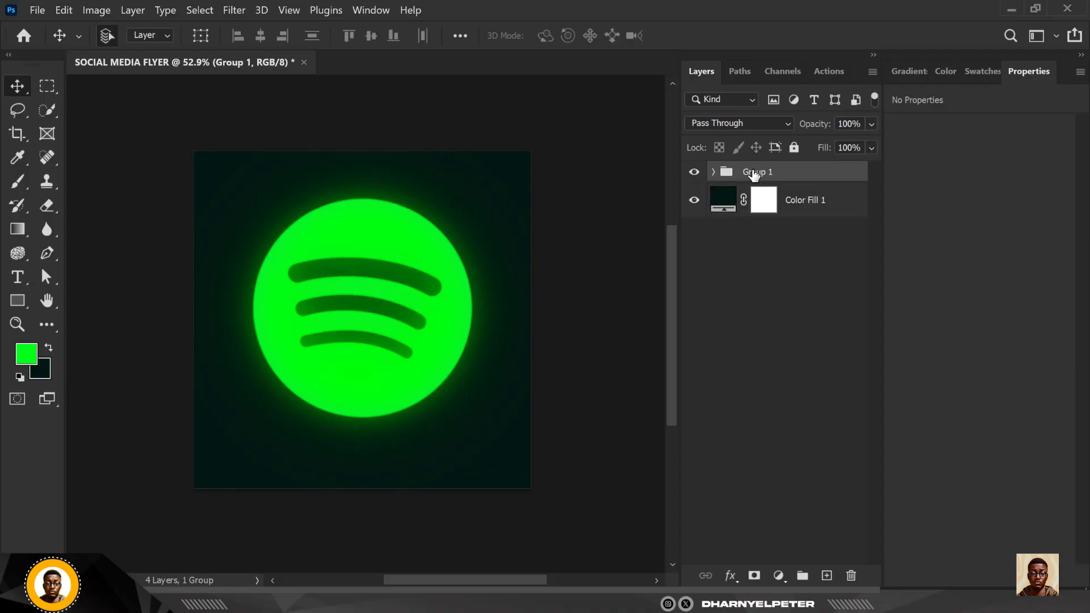
# Step: Rename the new logo group to 'SPOTIFY LOGO'
pyautogui.doubleClick(756, 171)
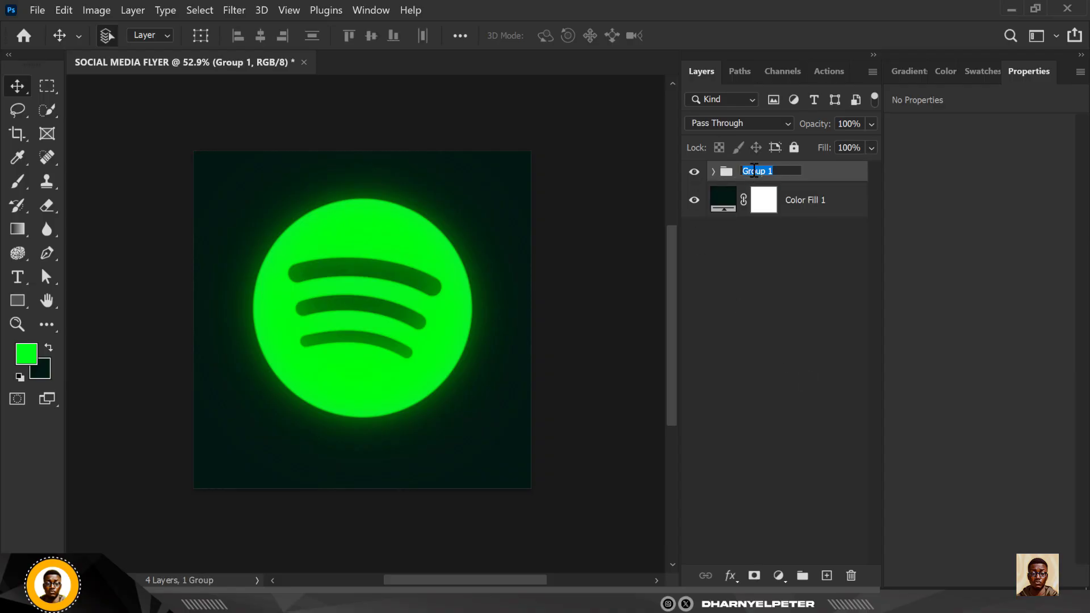
pyautogui.write('SPOTIFY LOGO')
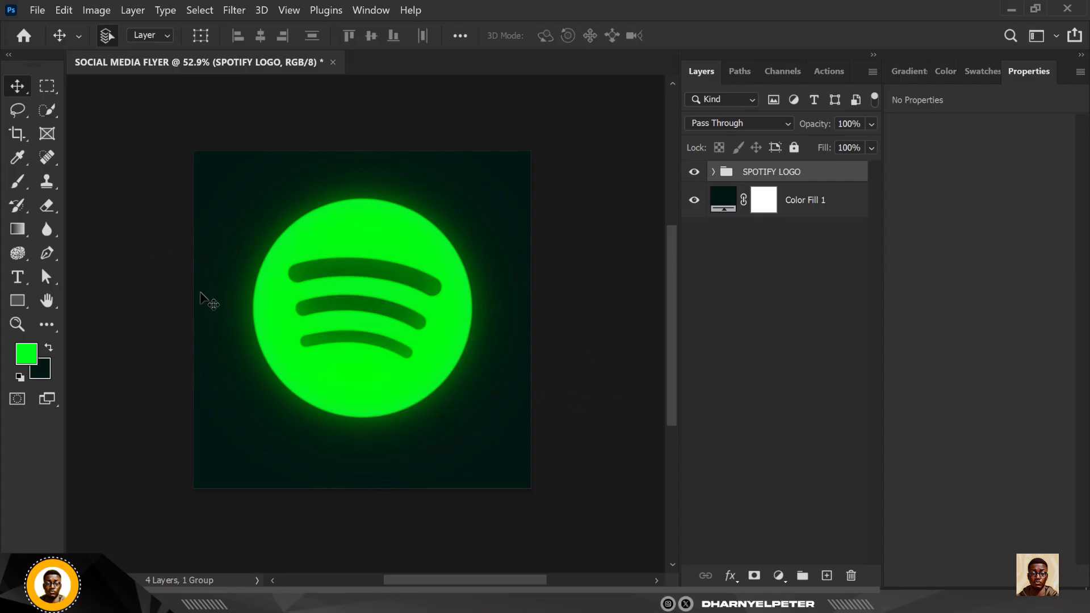
# Step: Add a Brightness/Contrast layer clipped to the logo group: brightness 54, contrast -27
pyautogui.click(779, 575)
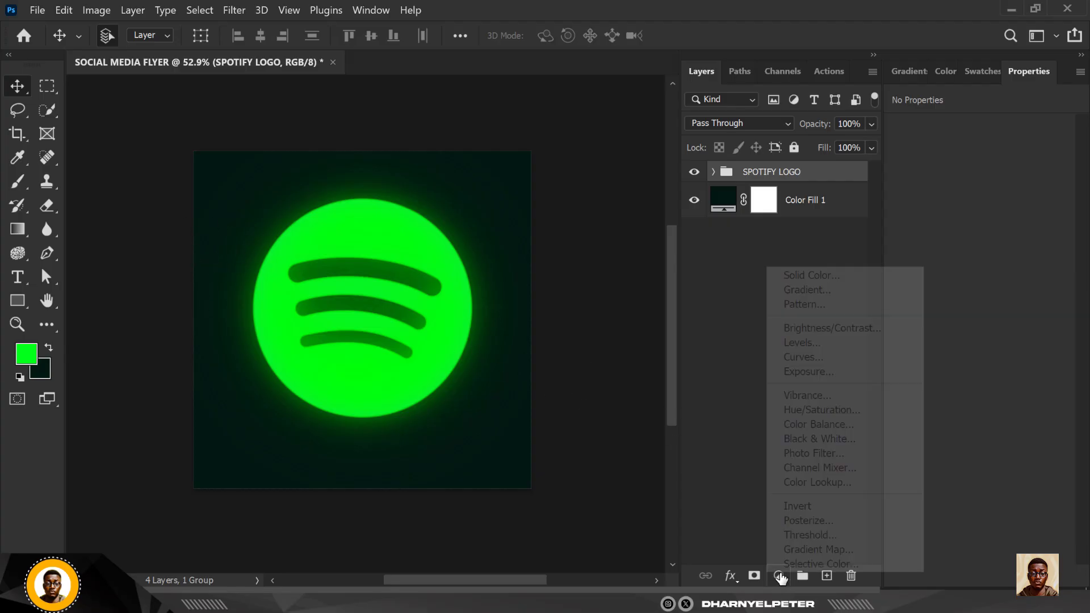
pyautogui.click(832, 328)
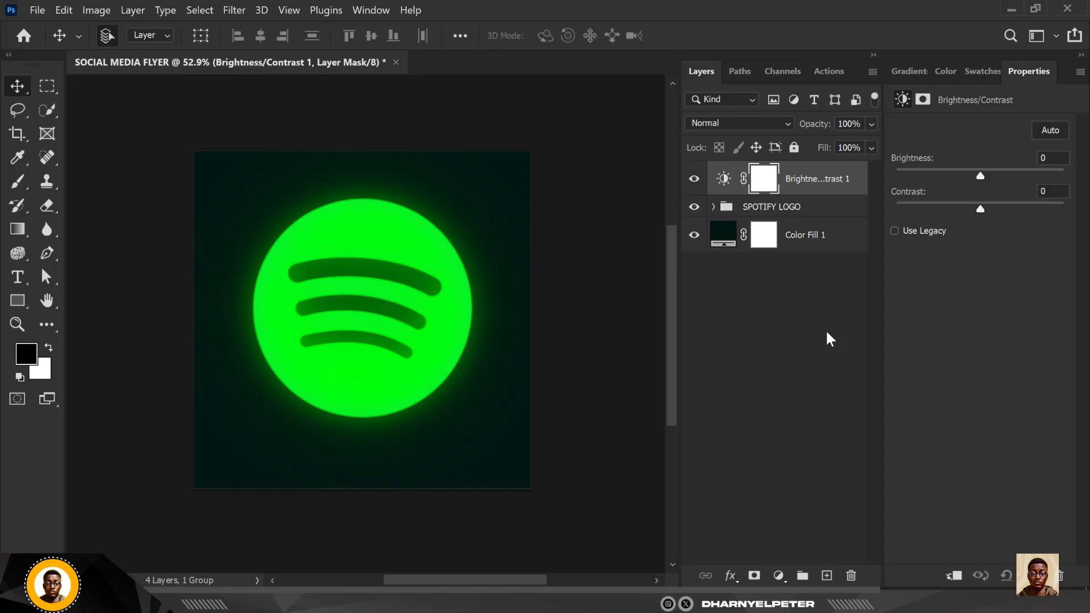
pyautogui.rightClick(800, 179)
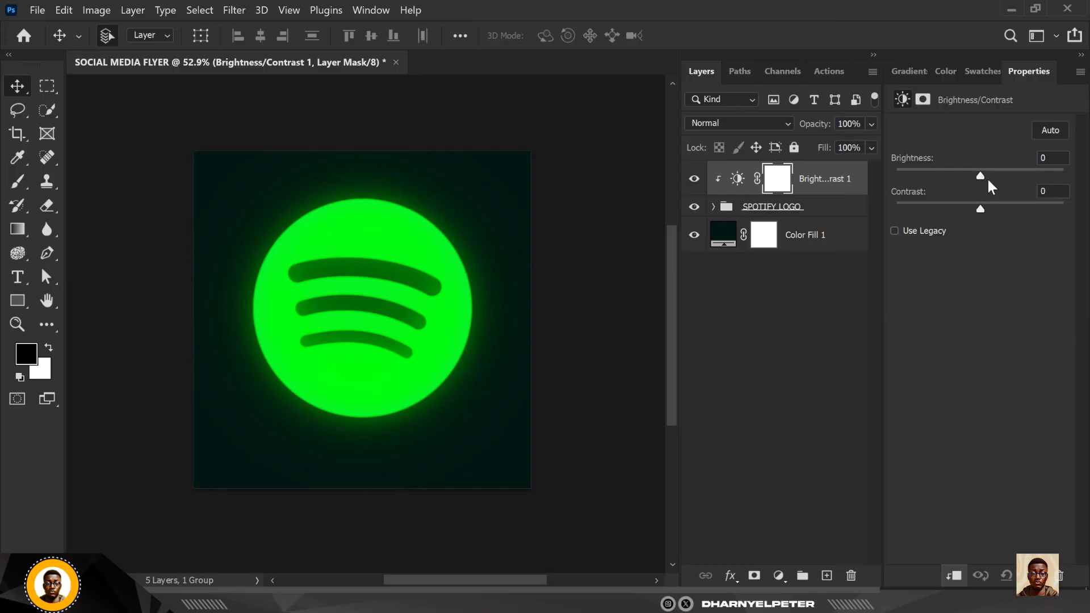
pyautogui.moveTo(980, 175); pyautogui.dragTo(1016, 175)
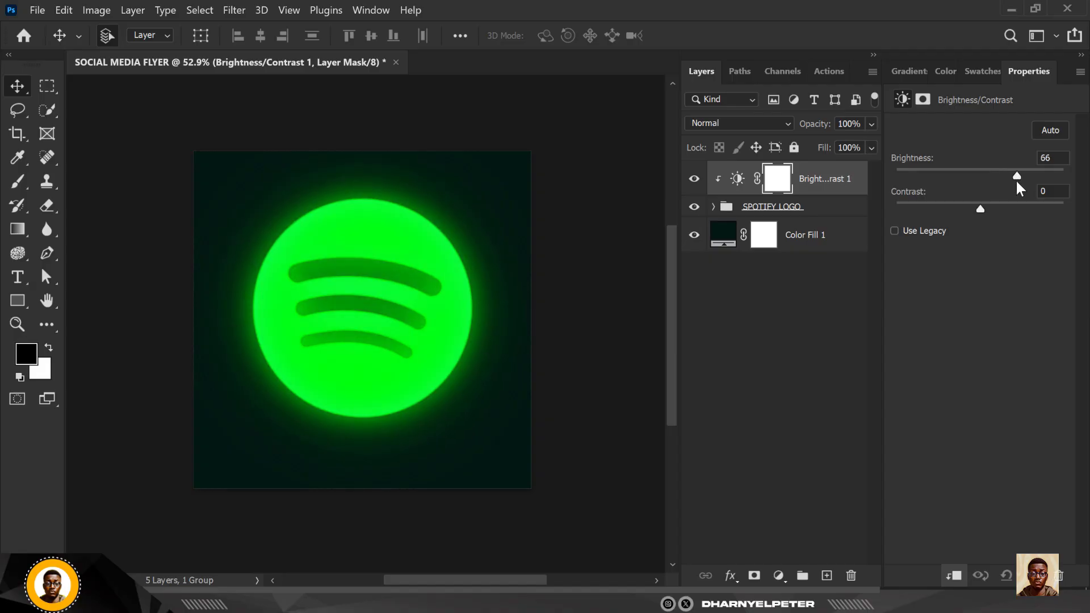
pyautogui.moveTo(1015, 175); pyautogui.dragTo(1009, 175)
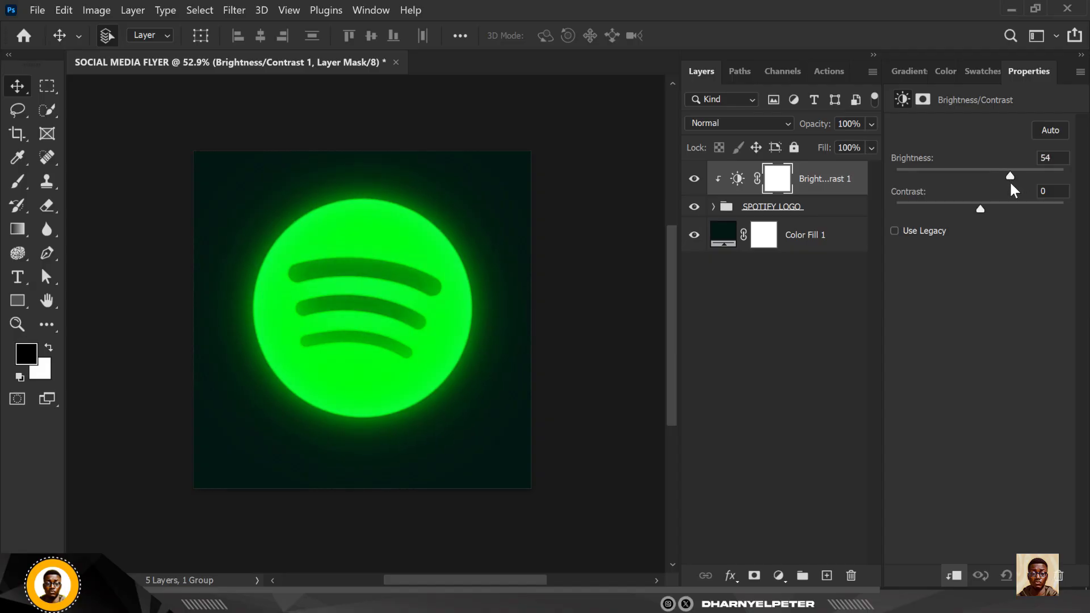
pyautogui.moveTo(981, 208); pyautogui.dragTo(982, 209)
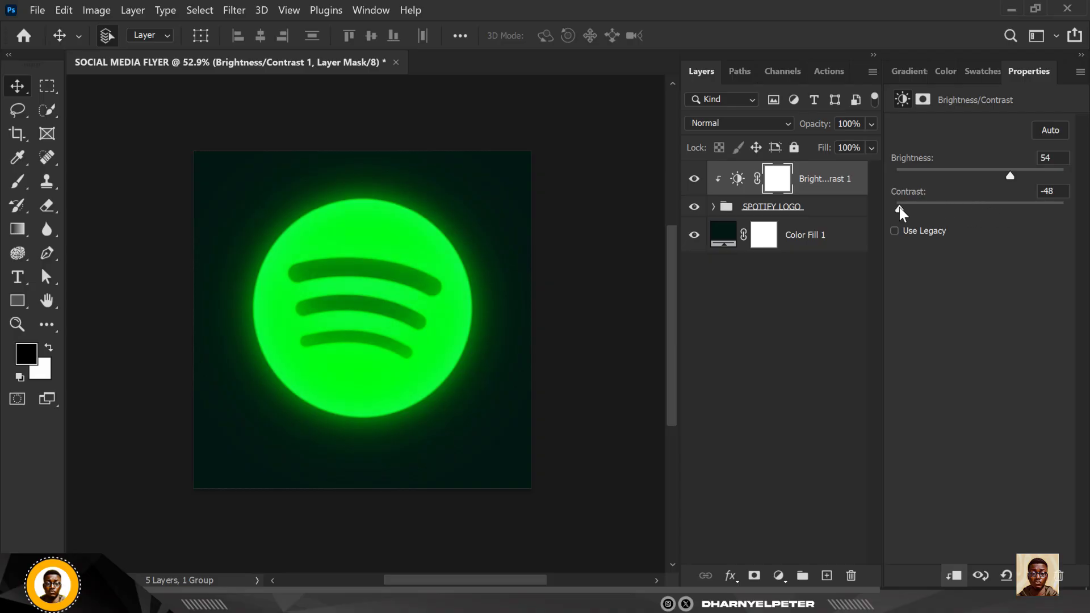
pyautogui.moveTo(898, 208); pyautogui.dragTo(919, 209)
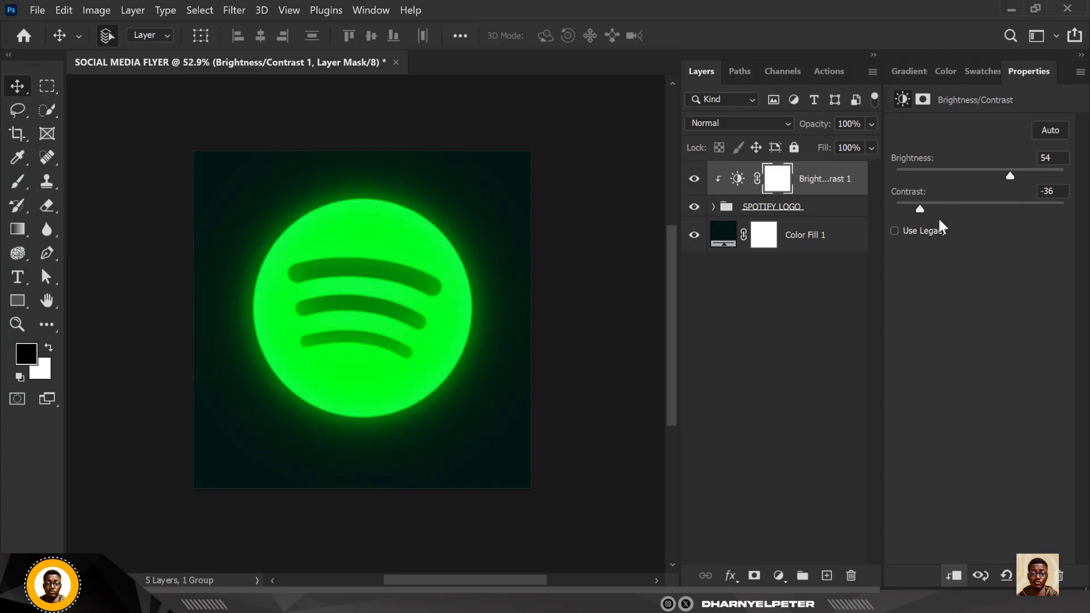
pyautogui.moveTo(919, 208); pyautogui.dragTo(934, 209)
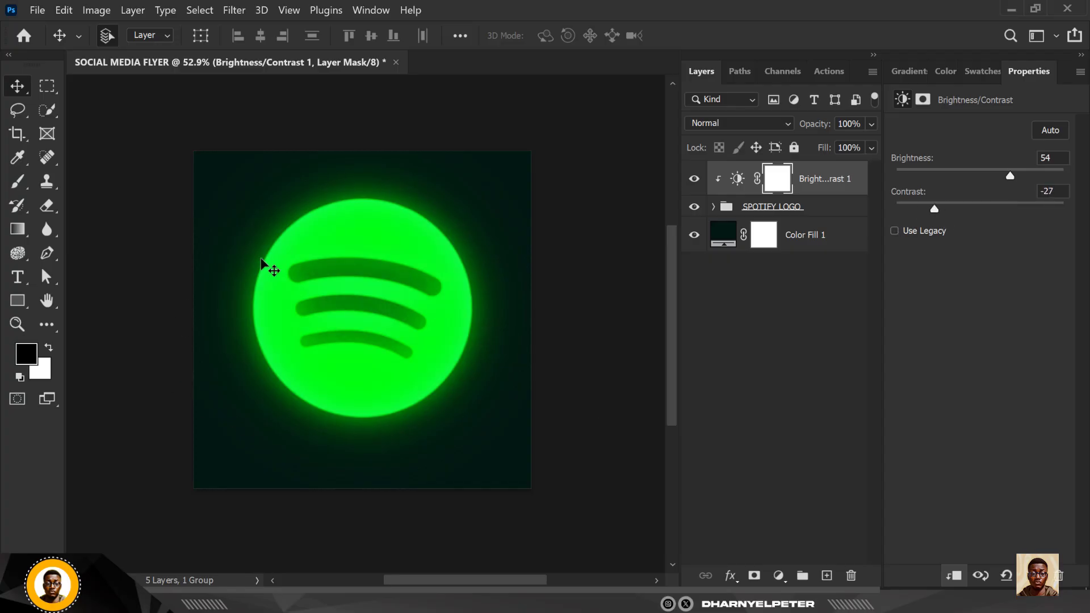
pyautogui.click(693, 179)
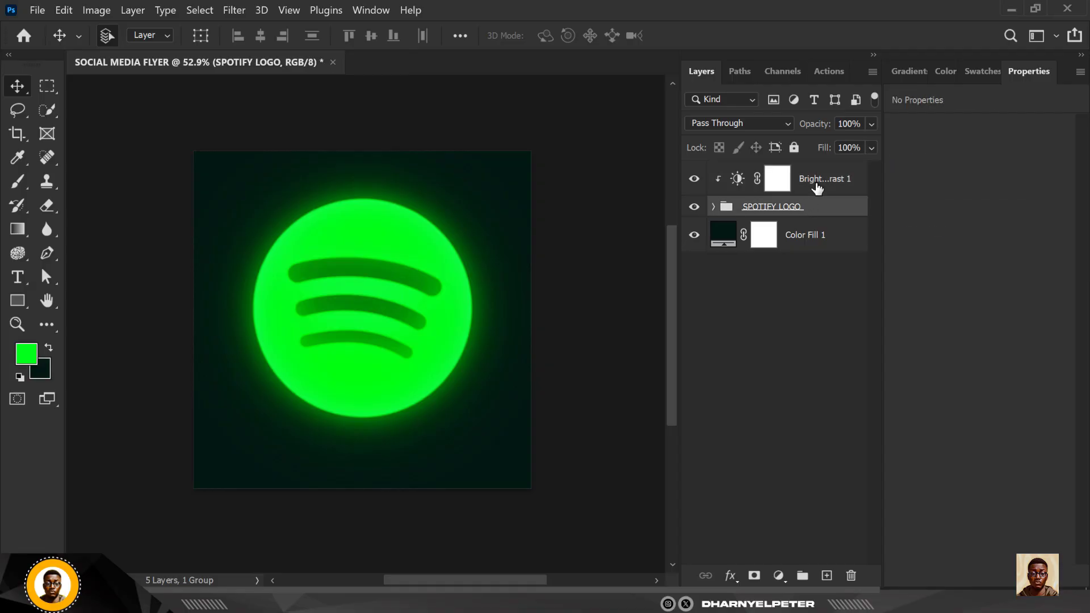
# Step: Scale down the IMAGE portrait layer and centre it over the glowing logo
pyautogui.click(777, 177)
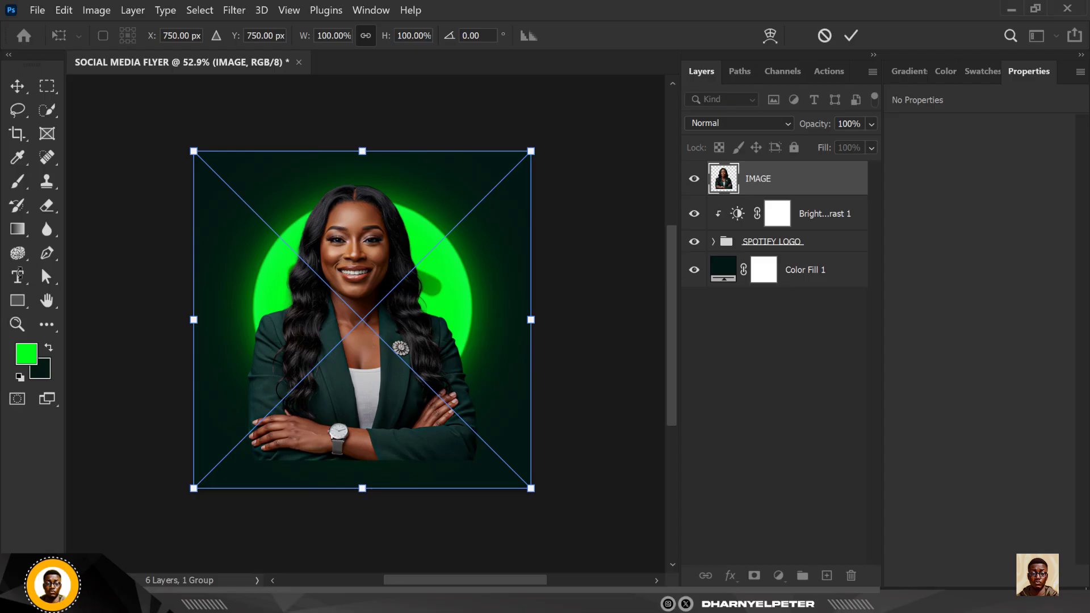
pyautogui.moveTo(361, 319); pyautogui.dragTo(406, 356)
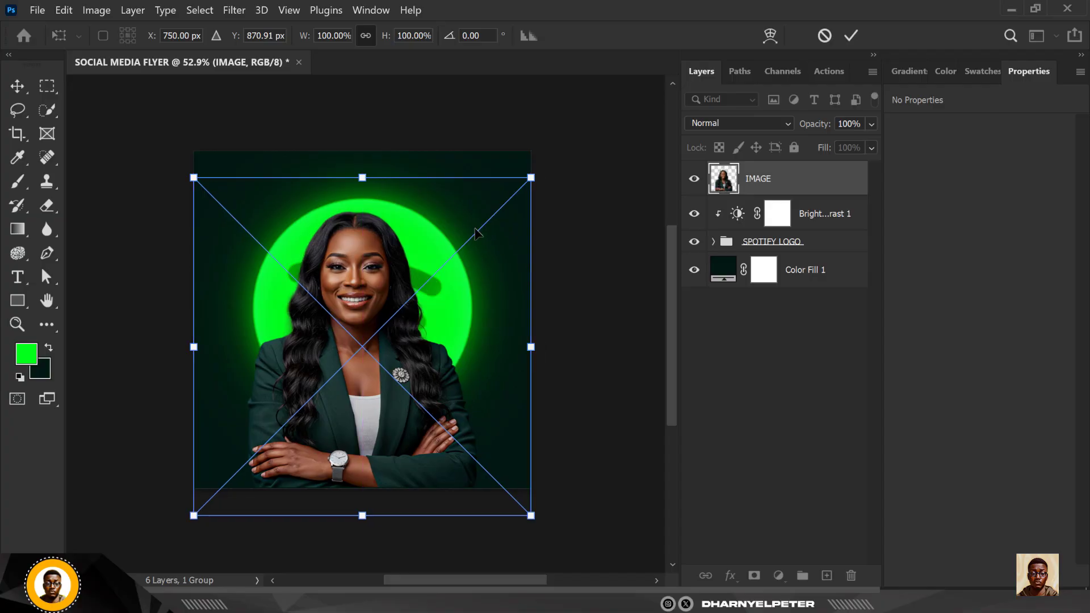
pyautogui.moveTo(532, 177); pyautogui.dragTo(520, 189)
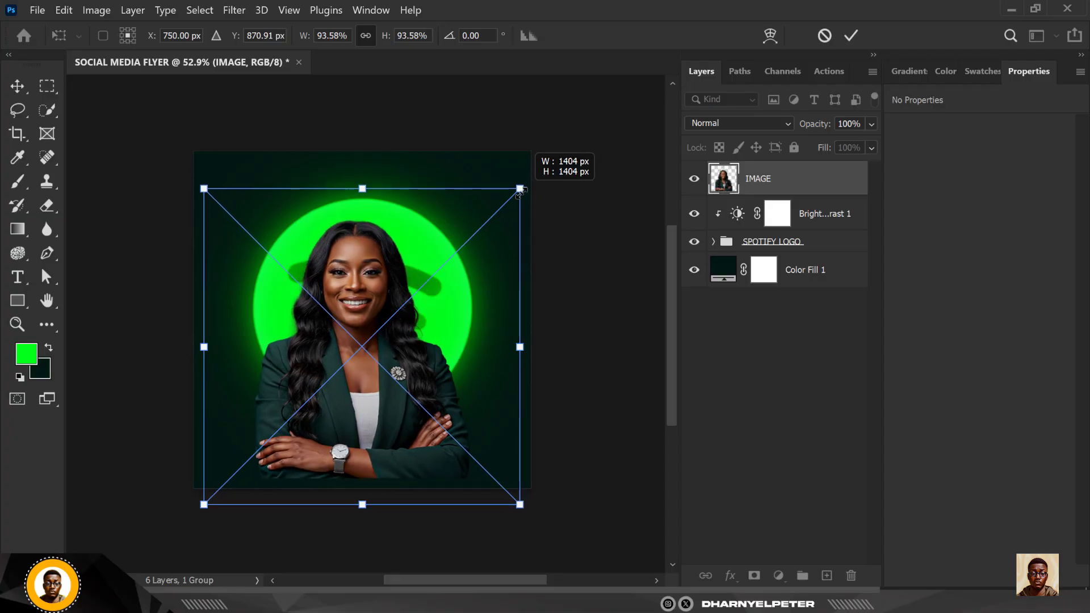
pyautogui.moveTo(520, 188); pyautogui.dragTo(482, 226)
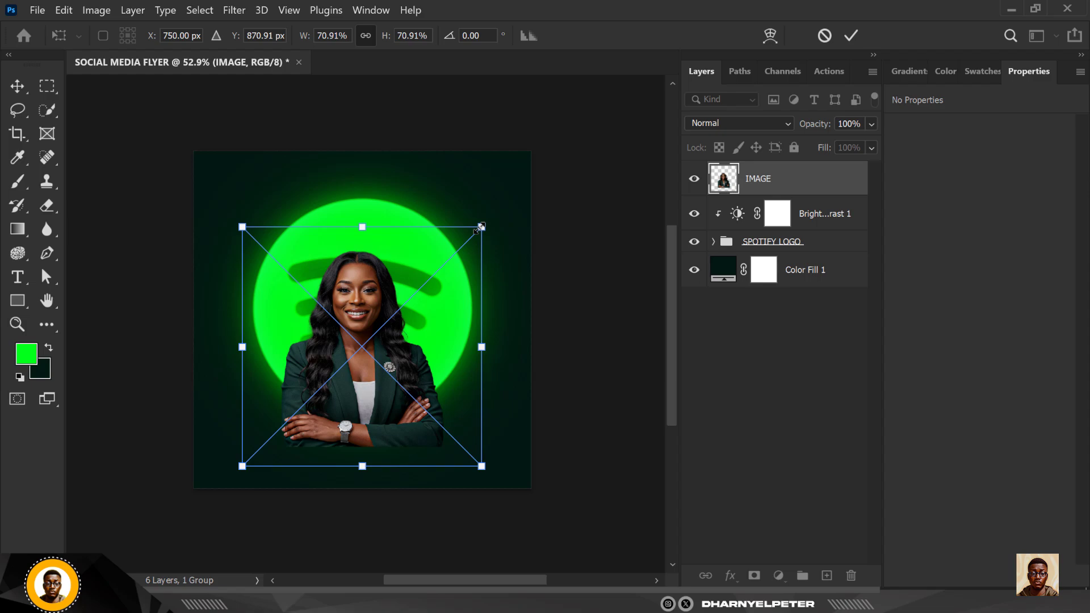
pyautogui.moveTo(482, 227); pyautogui.dragTo(511, 198)
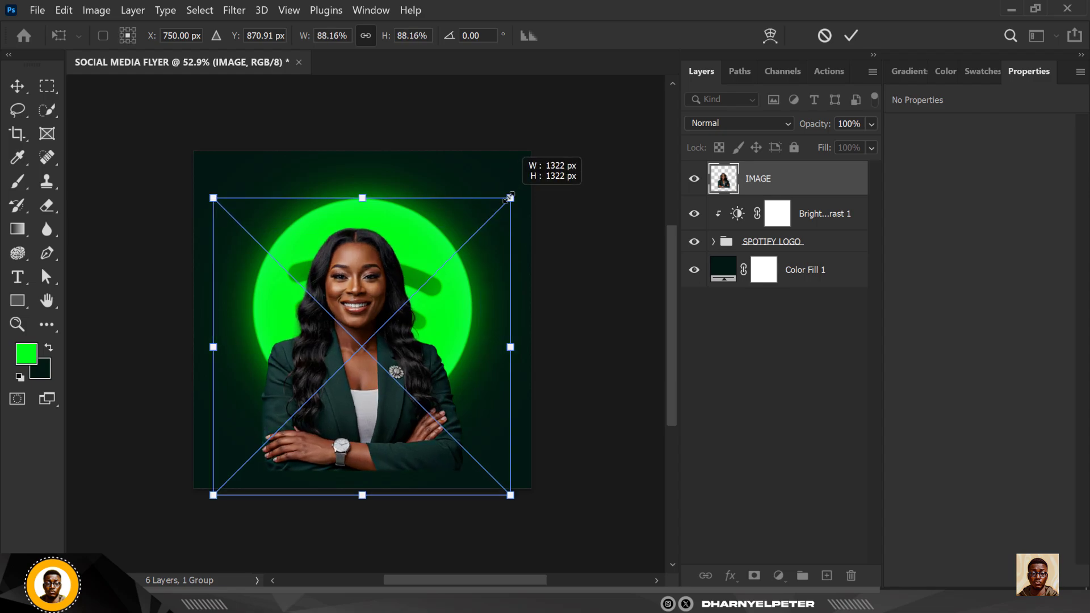
pyautogui.moveTo(509, 198); pyautogui.dragTo(507, 202)
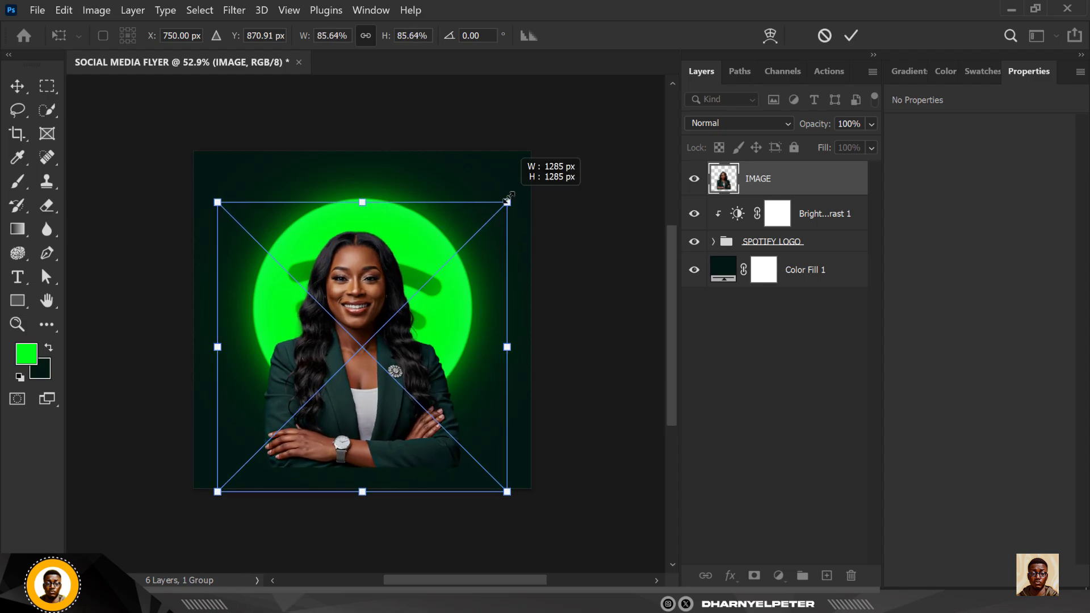
pyautogui.moveTo(507, 202); pyautogui.dragTo(513, 191)
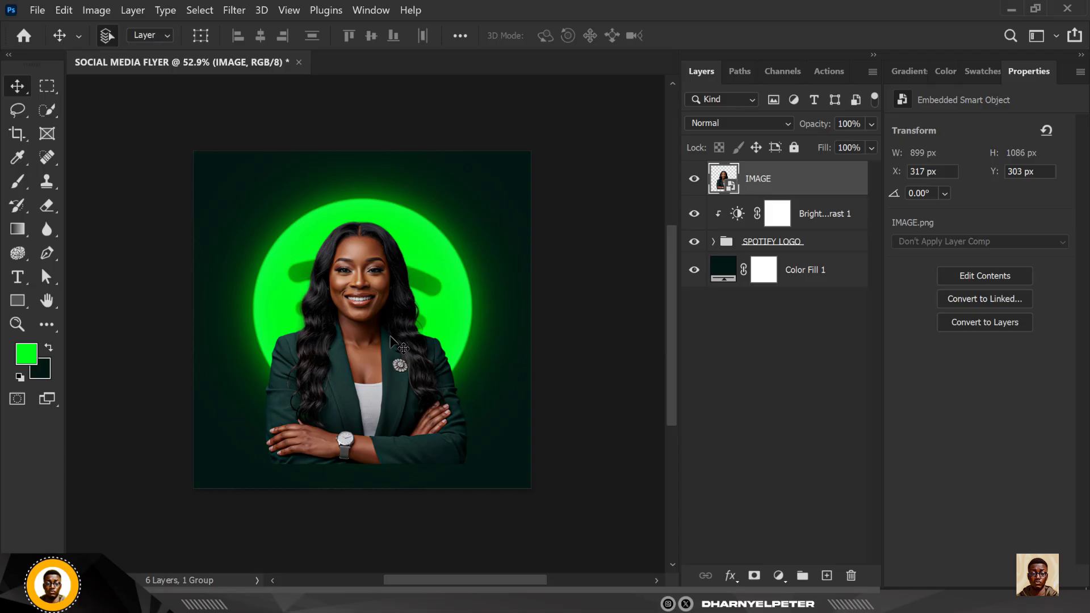
pyautogui.moveTo(368, 298)
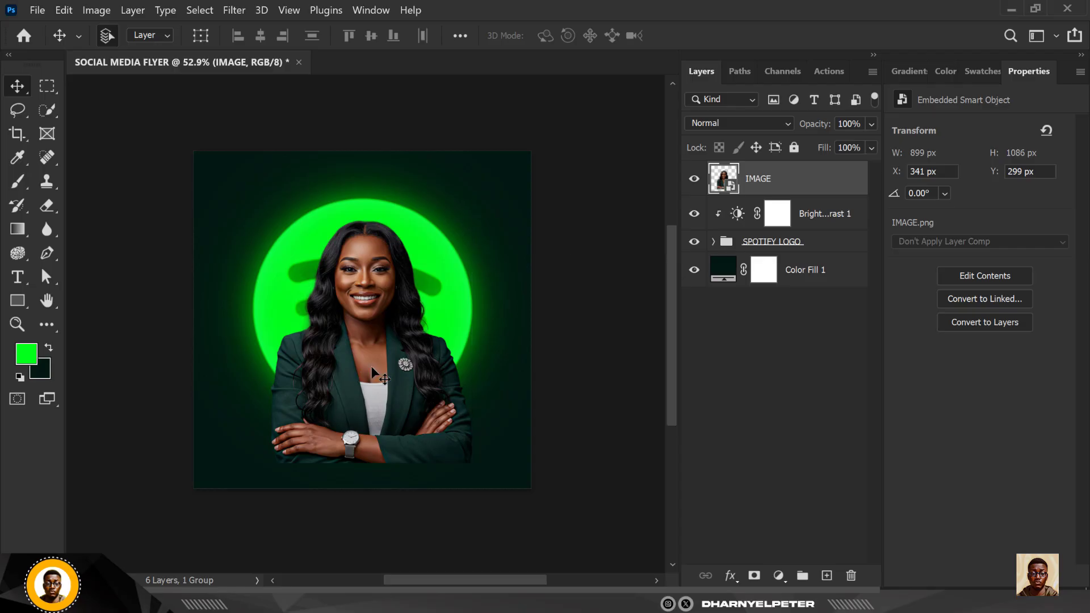
pyautogui.moveTo(488, 374)
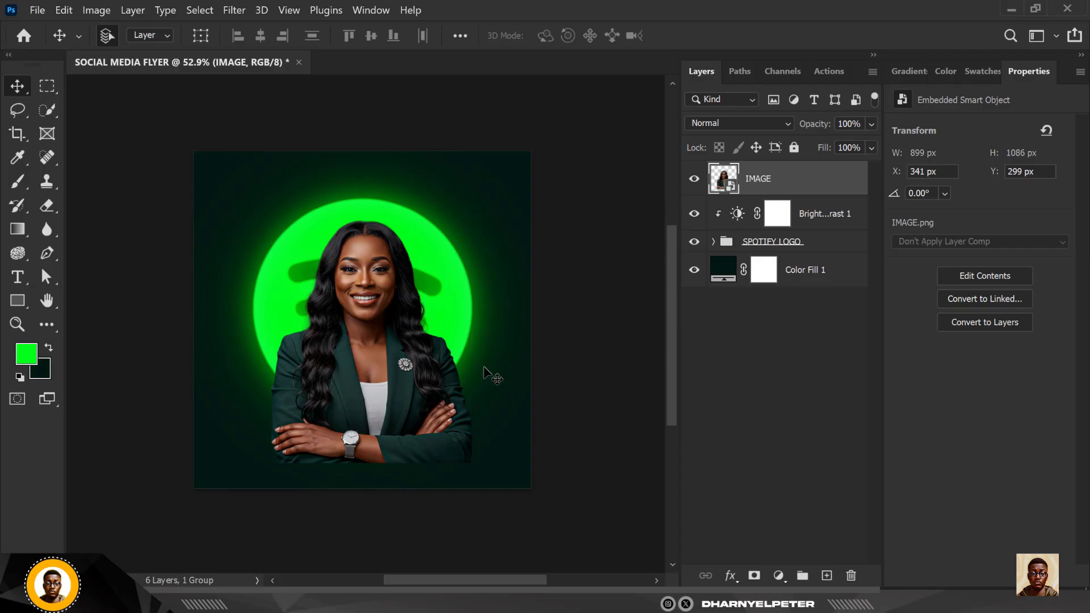
pyautogui.moveTo(162, 182)
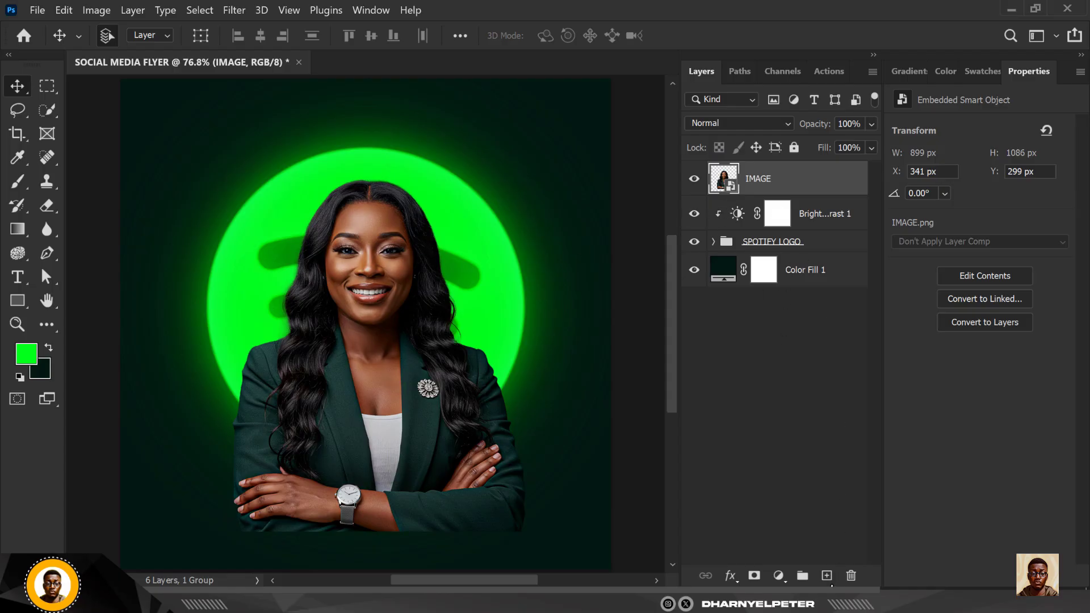
# Step: Add a #00ff1b Solid Color fill layer and blend it as Linear Light
pyautogui.click(777, 576)
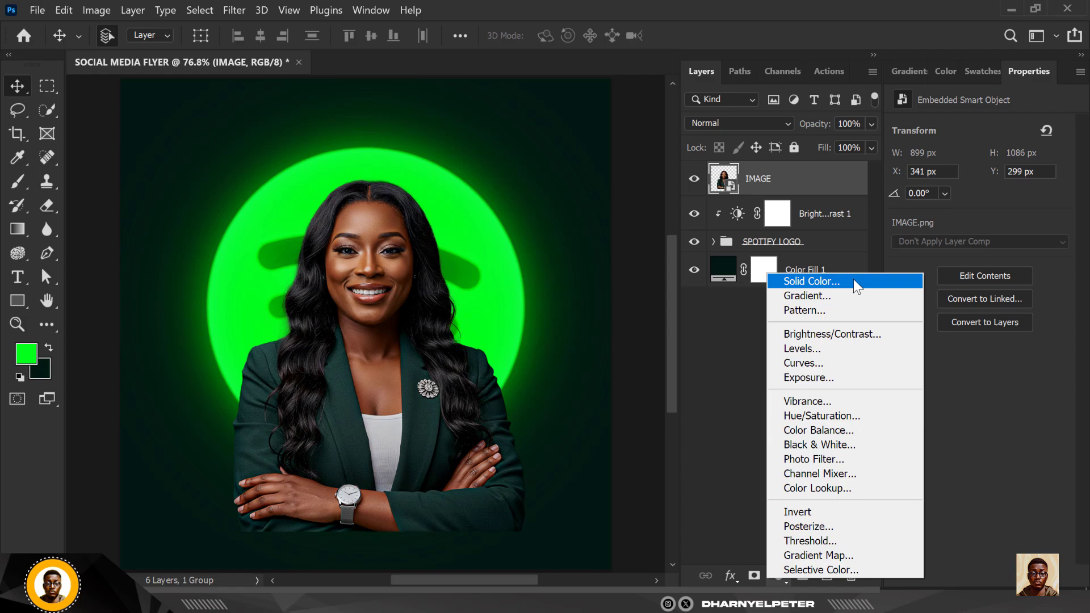
pyautogui.click(810, 281)
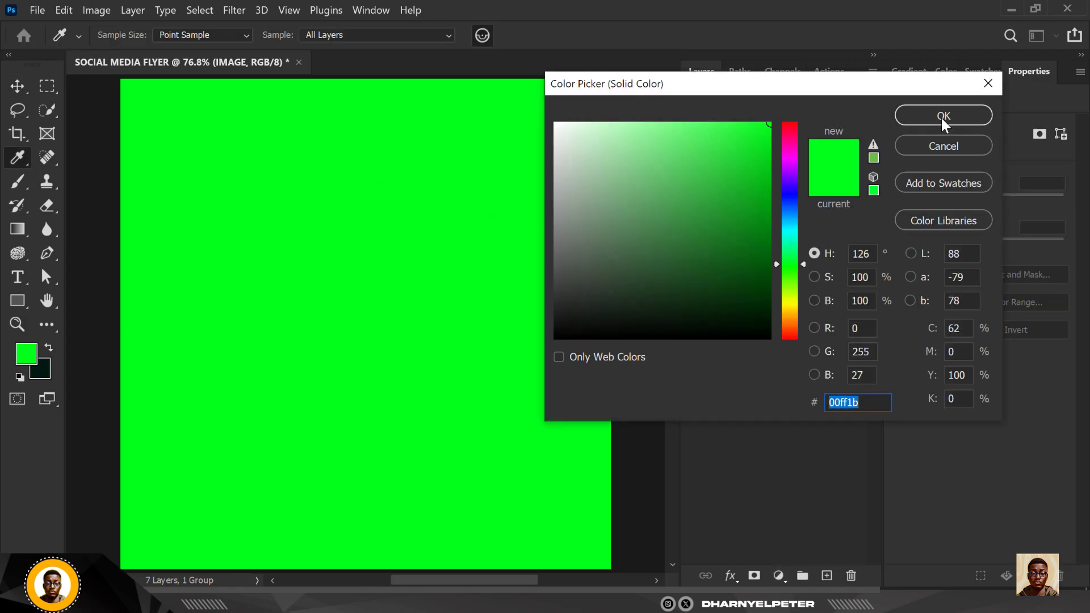
pyautogui.click(942, 115)
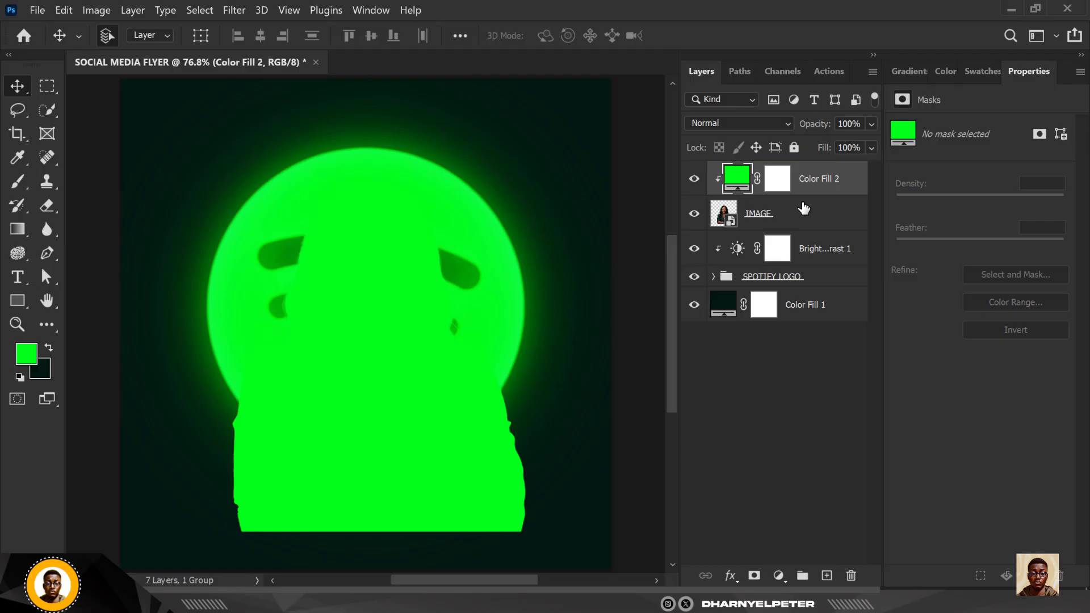
pyautogui.click(739, 123)
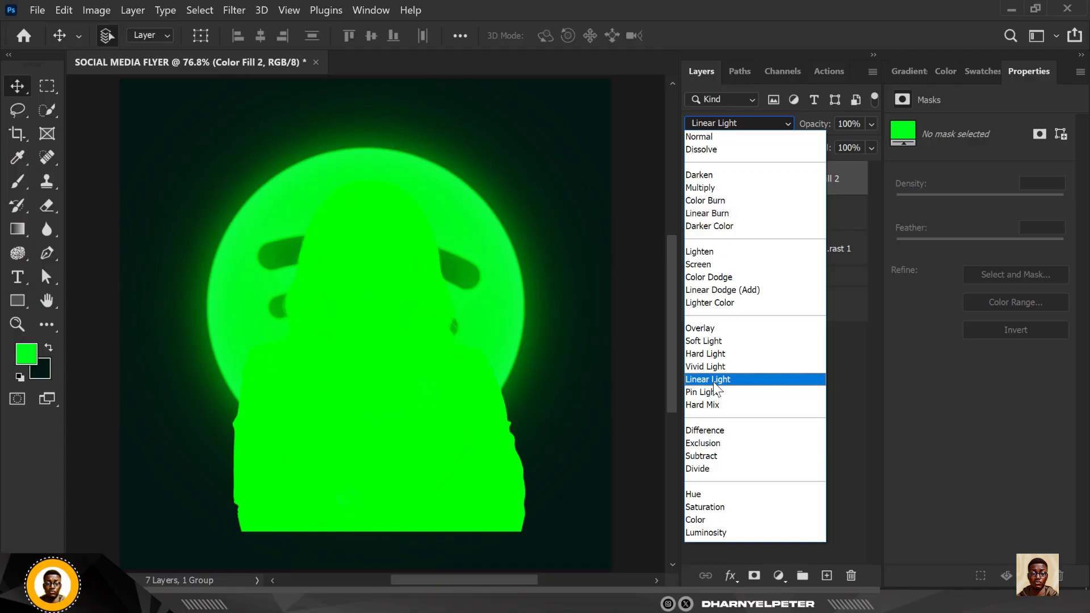
pyautogui.click(706, 379)
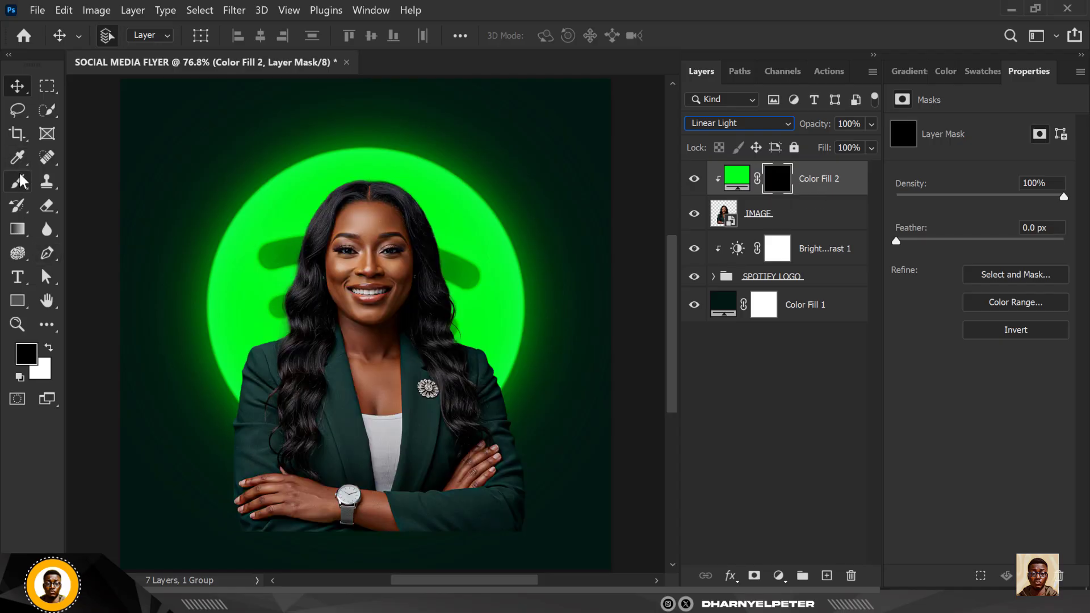
# Step: Paint white on the green fill's mask along the right hair and left hair-and-shoulder edges
pyautogui.click(16, 182)
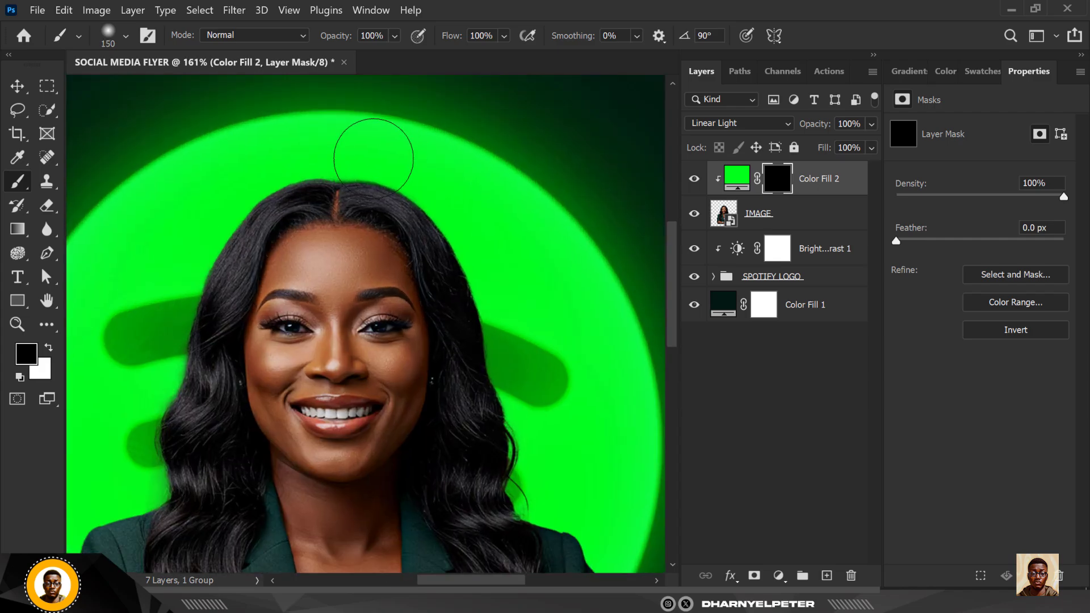
pyautogui.moveTo(72, 313)
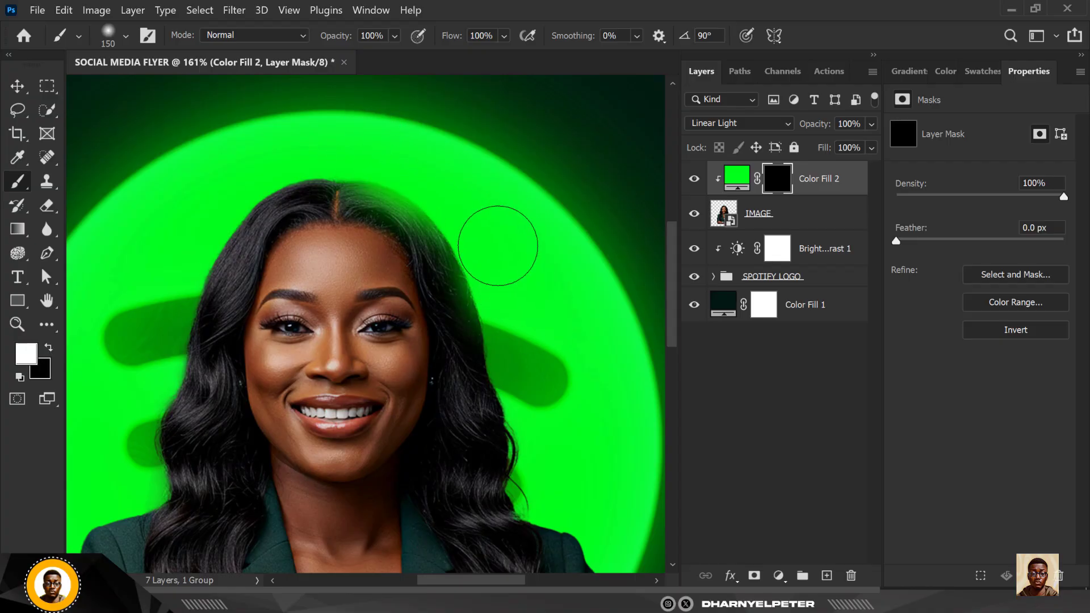
pyautogui.moveTo(497, 245); pyautogui.dragTo(549, 490)
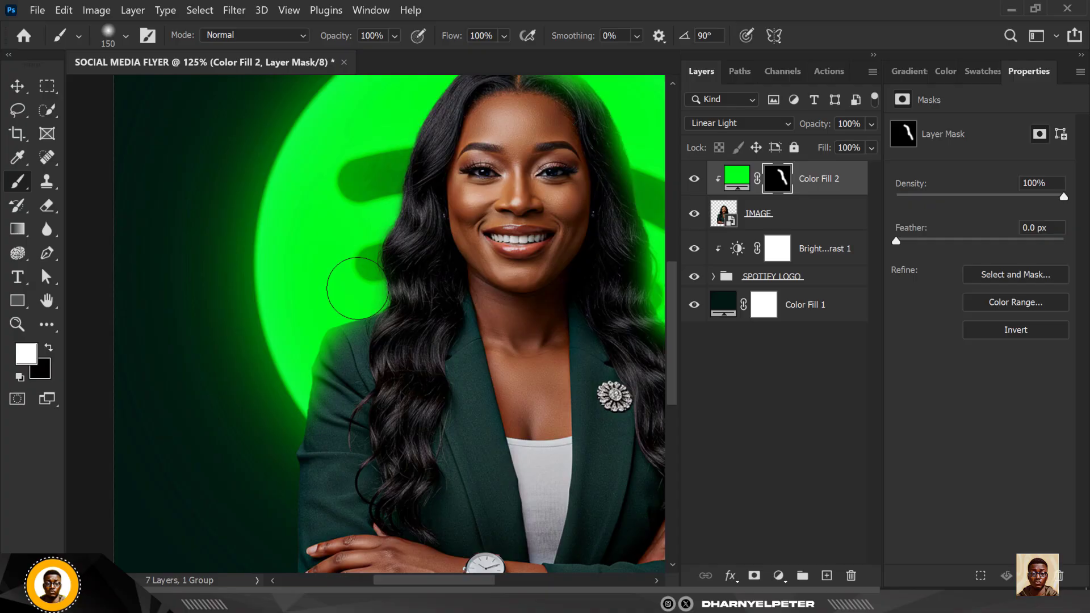
pyautogui.moveTo(358, 291); pyautogui.dragTo(375, 158)
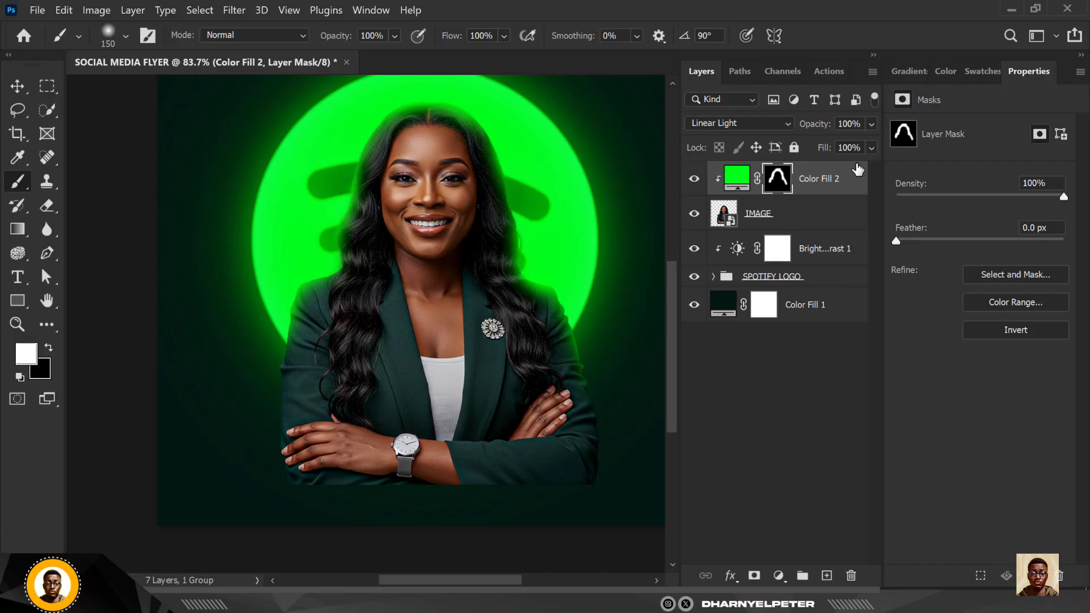
# Step: Try another blend mode, return Color Fill 2 to Linear Light, and open its layer menu
pyautogui.click(737, 123)
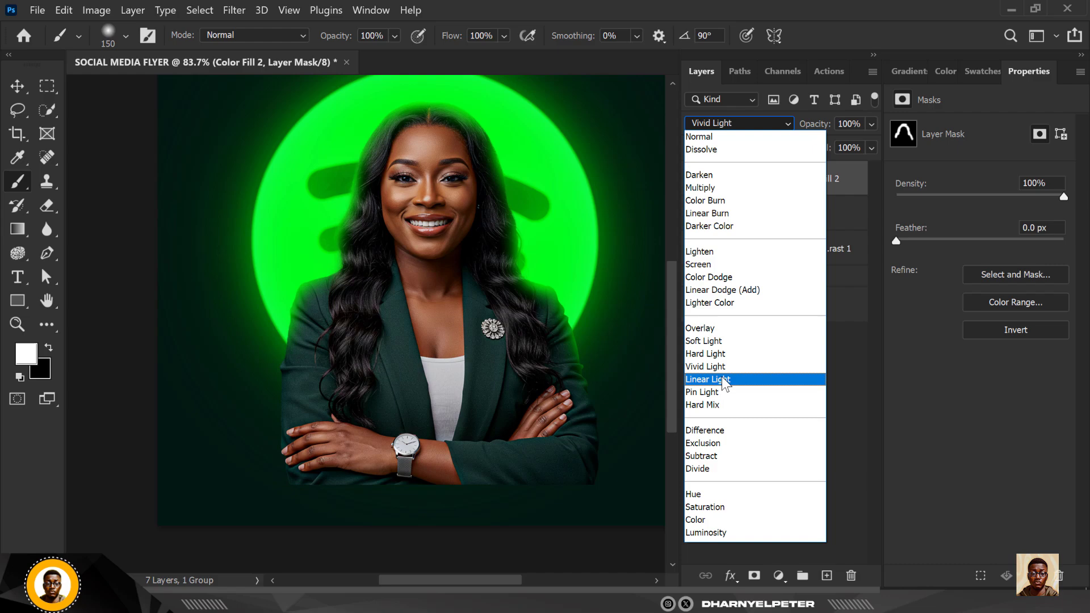
pyautogui.click(707, 379)
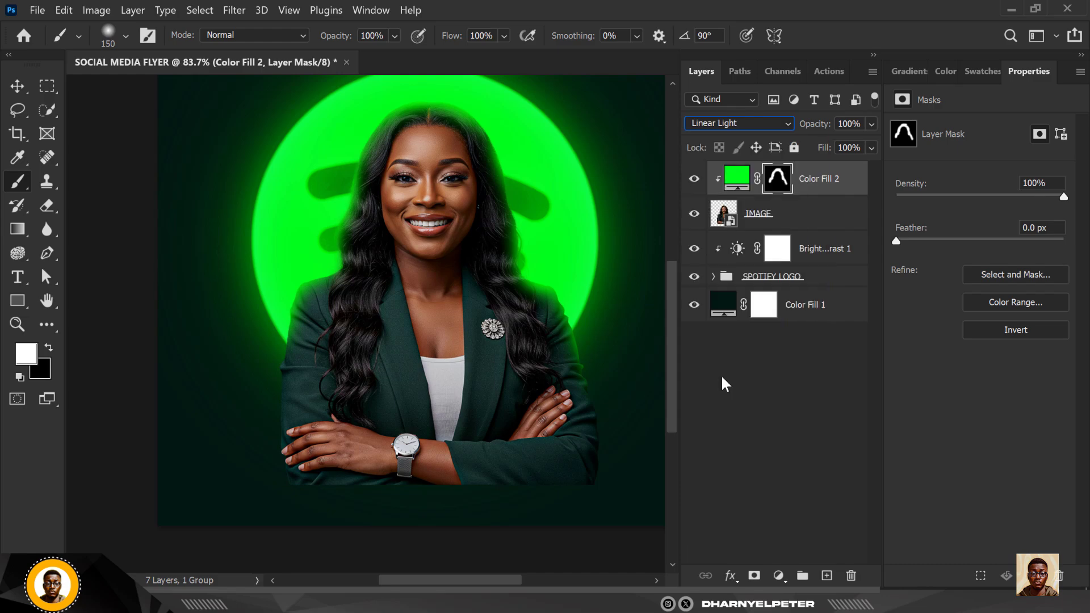
pyautogui.click(17, 86)
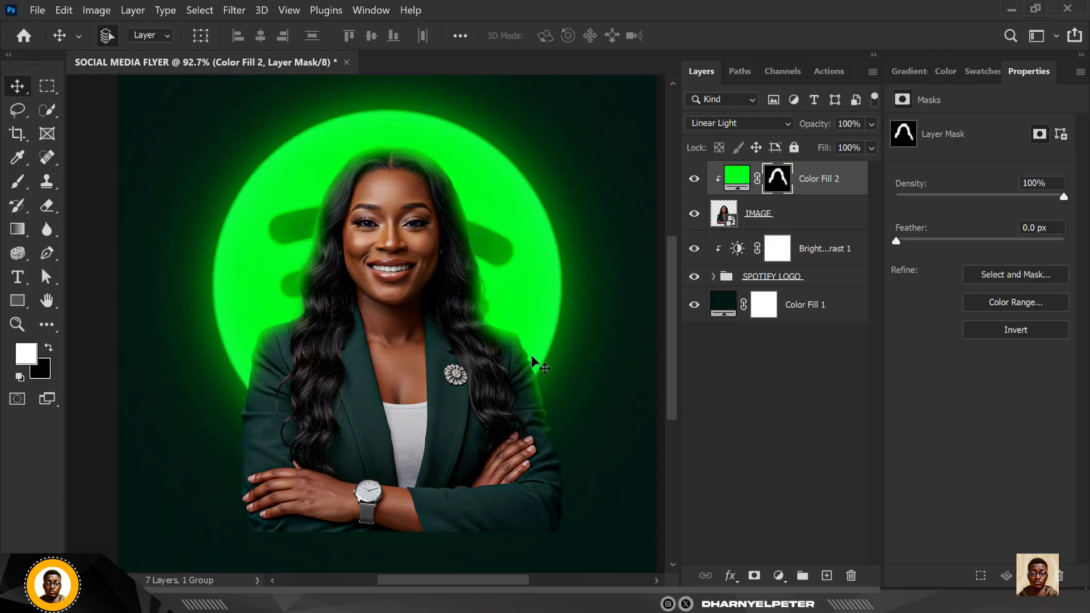
pyautogui.rightClick(819, 177)
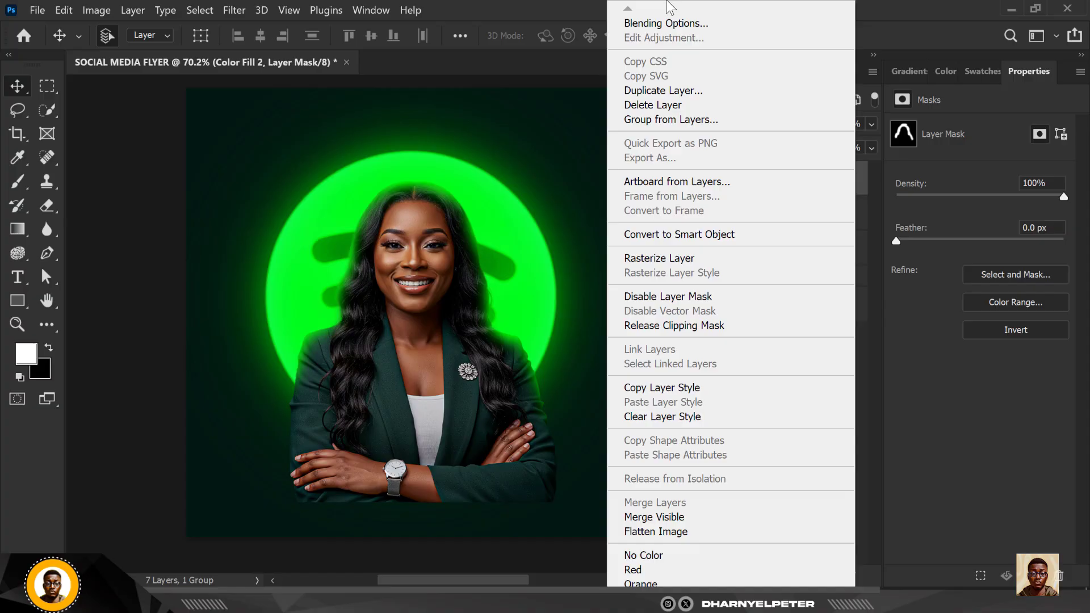
# Step: In Blending Options, split the Underlying Layer black Blend If slider to 0/65
pyautogui.click(483, 269)
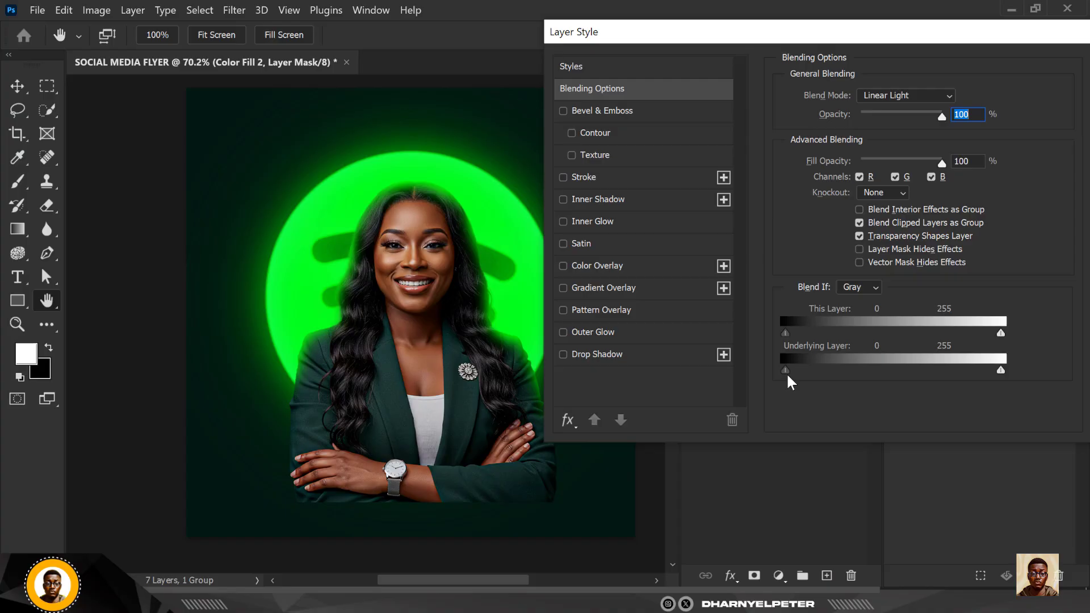
pyautogui.moveTo(785, 369); pyautogui.dragTo(826, 369)
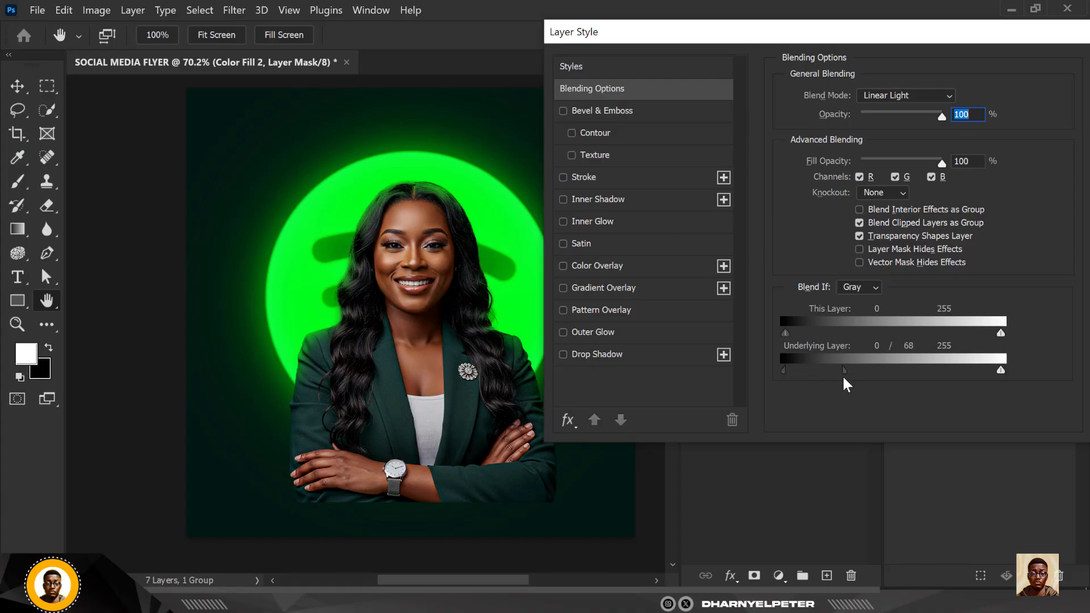
pyautogui.moveTo(843, 371); pyautogui.dragTo(853, 369)
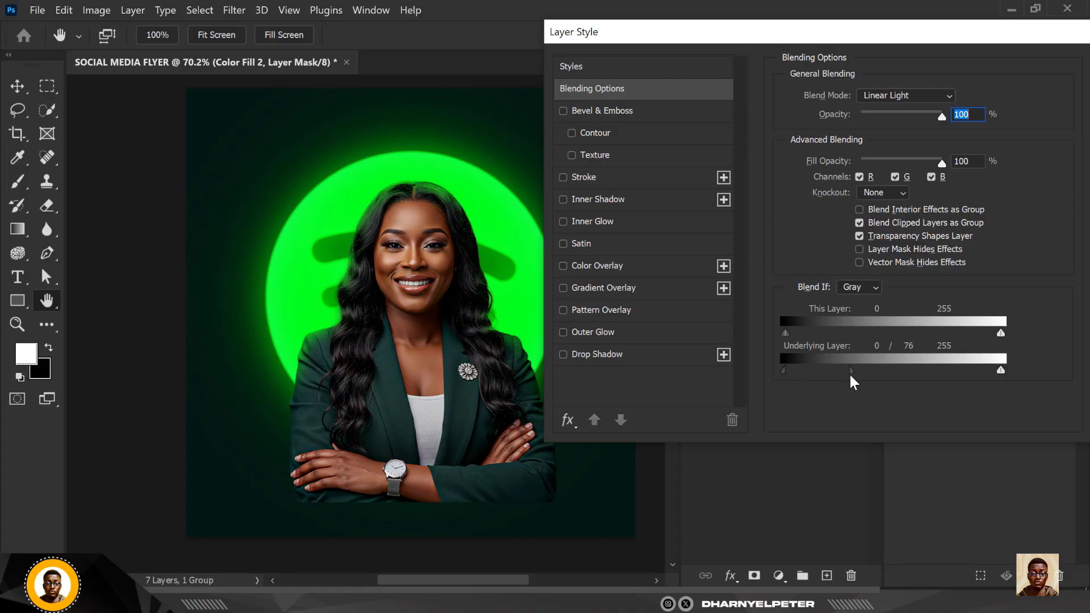
pyautogui.moveTo(852, 370); pyautogui.dragTo(837, 369)
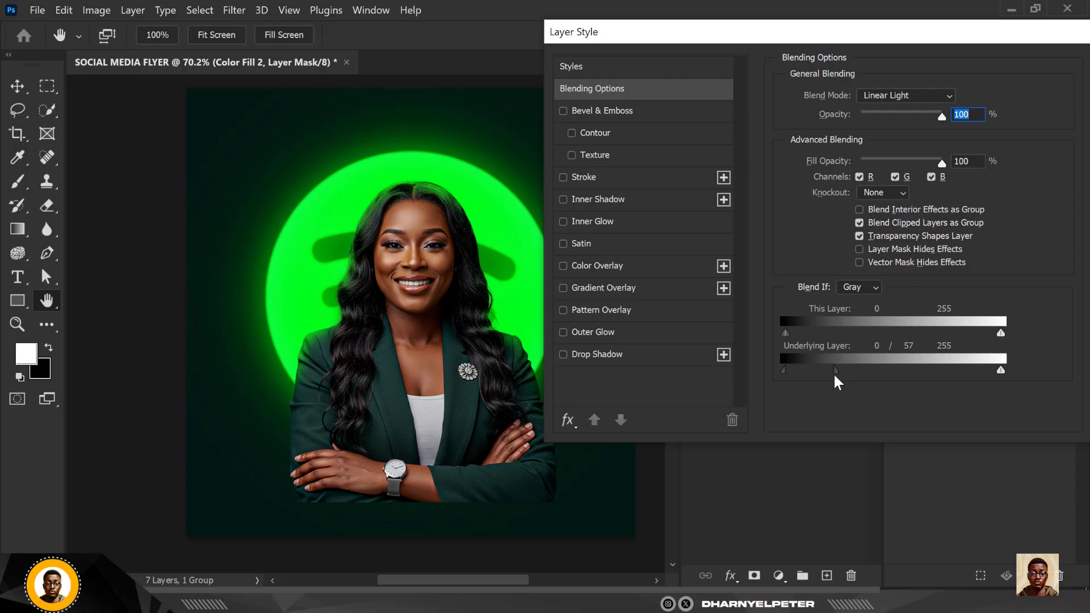
pyautogui.moveTo(836, 370); pyautogui.dragTo(845, 369)
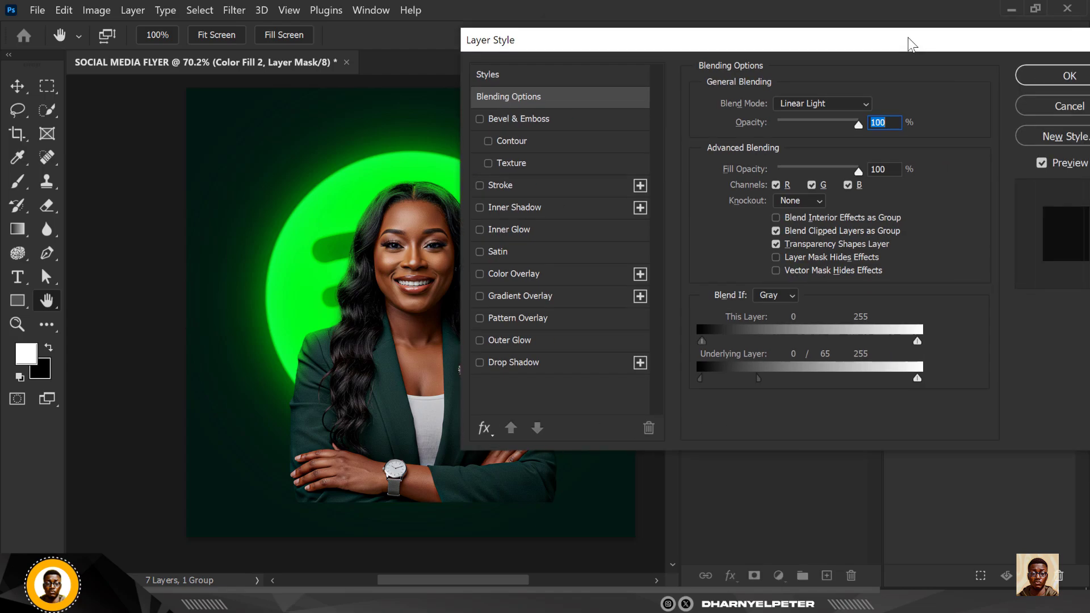
pyautogui.click(1069, 75)
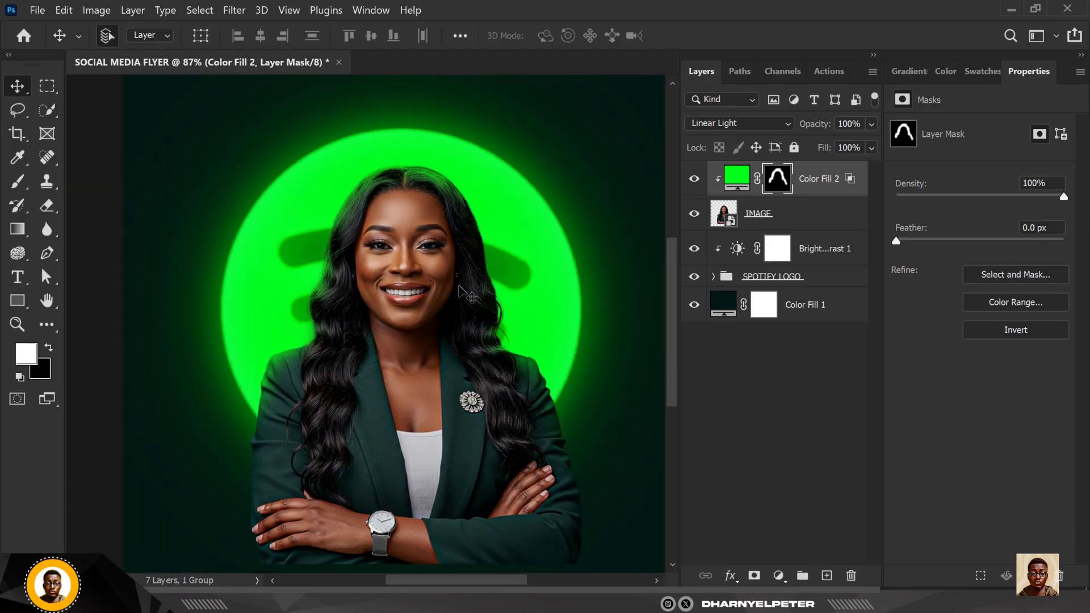
# Step: Set Color Fill 3 to Linear Dodge (Add) and paint rim light on its mask
pyautogui.scroll(-3)
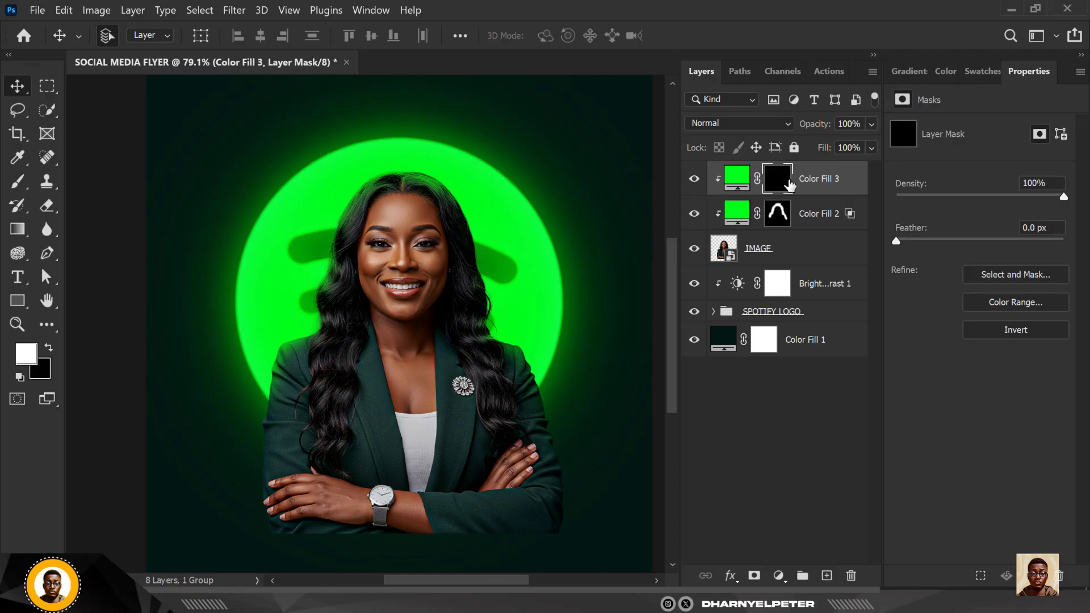
pyautogui.click(737, 123)
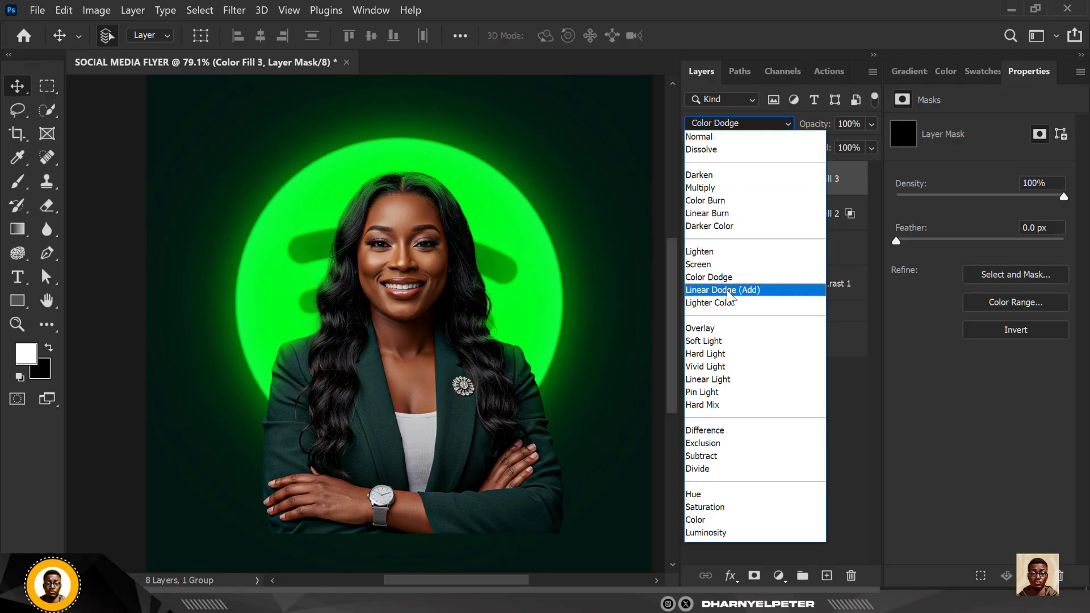
pyautogui.click(721, 290)
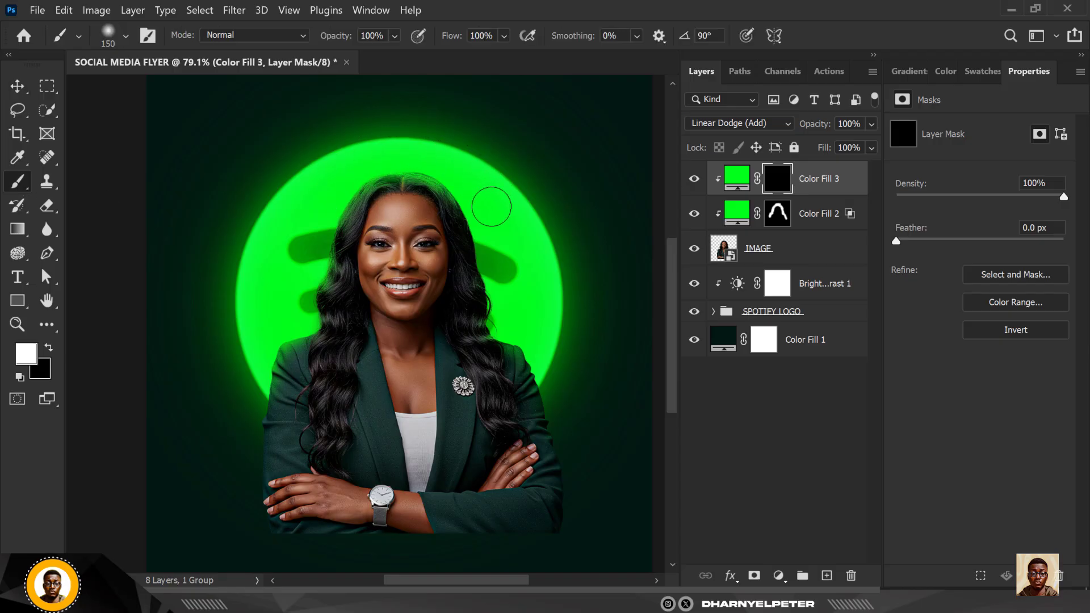
pyautogui.moveTo(492, 207); pyautogui.dragTo(424, 299)
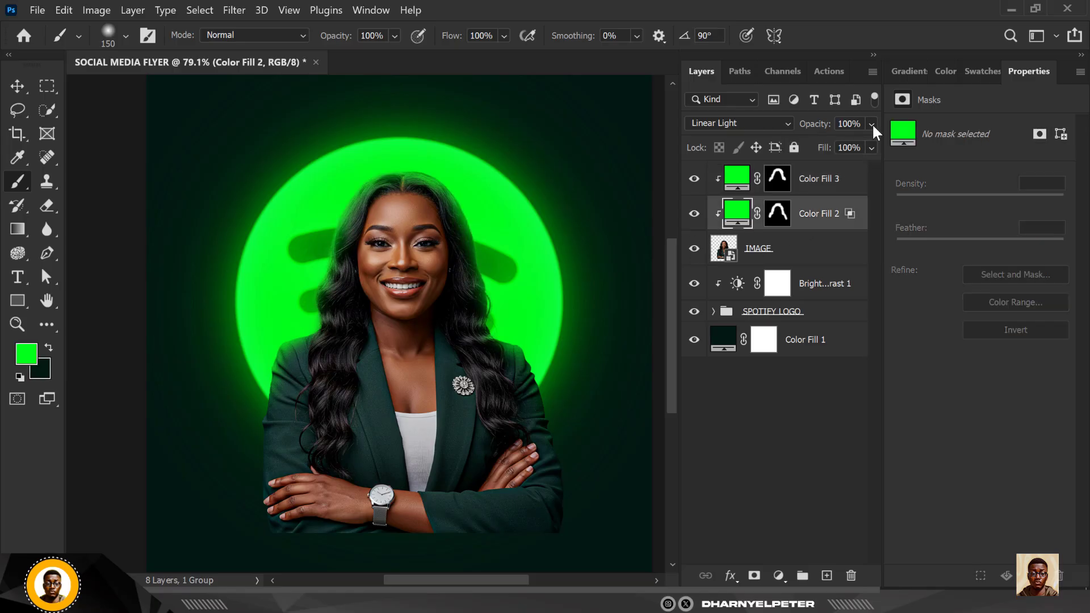
# Step: Lower Color Fill 2's opacity to 54%
pyautogui.moveTo(872, 143); pyautogui.dragTo(833, 143)
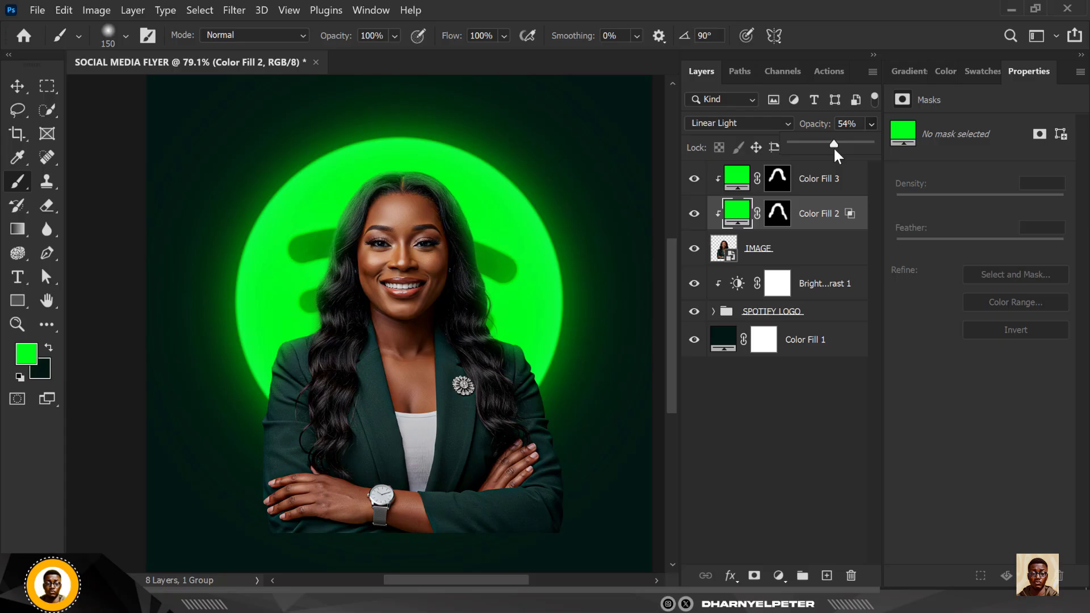
# Step: Raise the second rim light to 68% opacity and select Color Fill 3 through IMAGE for grouping
pyautogui.moveTo(833, 143); pyautogui.dragTo(868, 143)
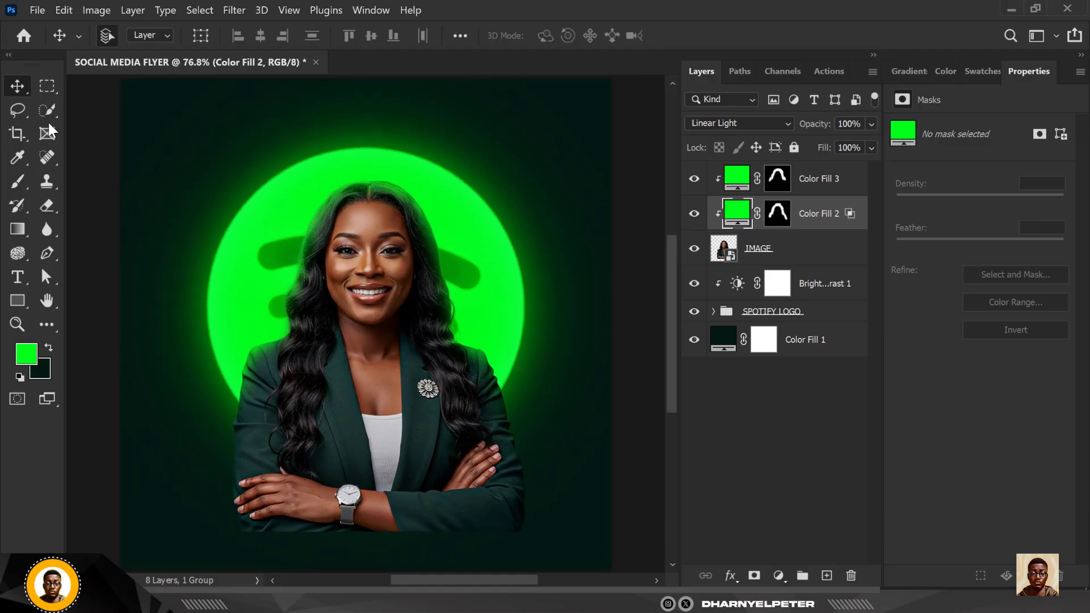
pyautogui.moveTo(580, 169)
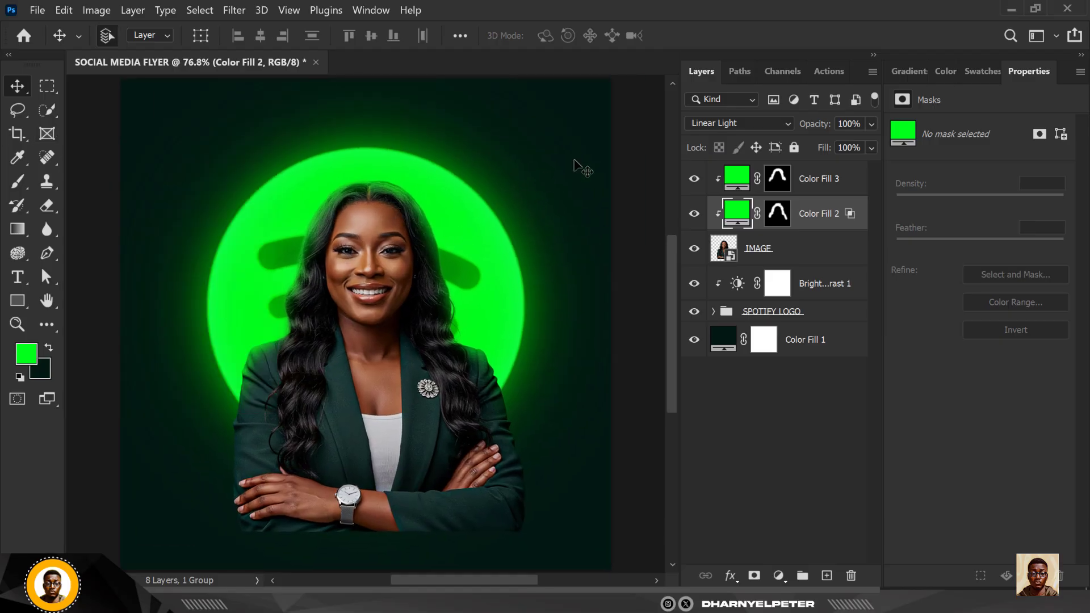
pyautogui.click(818, 178)
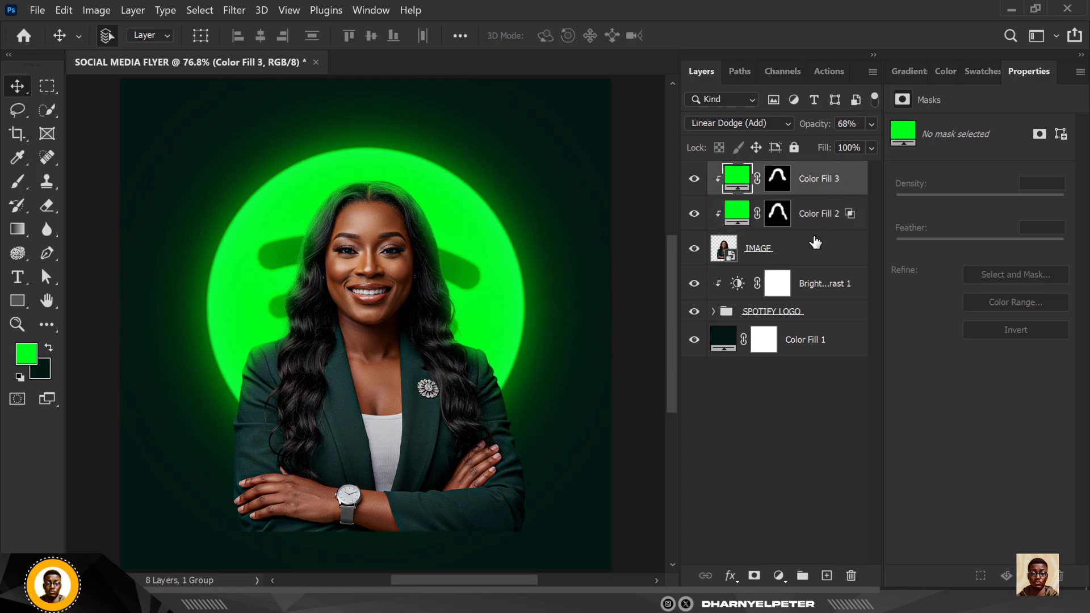
pyautogui.click(758, 248)
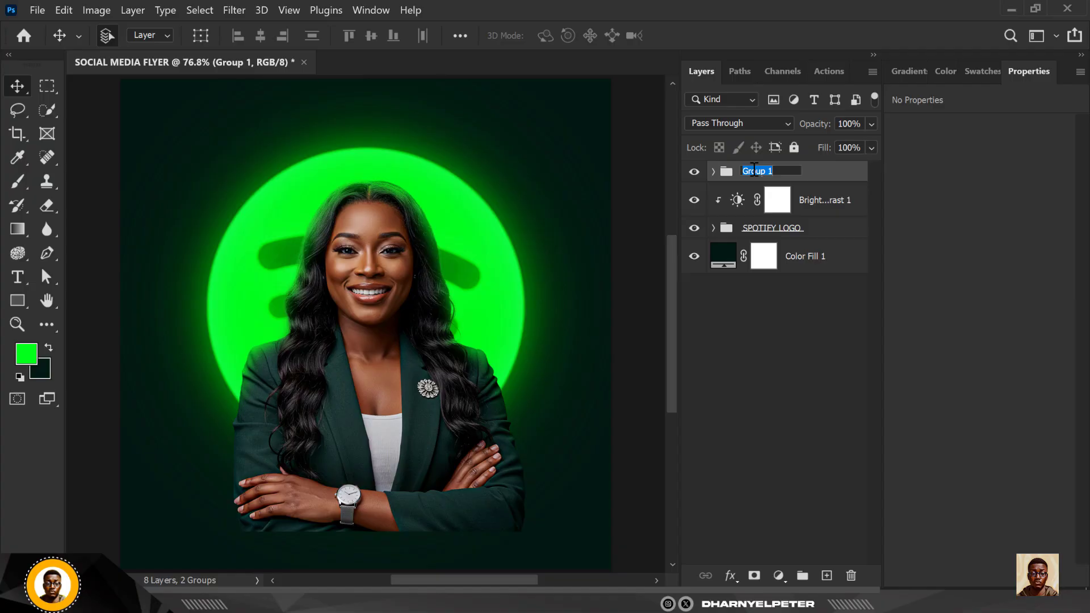
# Step: Name the group IMAGE and start darkening the portrait's lower body
pyautogui.write('IMAGE')
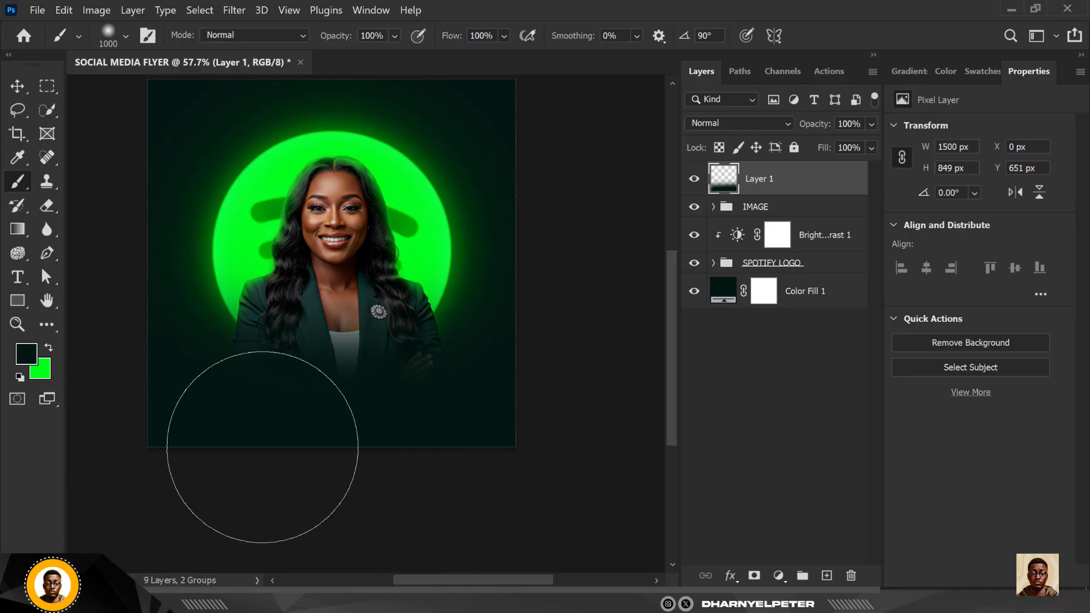
pyautogui.click(17, 86)
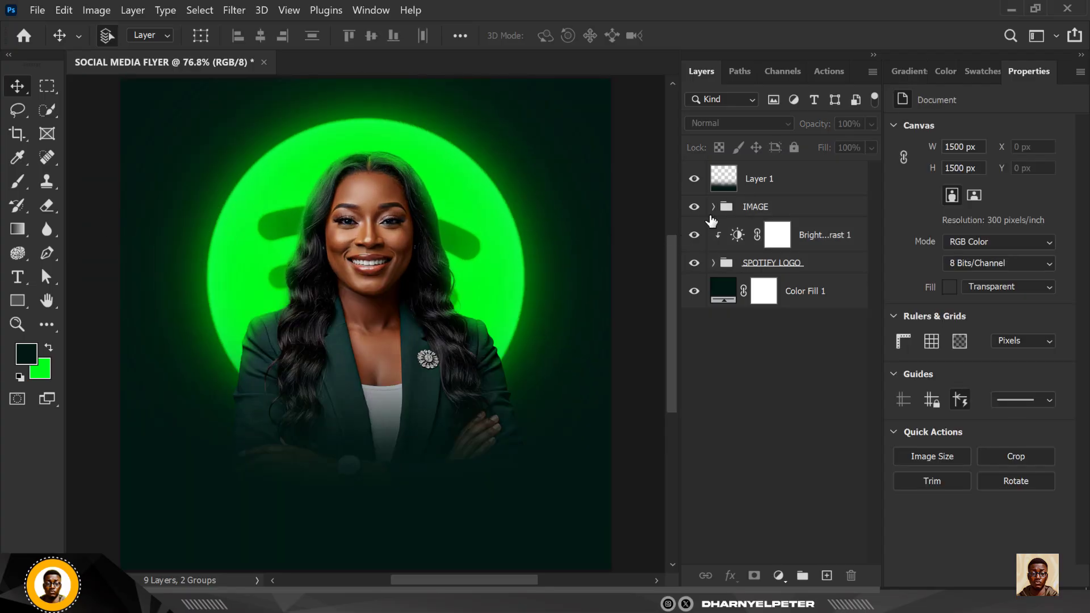
# Step: Select Layer 1 and add a new empty layer above it
pyautogui.click(759, 179)
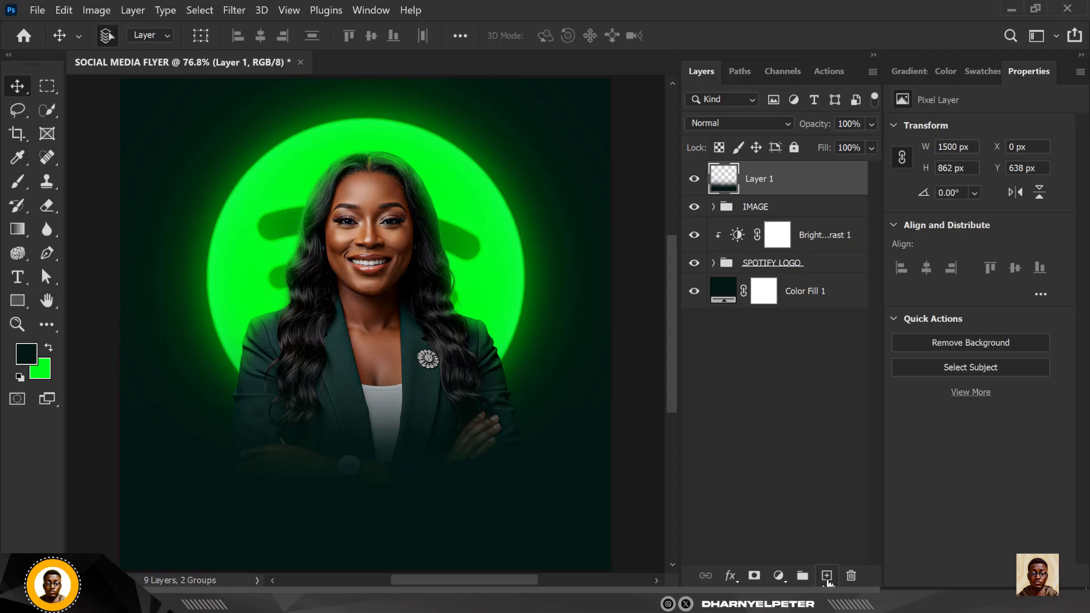
pyautogui.click(826, 575)
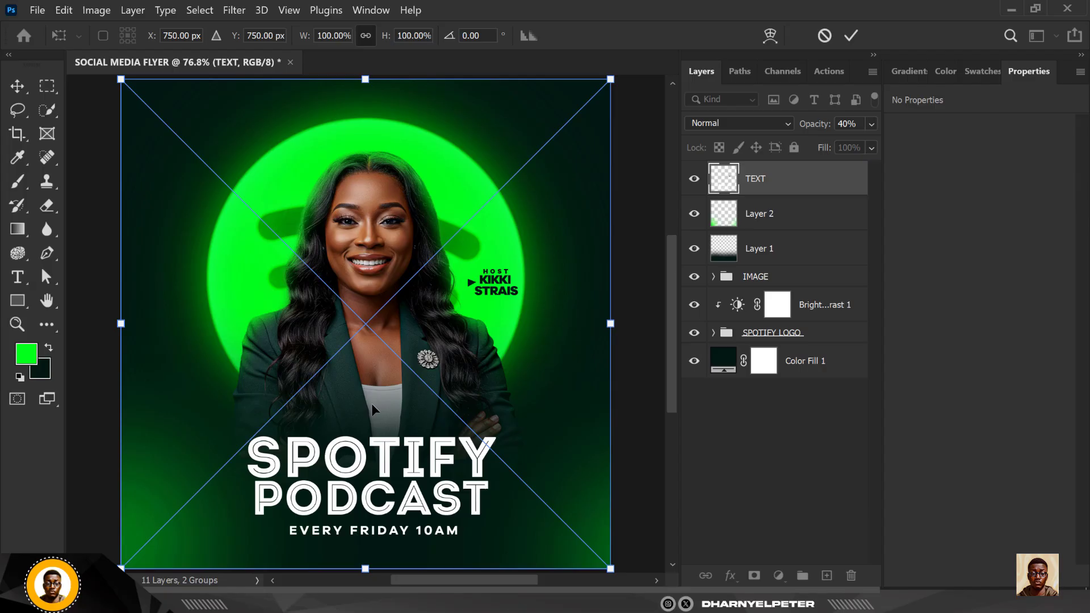
pyautogui.moveTo(381, 394)
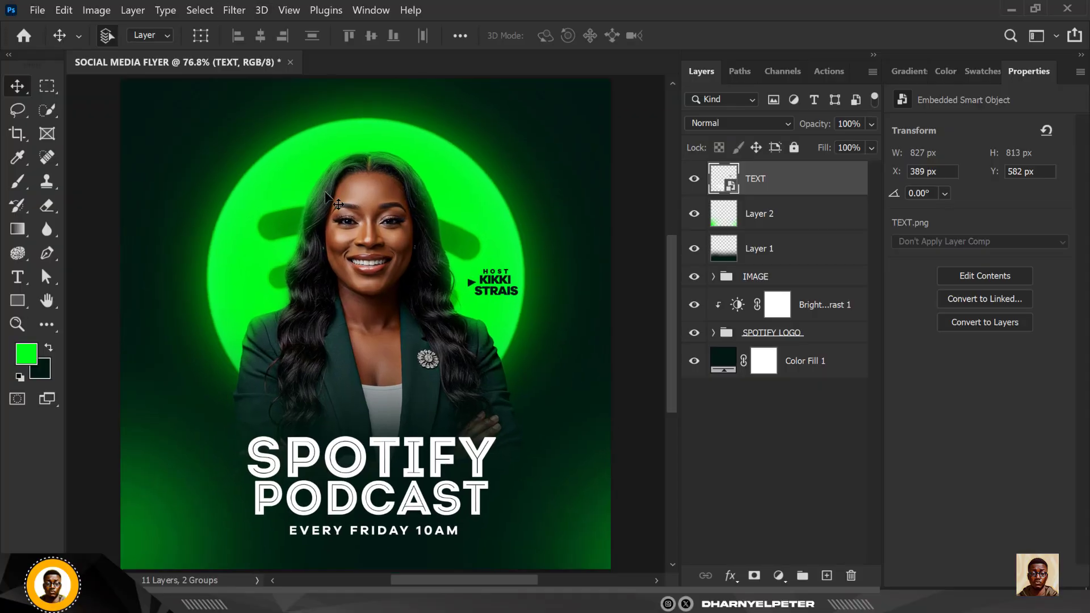
pyautogui.moveTo(209, 156)
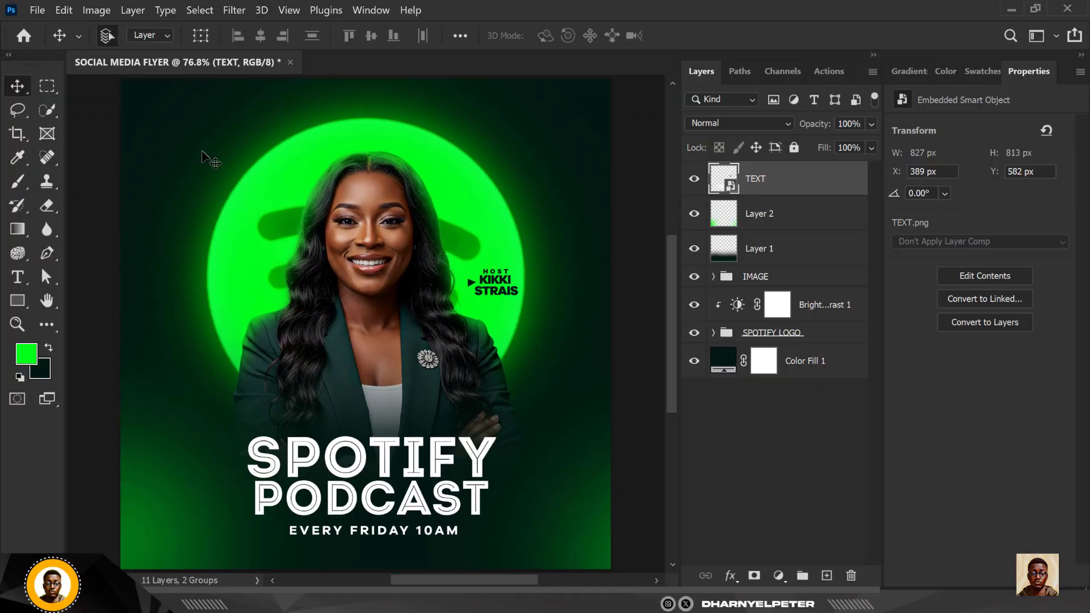
# Step: Add a Color Balance adjustment: Midtones Green +22, Shadows Blue +4, Highlights 0
pyautogui.click(778, 576)
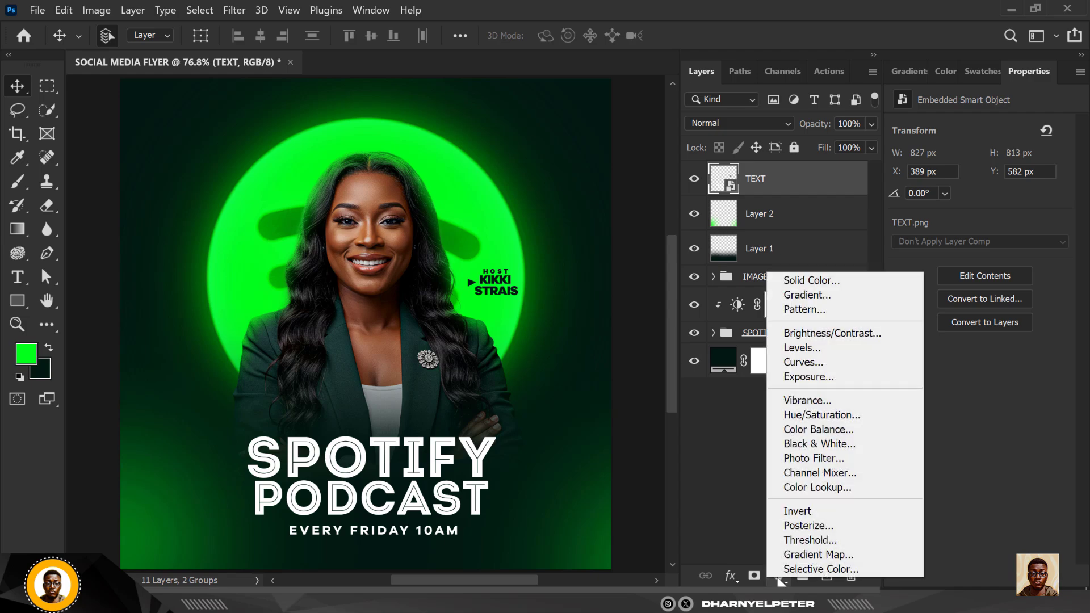
pyautogui.moveTo(835, 430)
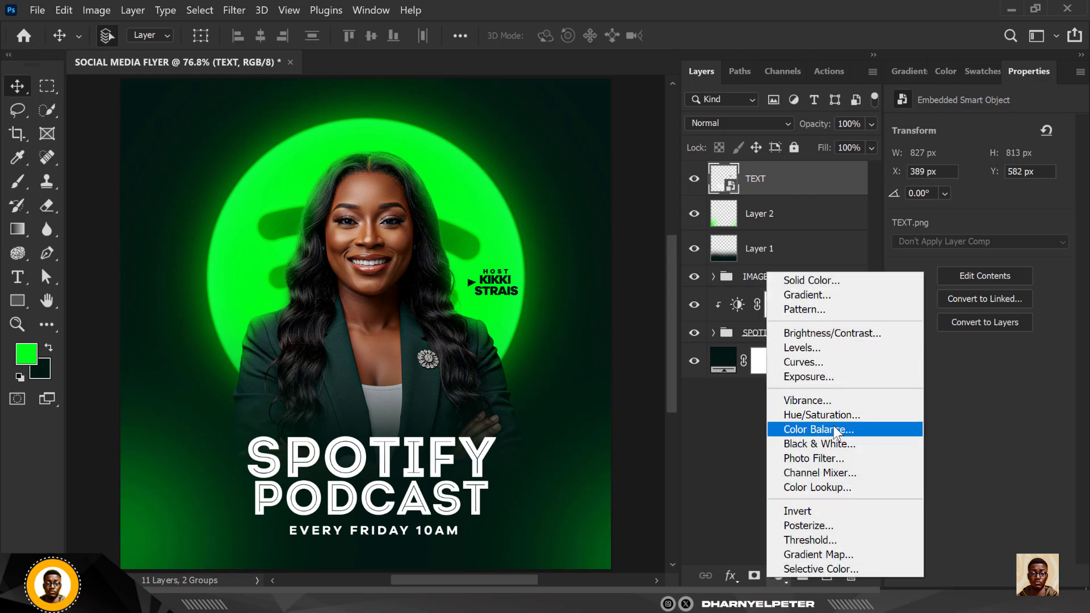
pyautogui.click(817, 429)
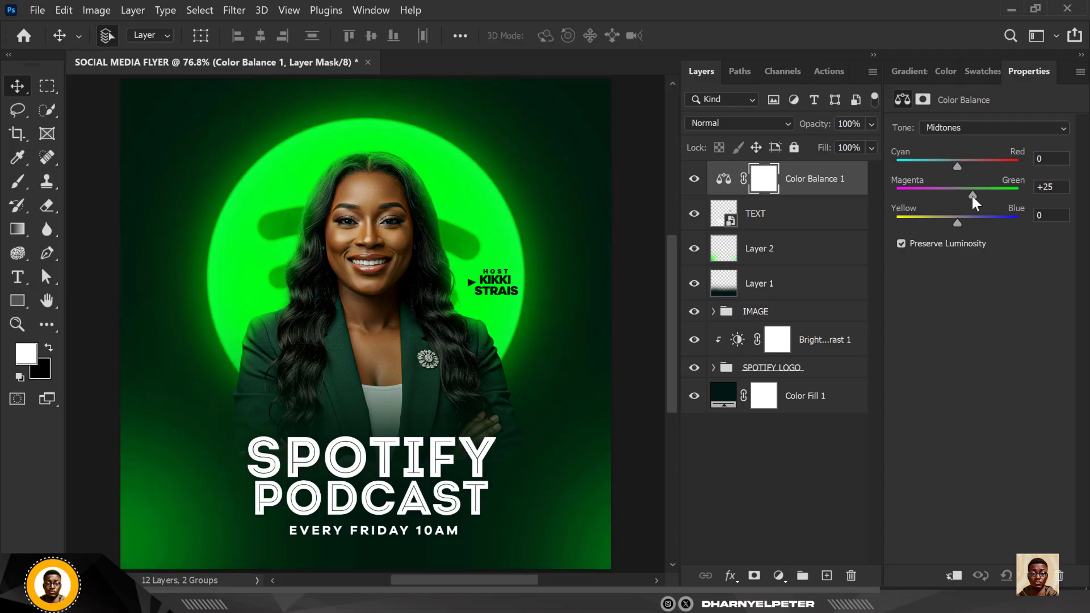
pyautogui.moveTo(975, 197); pyautogui.dragTo(972, 197)
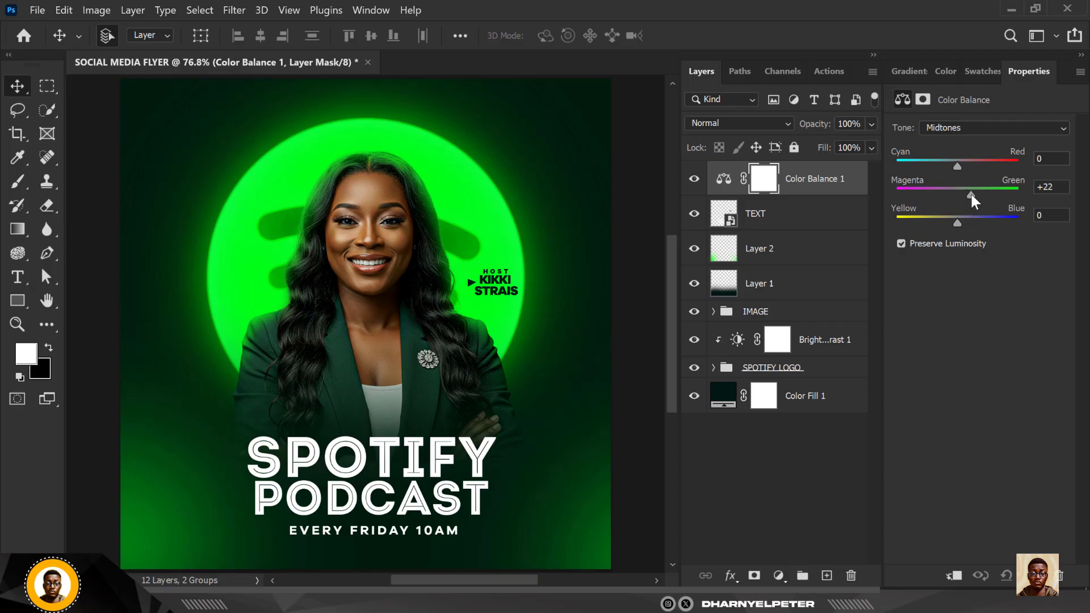
pyautogui.click(994, 128)
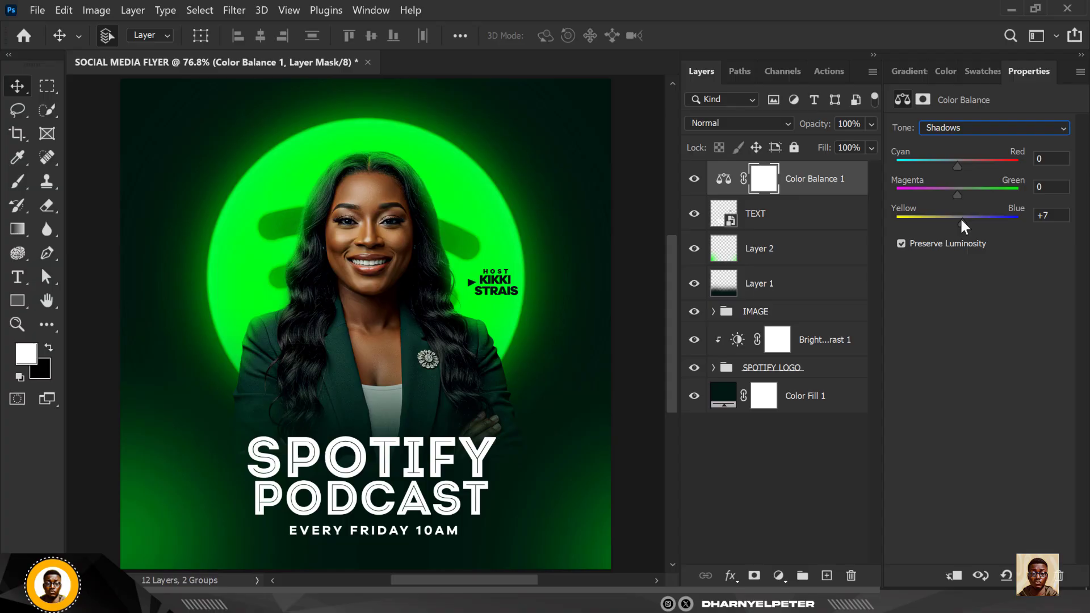
pyautogui.moveTo(960, 216); pyautogui.dragTo(960, 223)
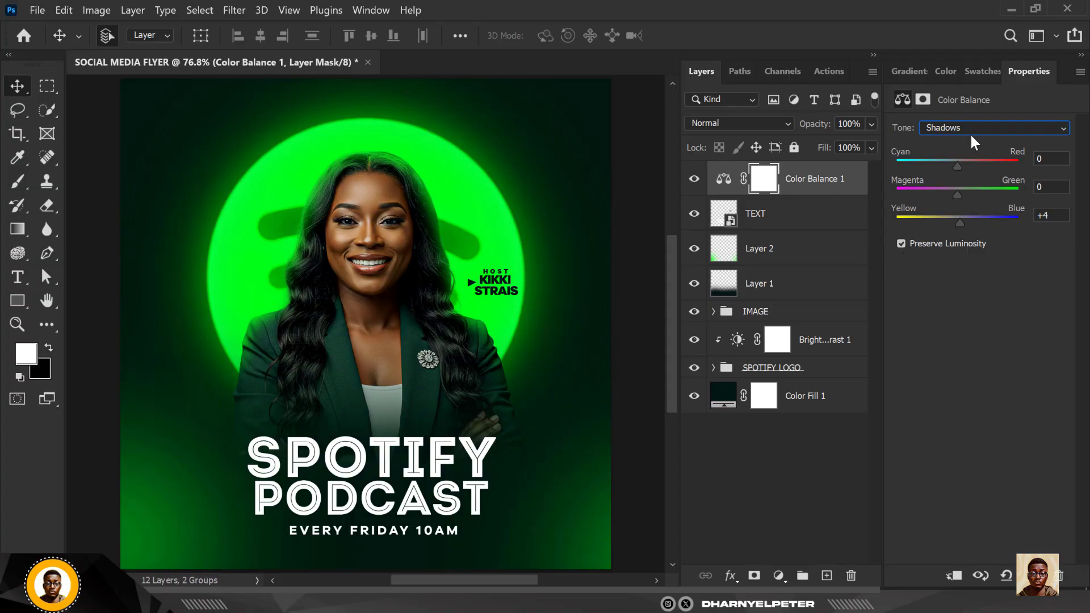
pyautogui.click(993, 128)
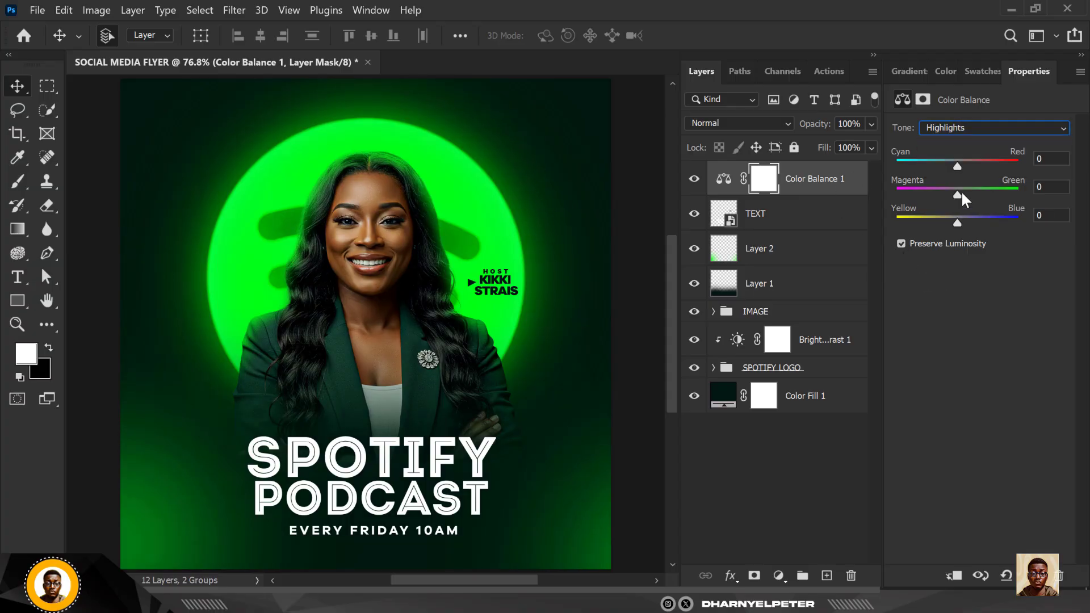
pyautogui.moveTo(958, 195); pyautogui.dragTo(963, 195)
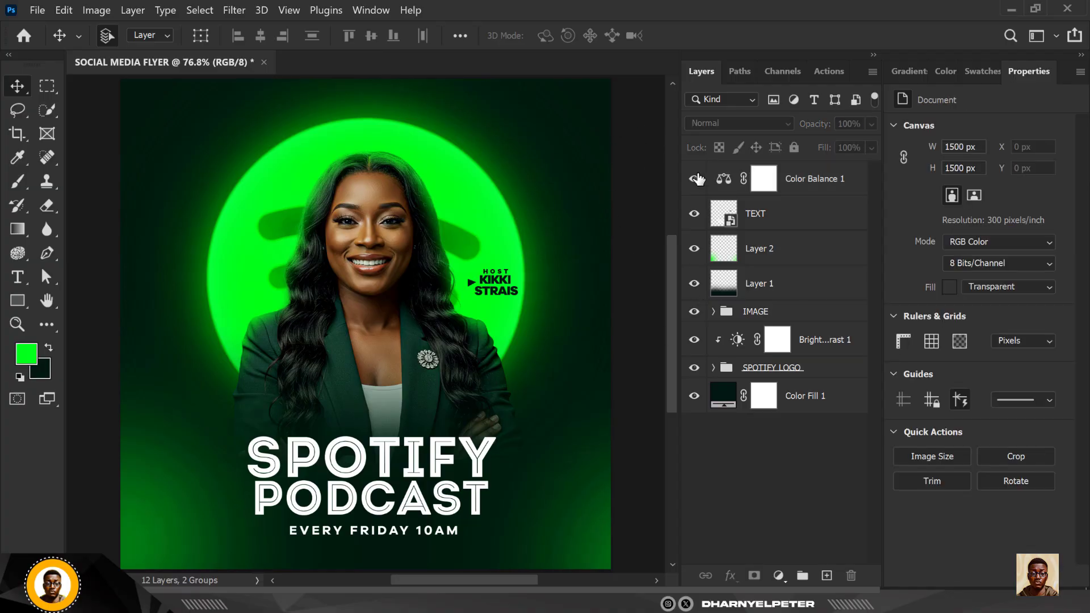
# Step: Toggle Color Balance 1's visibility to compare the grade, then select that layer
pyautogui.click(693, 179)
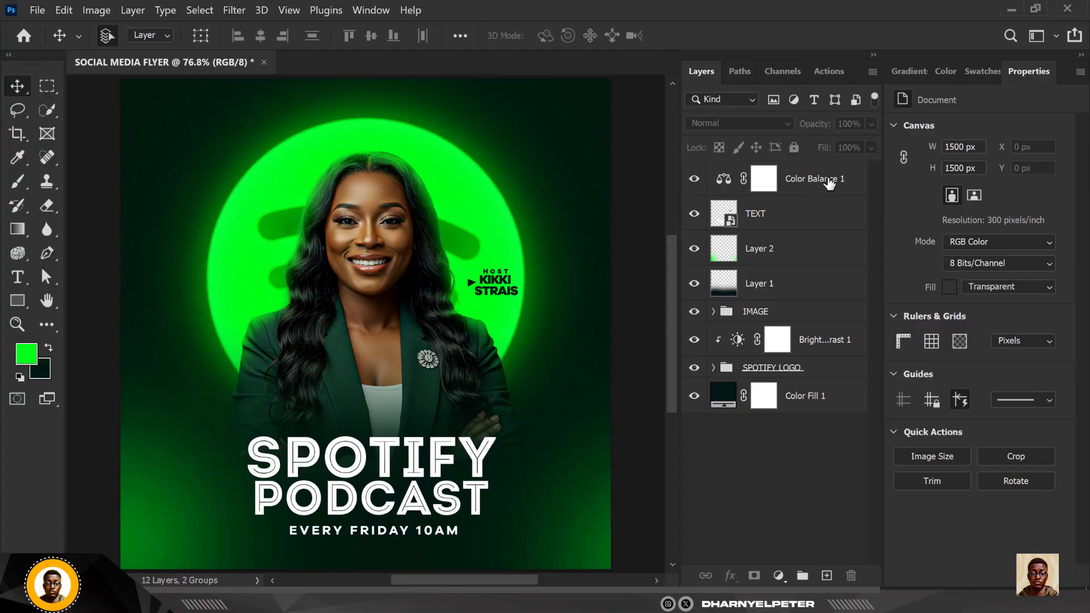
pyautogui.click(763, 179)
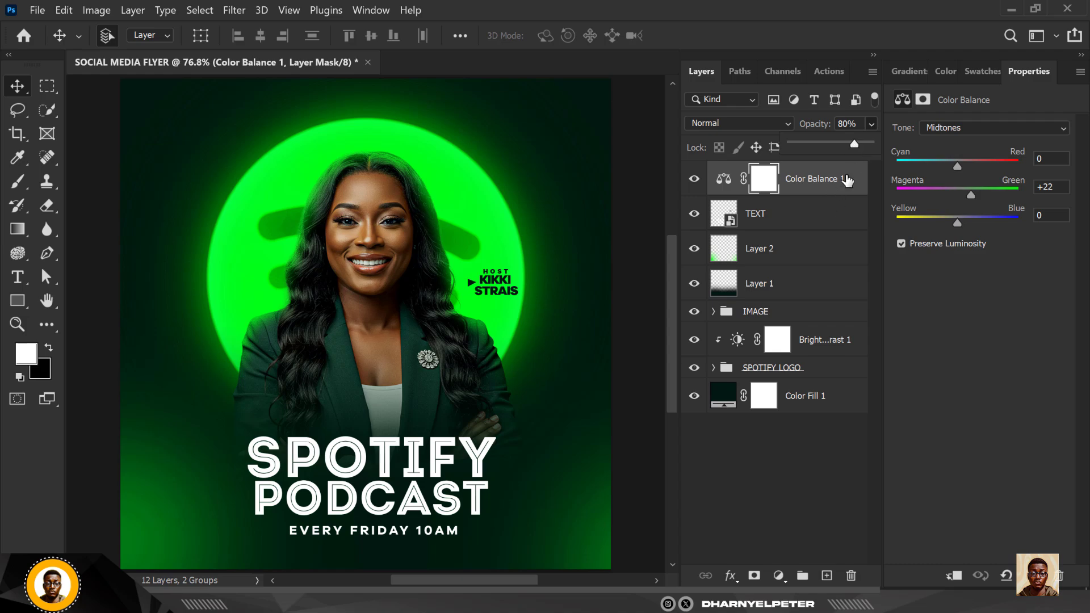
pyautogui.moveTo(152, 134)
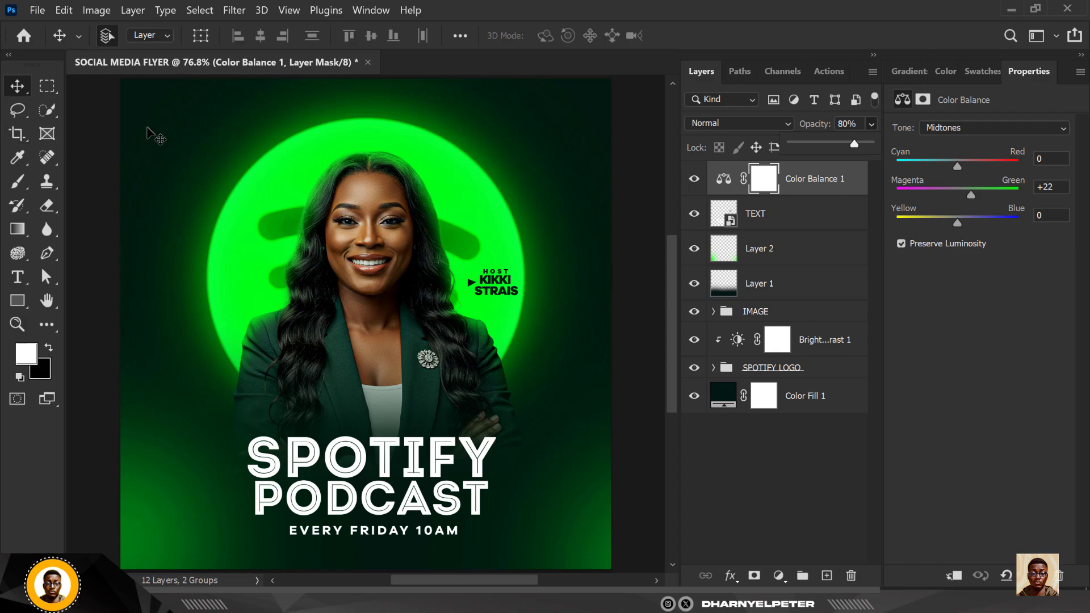